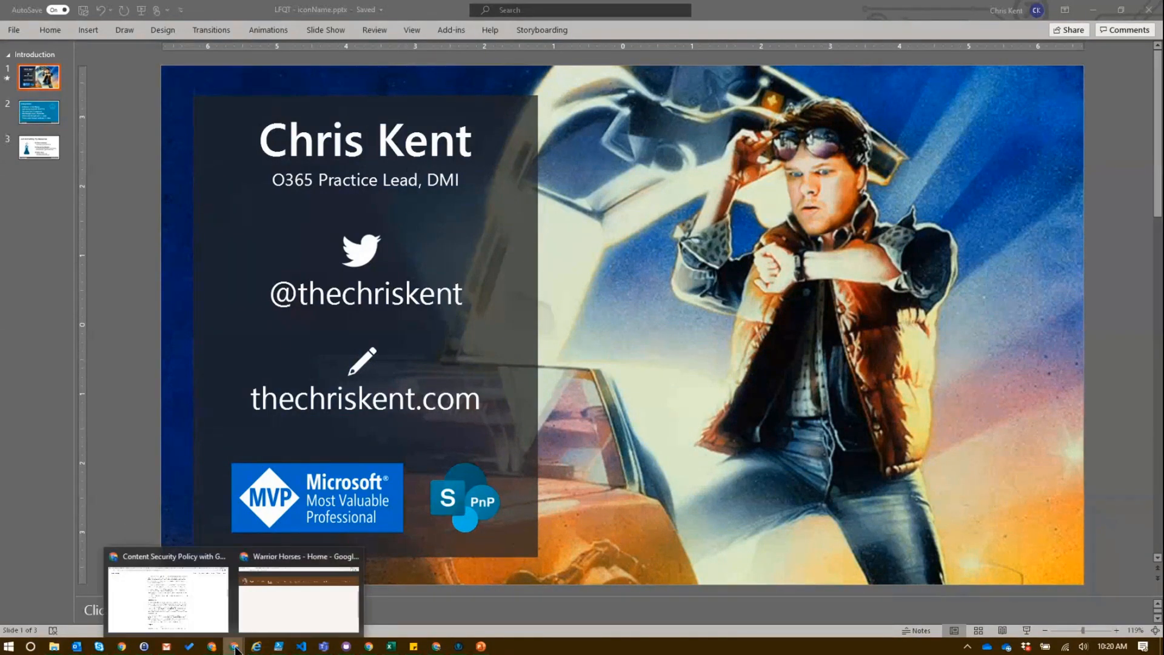
Switch to the browser window showing the Warrior Horses SharePoint home page
{"action": "left_click", "coordinate": [233, 646]}
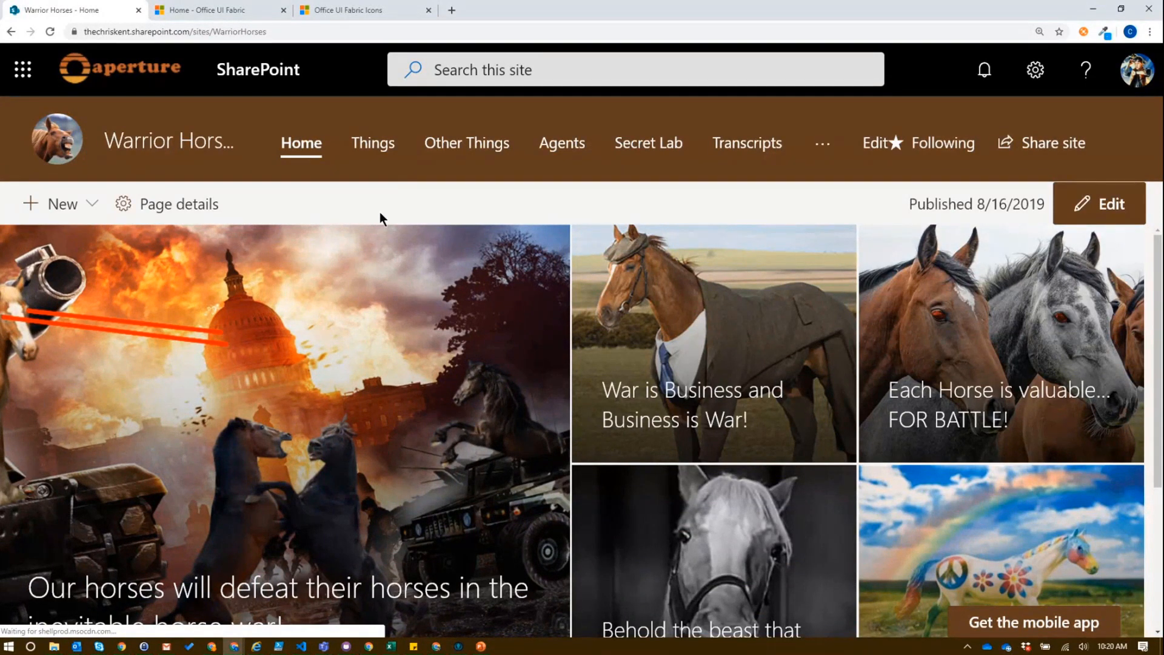
{"action": "mouse_move", "coordinate": [373, 146]}
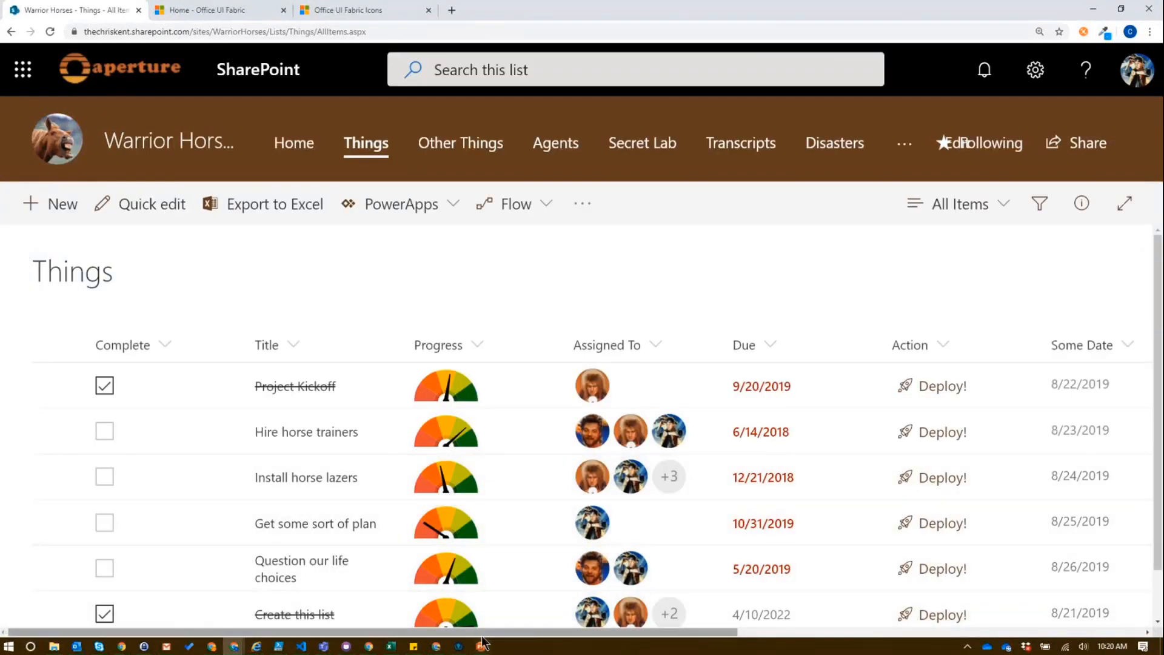
Scroll the Things list right to reveal the Status and Sentiment columns
{"action": "scroll", "scroll_direction": "right", "scroll_amount": 3}
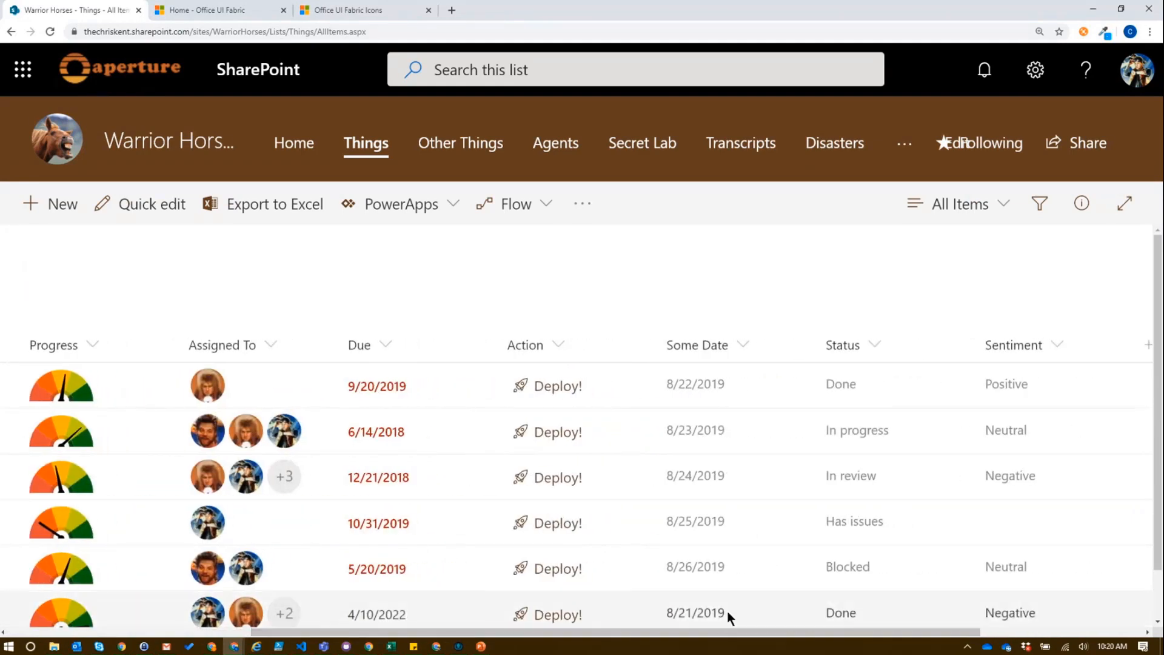
{"action": "mouse_move", "coordinate": [735, 612]}
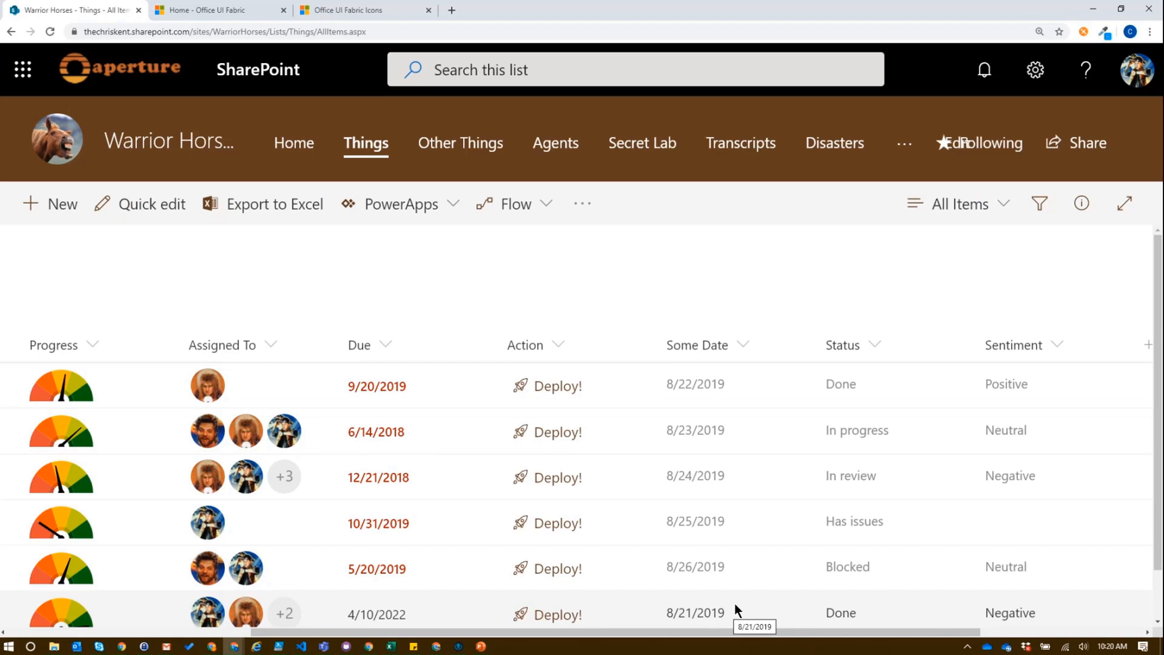
{"action": "mouse_move", "coordinate": [721, 596]}
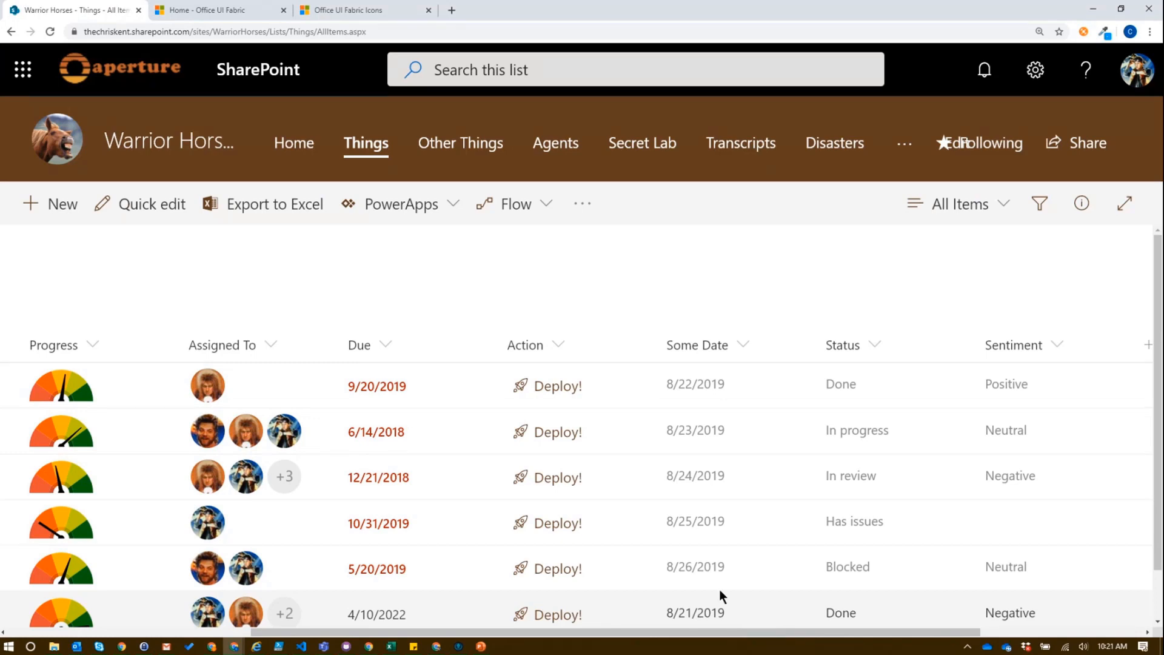
{"action": "mouse_move", "coordinate": [562, 244]}
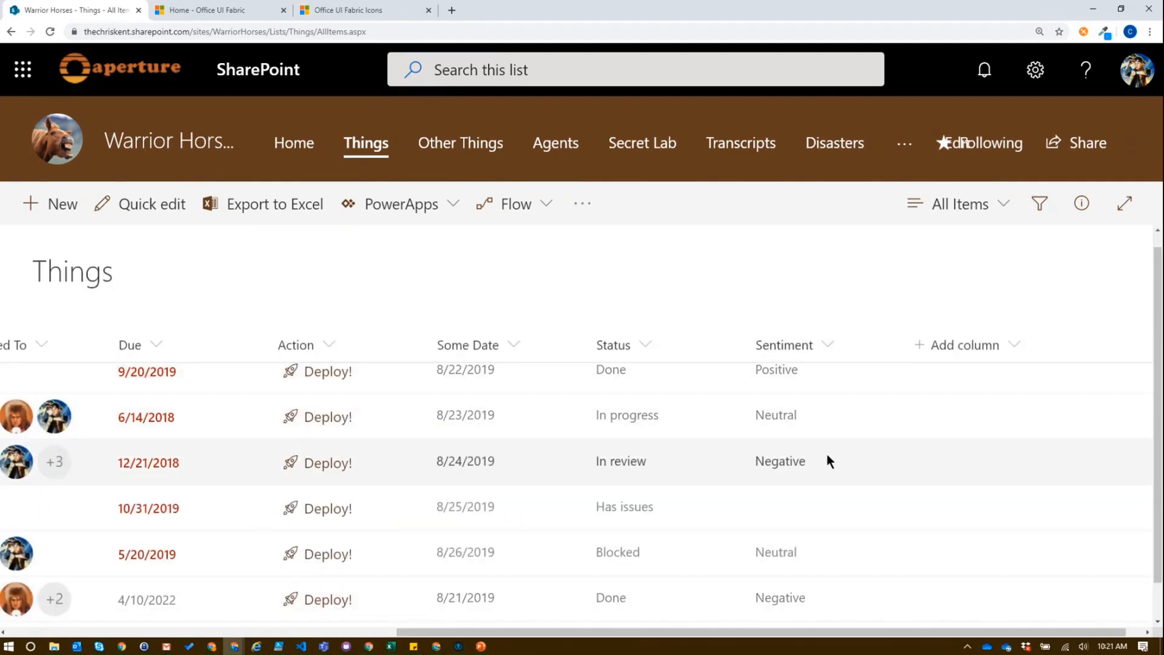
Open Format this column for the Sentiment column and switch to Advanced mode
{"action": "left_click", "coordinate": [828, 344]}
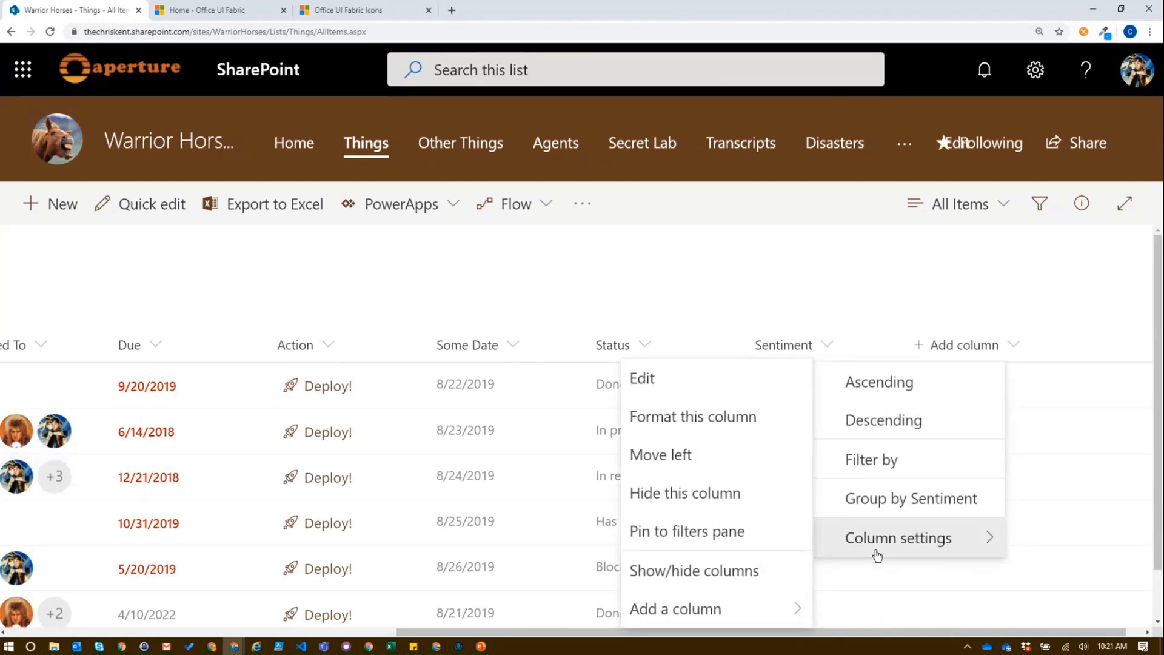
{"action": "mouse_move", "coordinate": [713, 416]}
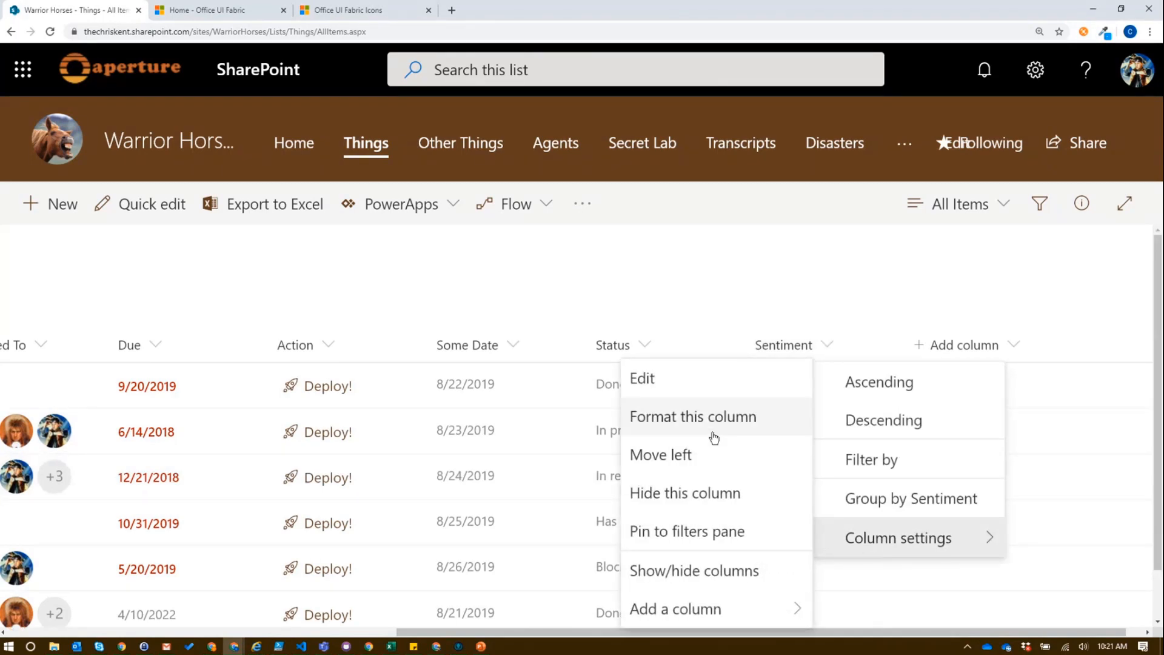
{"action": "left_click", "coordinate": [693, 416]}
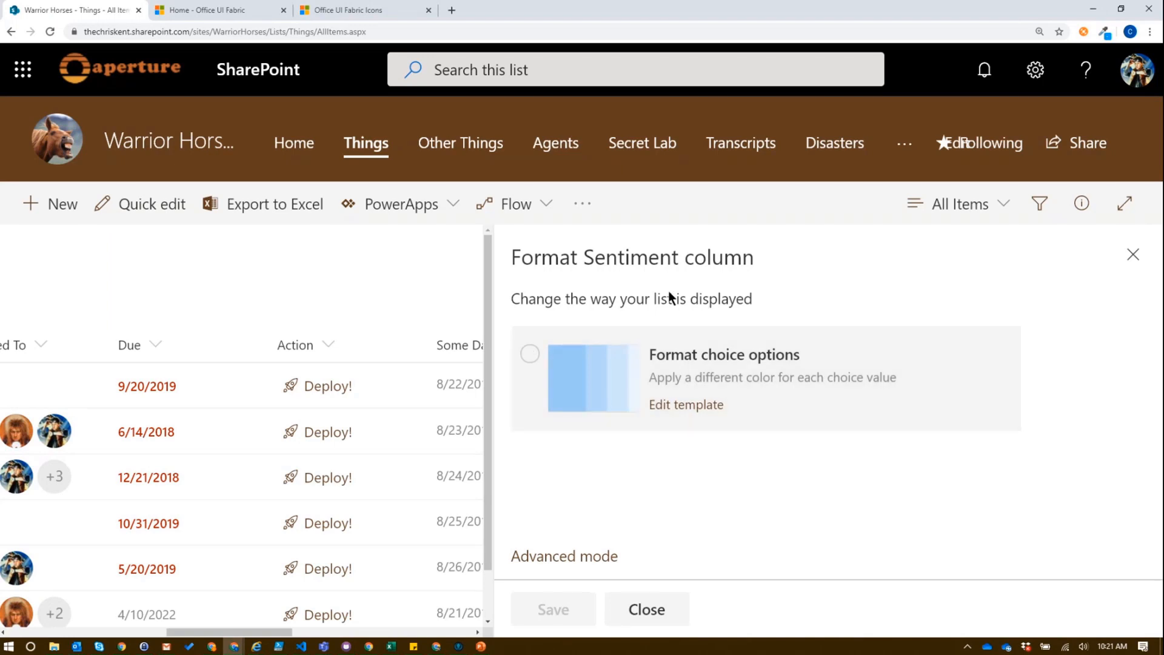
{"action": "mouse_move", "coordinate": [568, 555]}
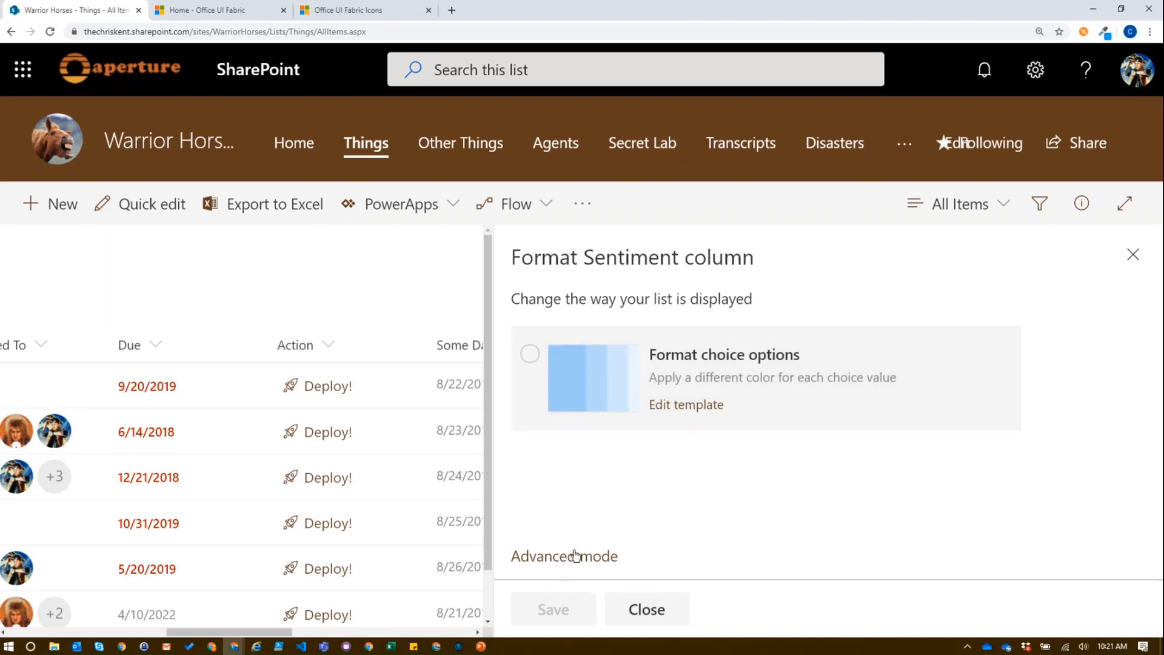
{"action": "left_click", "coordinate": [529, 354]}
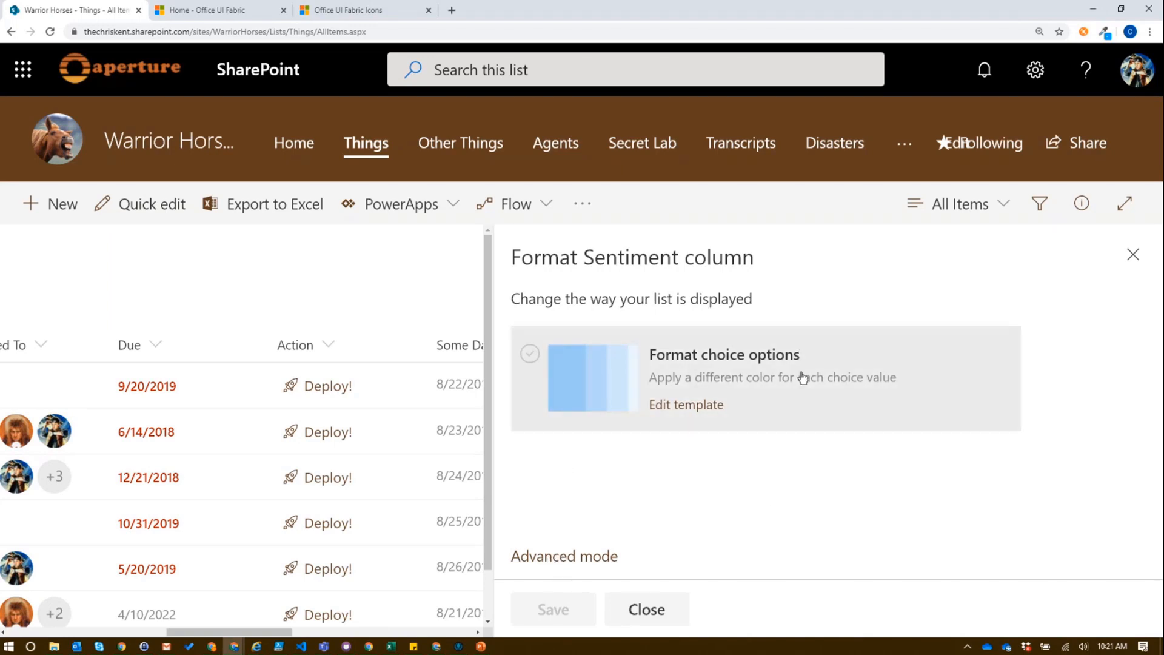
{"action": "left_click", "coordinate": [563, 555]}
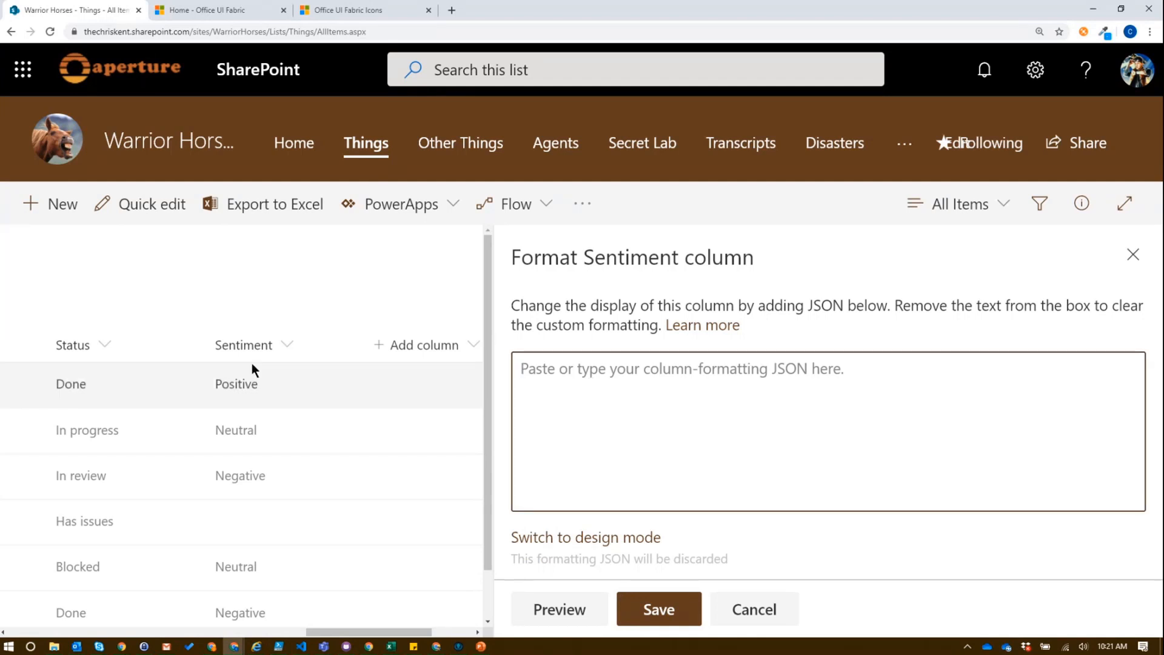
{"action": "mouse_move", "coordinate": [49, 374]}
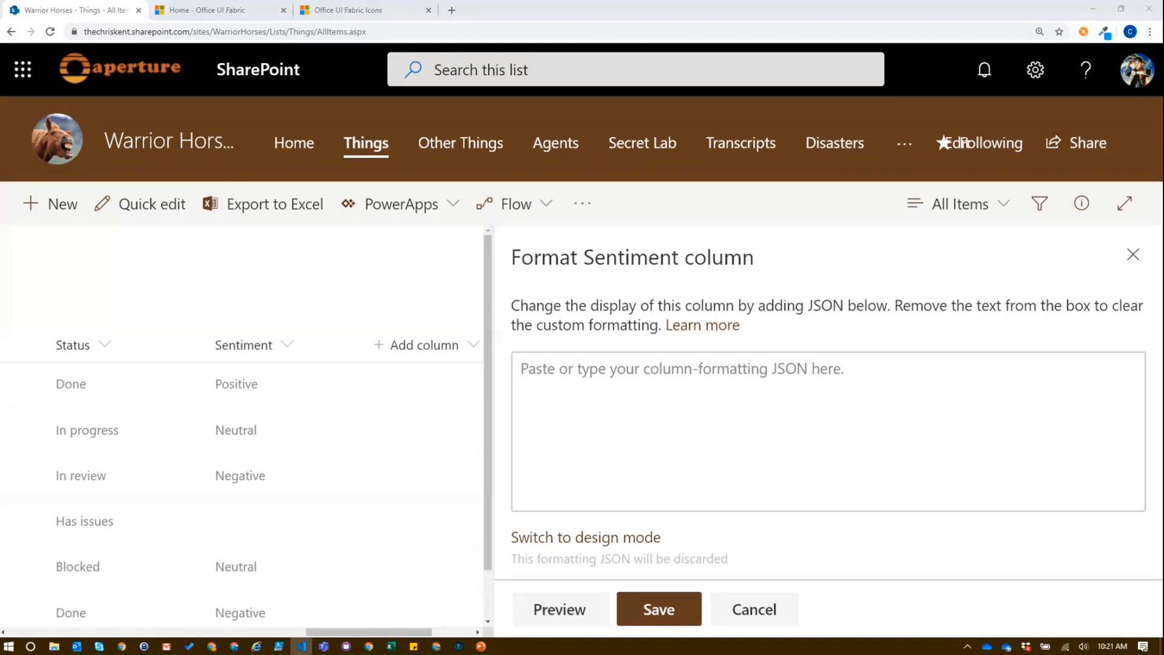
Type the JSON skeleton with elmType and an attributes block
{"action": "type", "text": "{"}
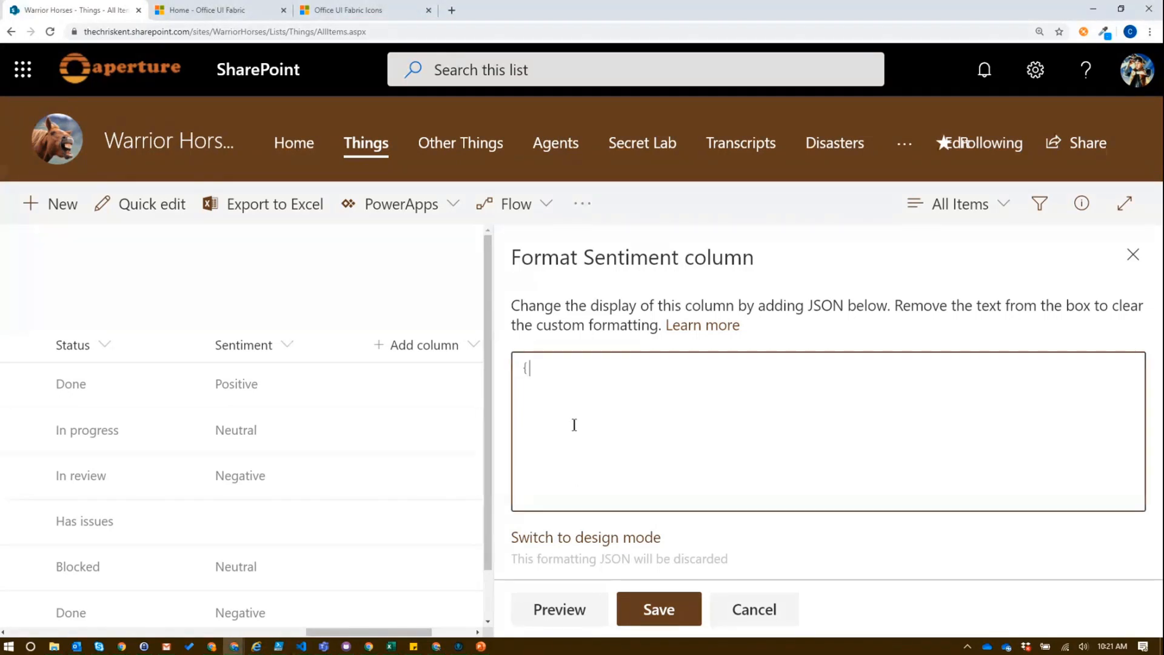
{"action": "type", "text": "}"}
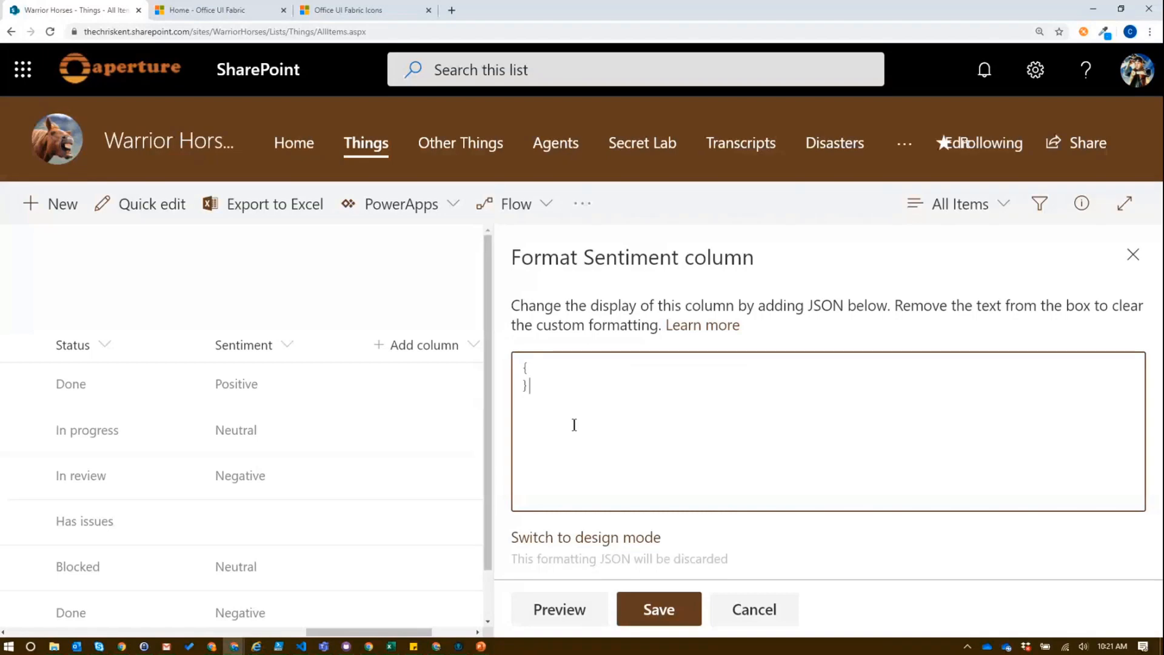
{"action": "type", "text": "\"elmType\": \"div"}
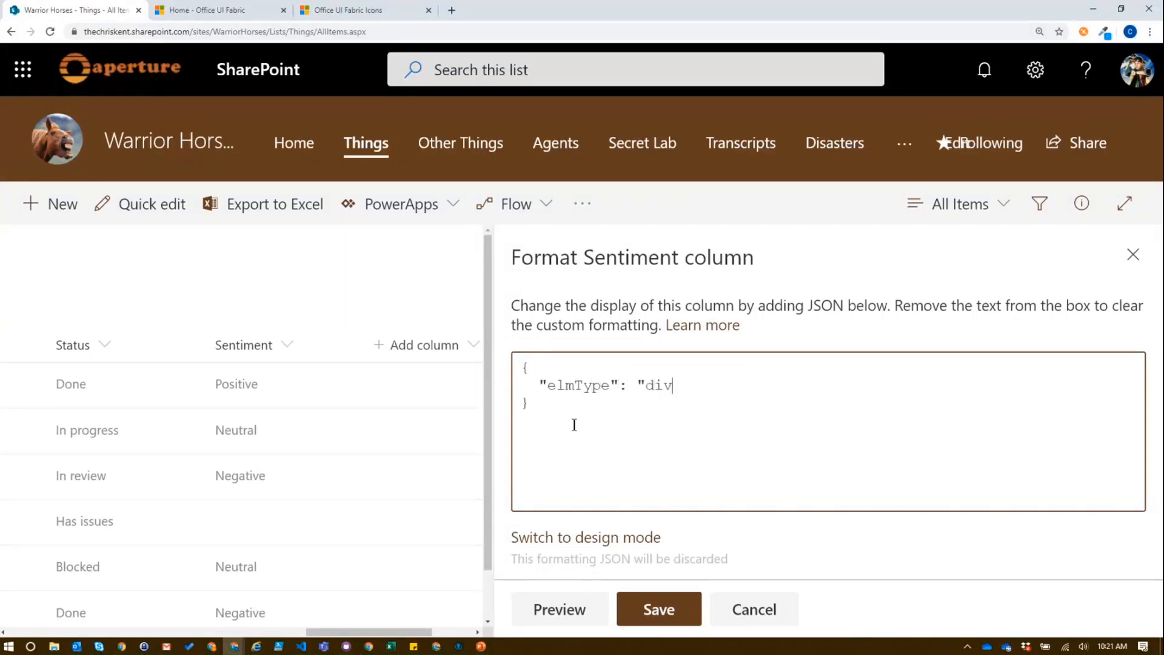
{"action": "type", "text": "\","}
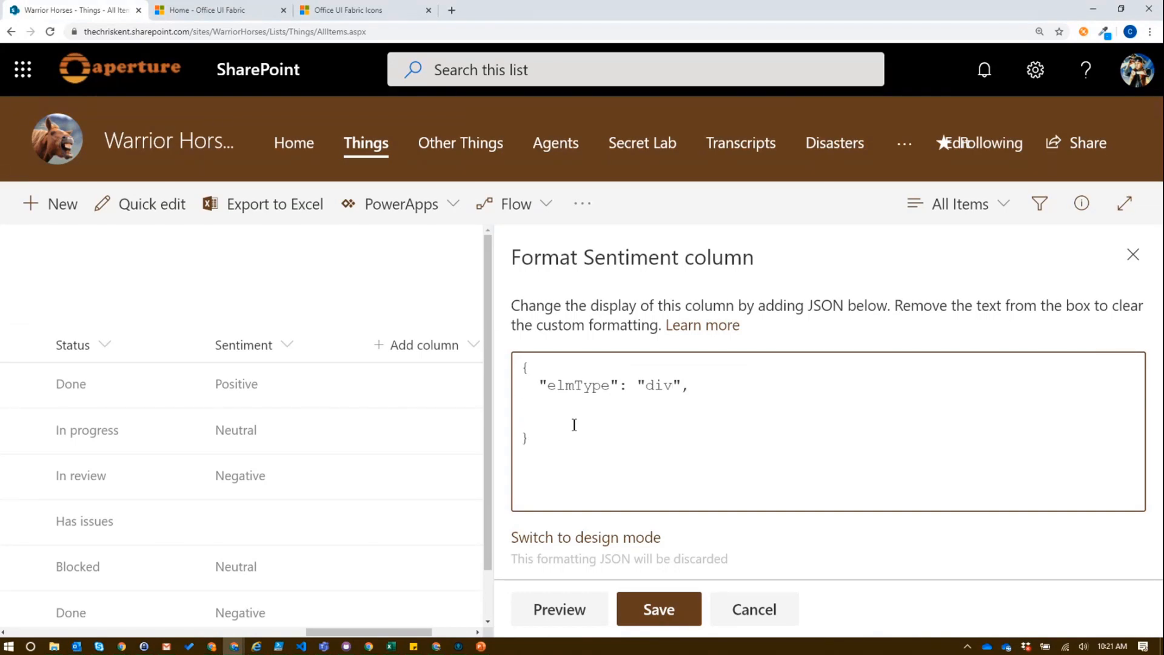
{"action": "type", "text": "\"a"}
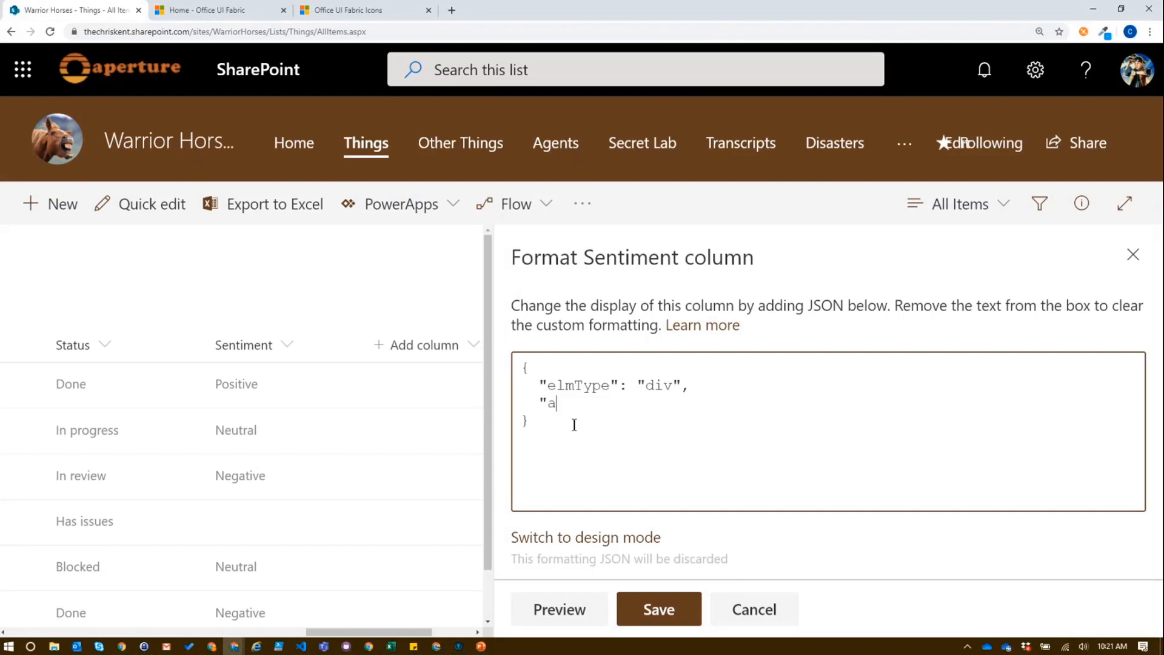
{"action": "type", "text": "ttributes\": {"}
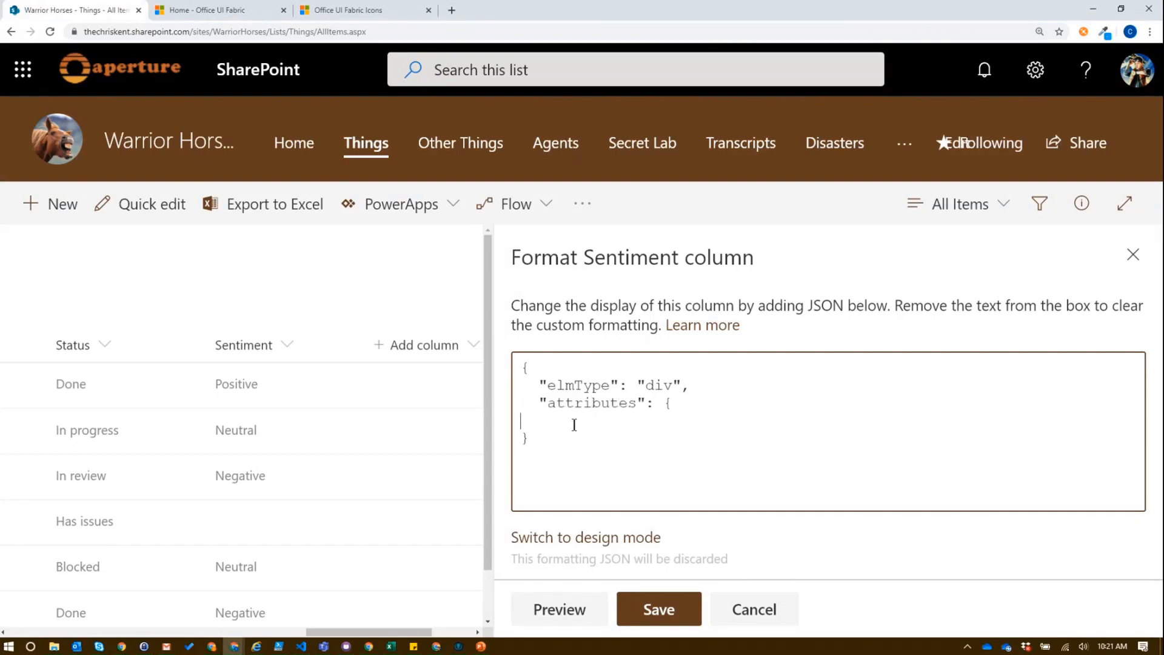
{"action": "type", "text": "}"}
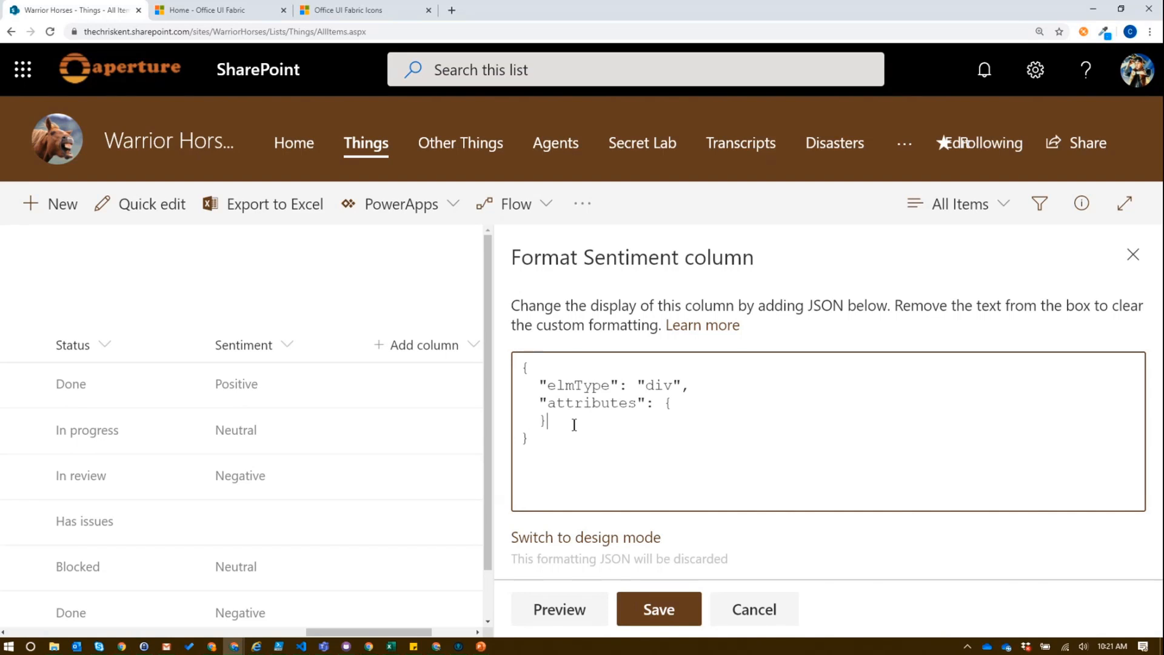
Add iconName FangBody to attributes so every row previews that icon
{"action": "key", "text": "Enter"}
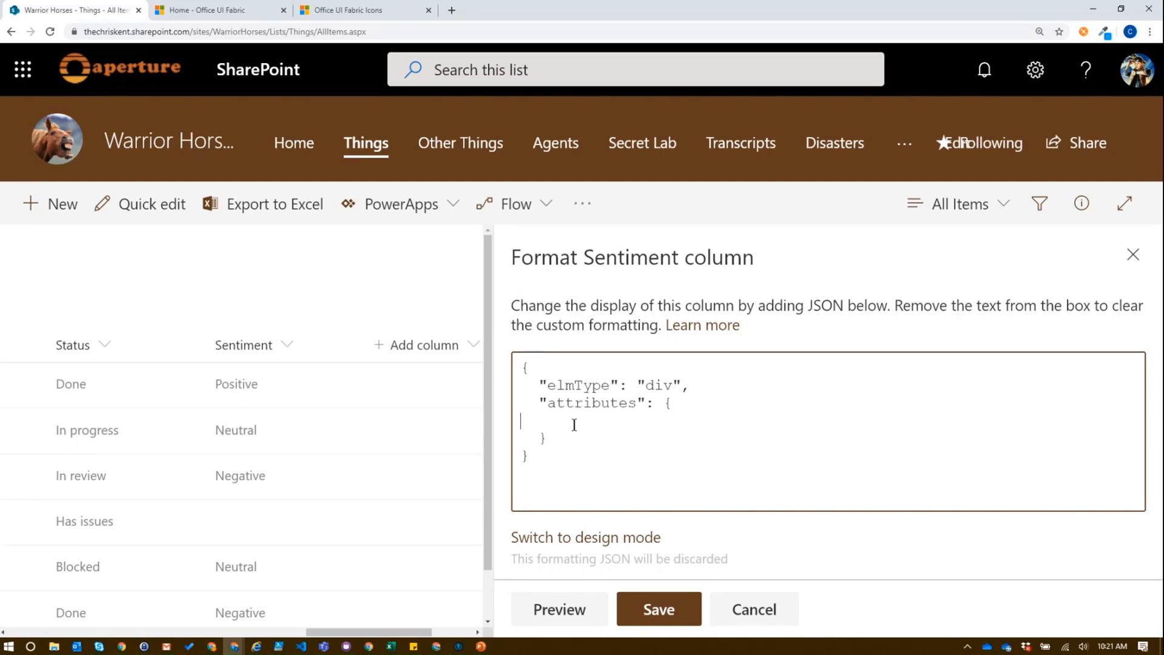
{"action": "type", "text": "\"id"}
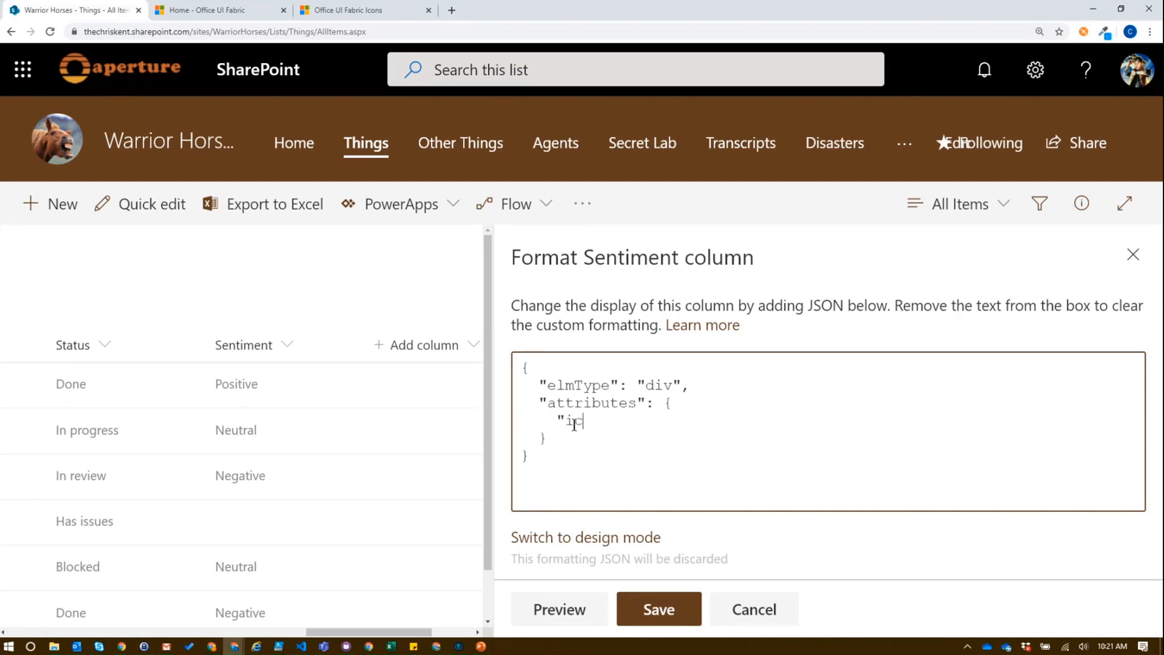
{"action": "type", "text": "conName\":"}
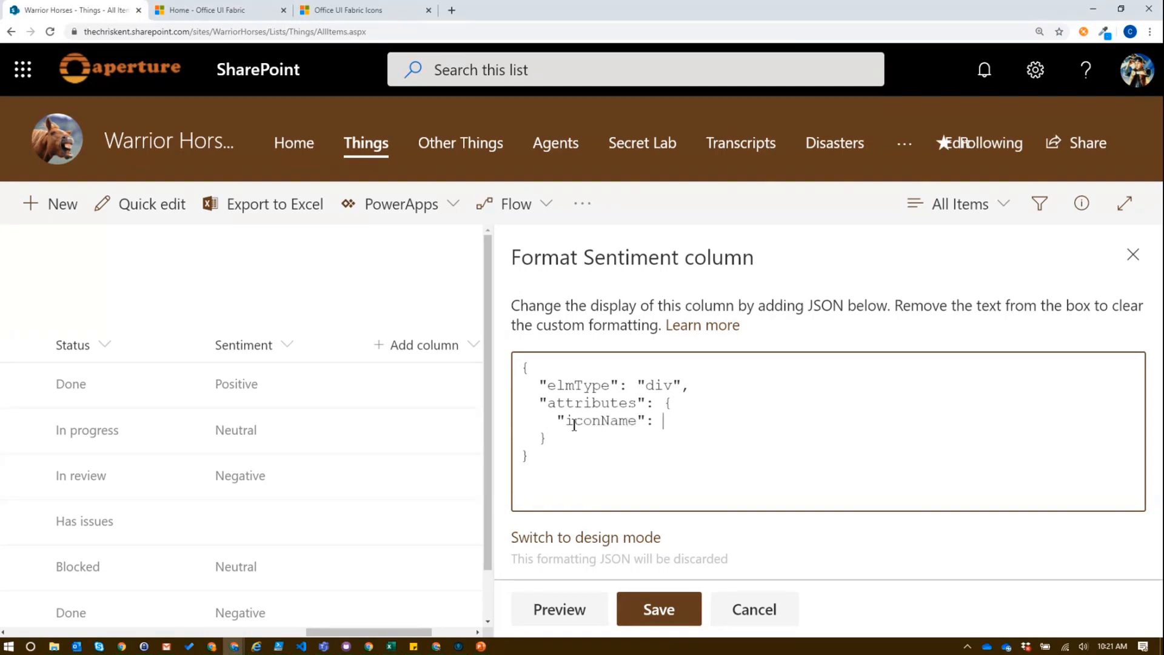
{"action": "type", "text": "\""}
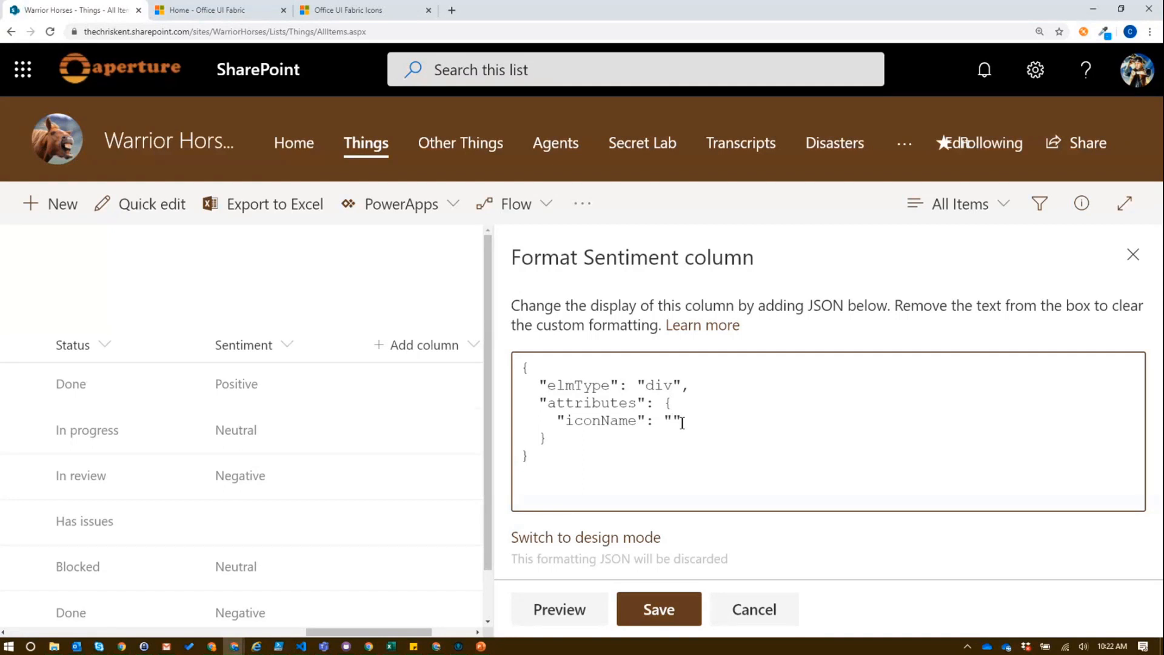
{"action": "type", "text": "F"}
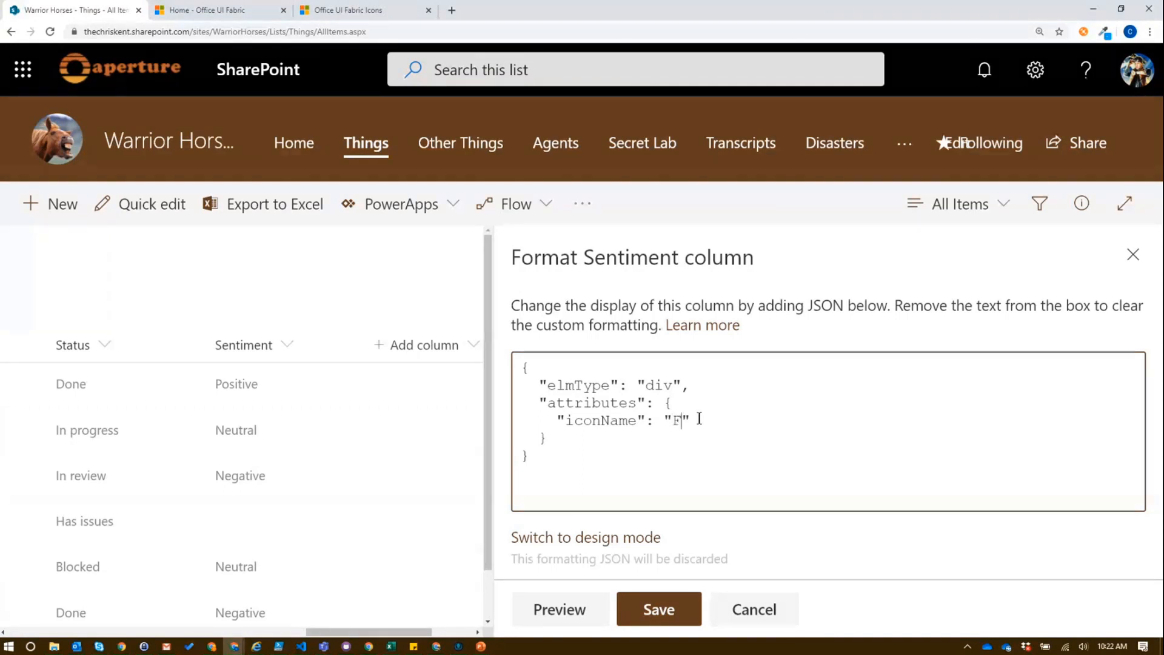
{"action": "type", "text": "angBody"}
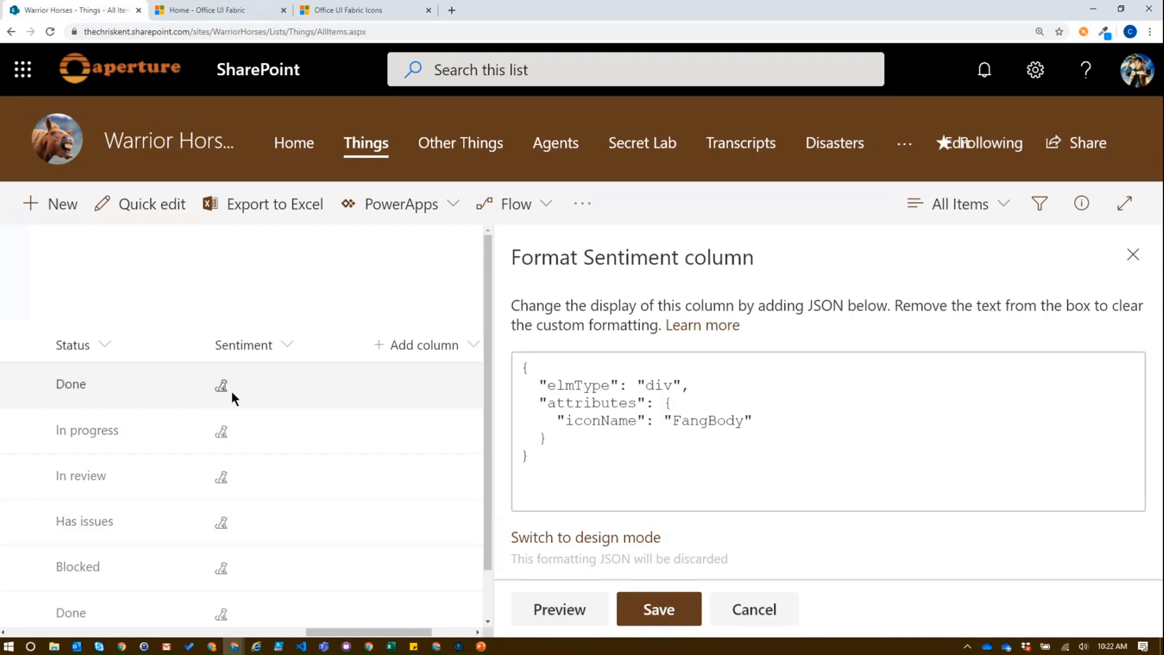
{"action": "left_click", "coordinate": [732, 422]}
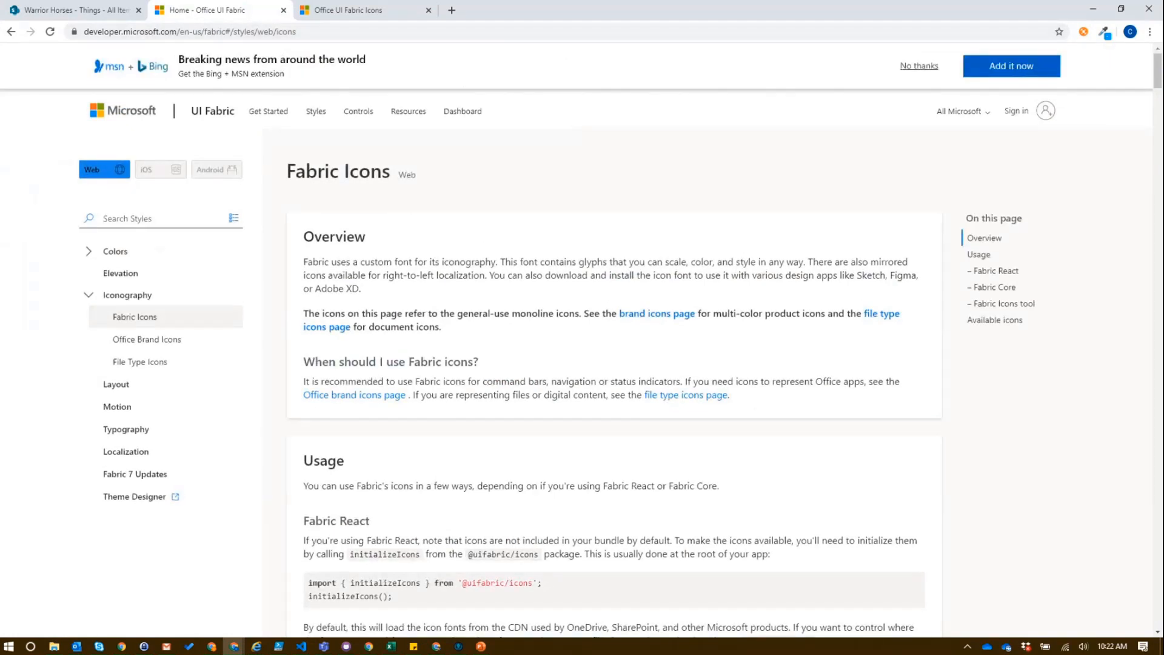
{"action": "mouse_move", "coordinate": [498, 196]}
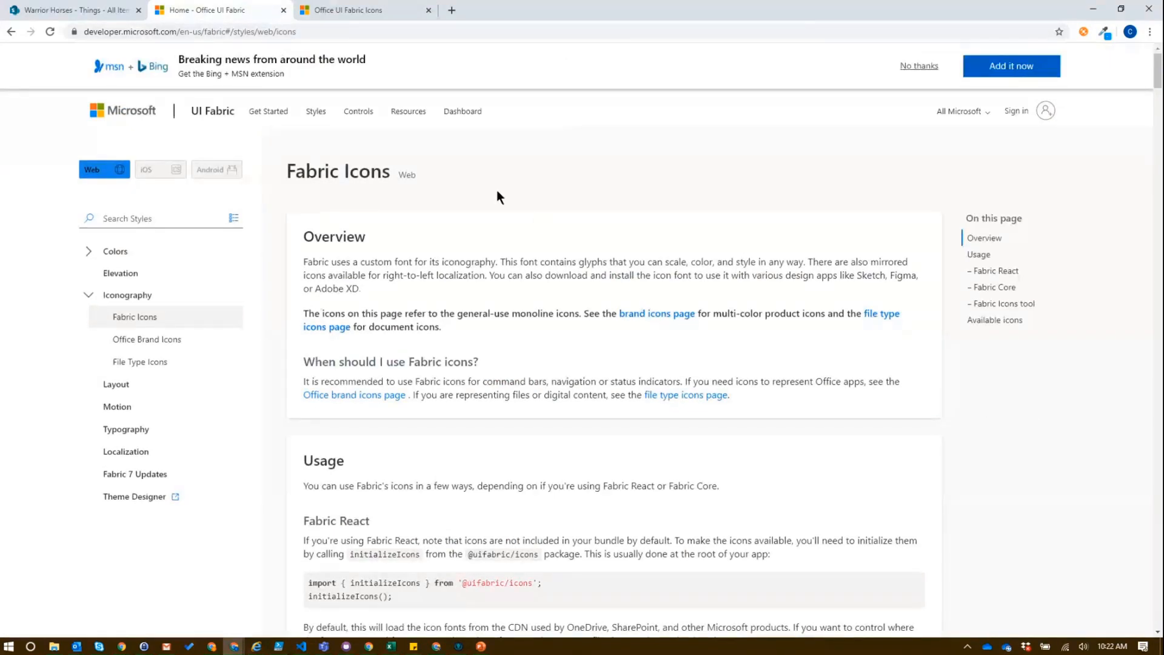
{"action": "mouse_move", "coordinate": [256, 169]}
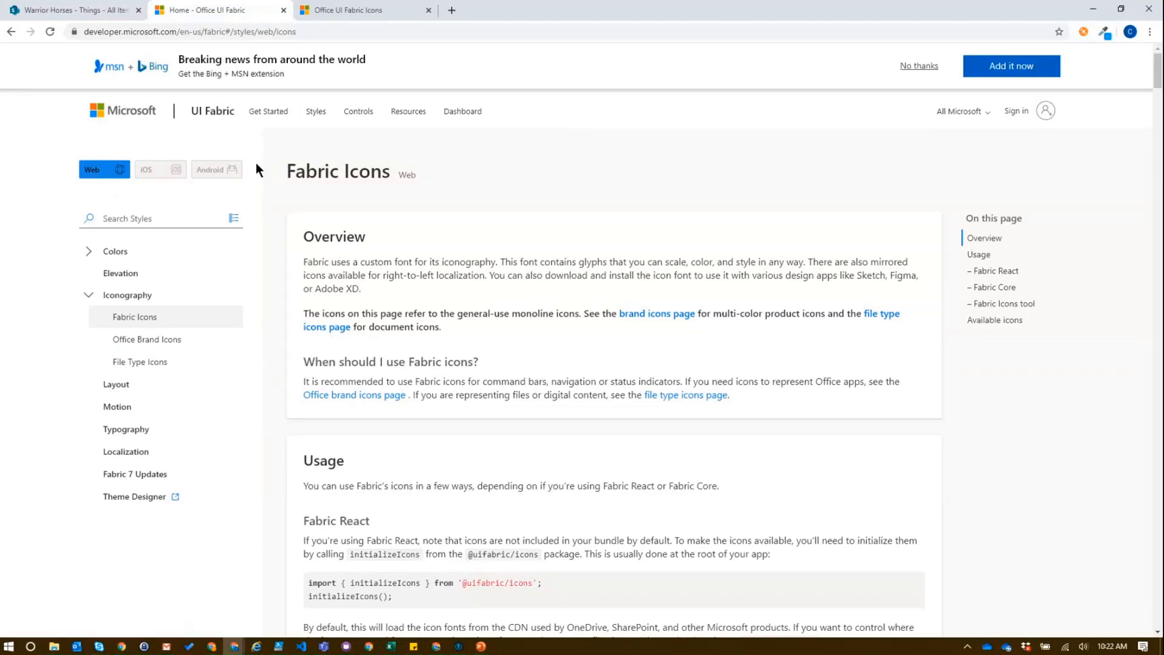
{"action": "mouse_move", "coordinate": [446, 297]}
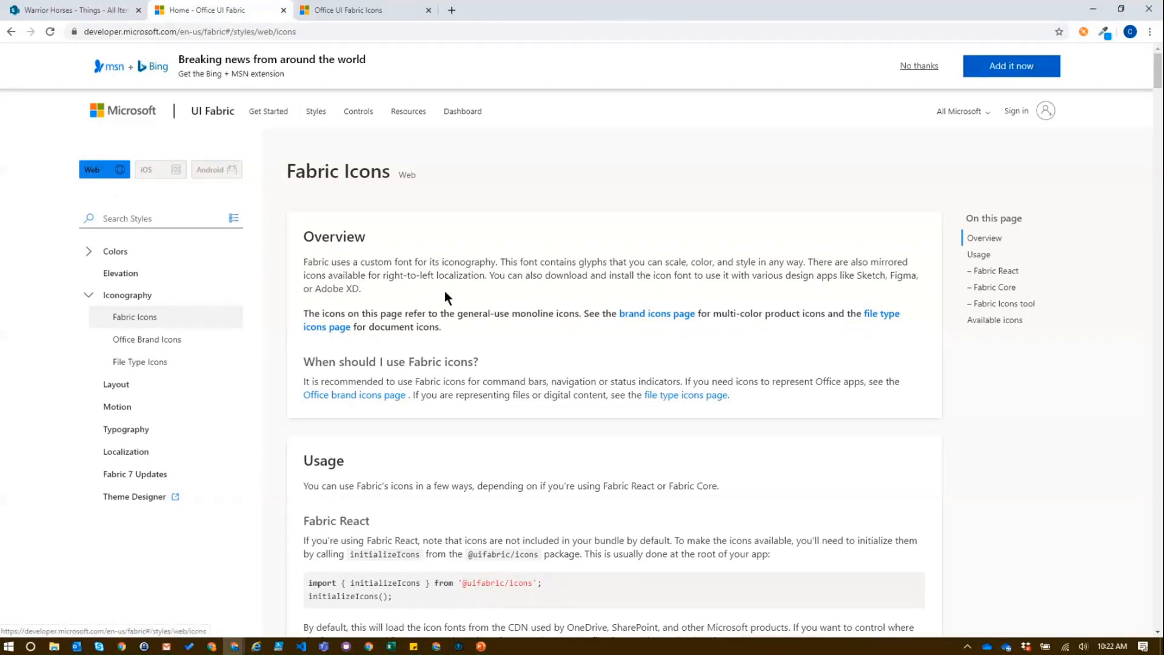
Scroll the Fabric Icons page down to the Available icons grid
{"action": "scroll", "scroll_direction": "down", "scroll_amount": 3}
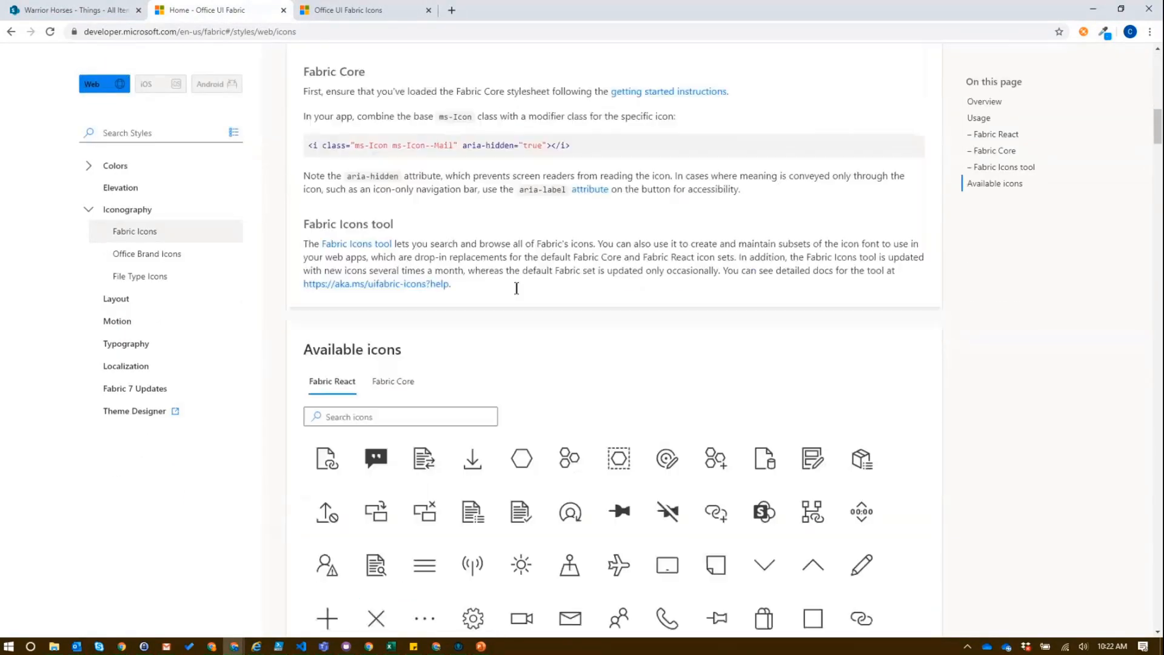
{"action": "scroll", "scroll_direction": "down", "scroll_amount": 3}
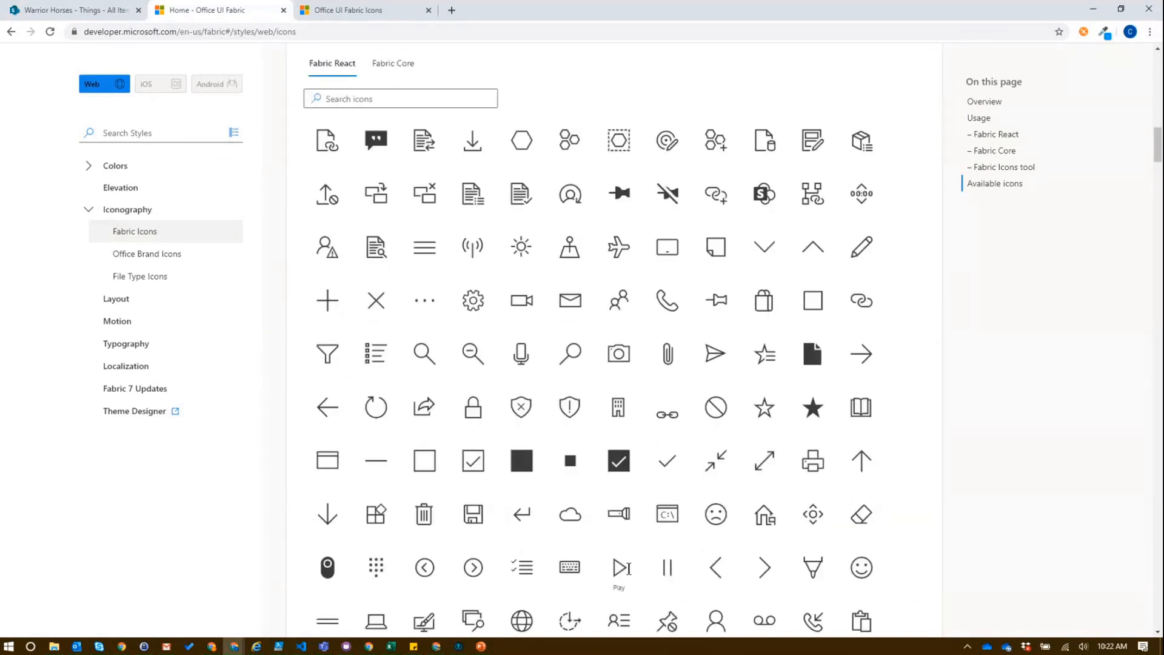
{"action": "mouse_move", "coordinate": [986, 319]}
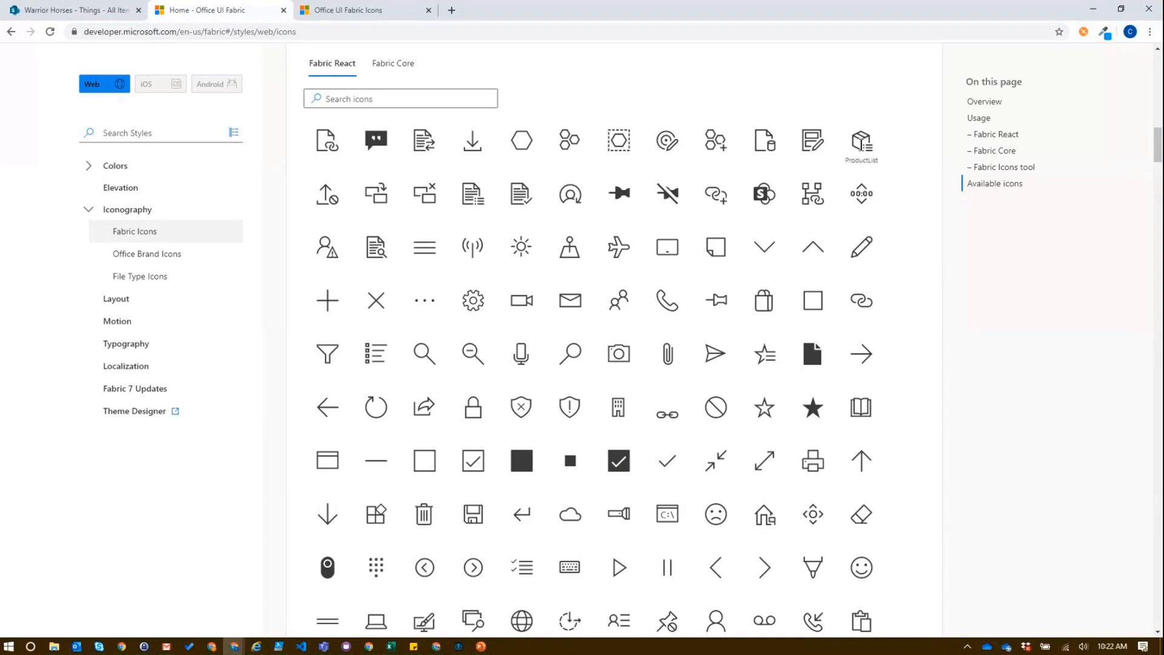
{"action": "mouse_move", "coordinate": [884, 100]}
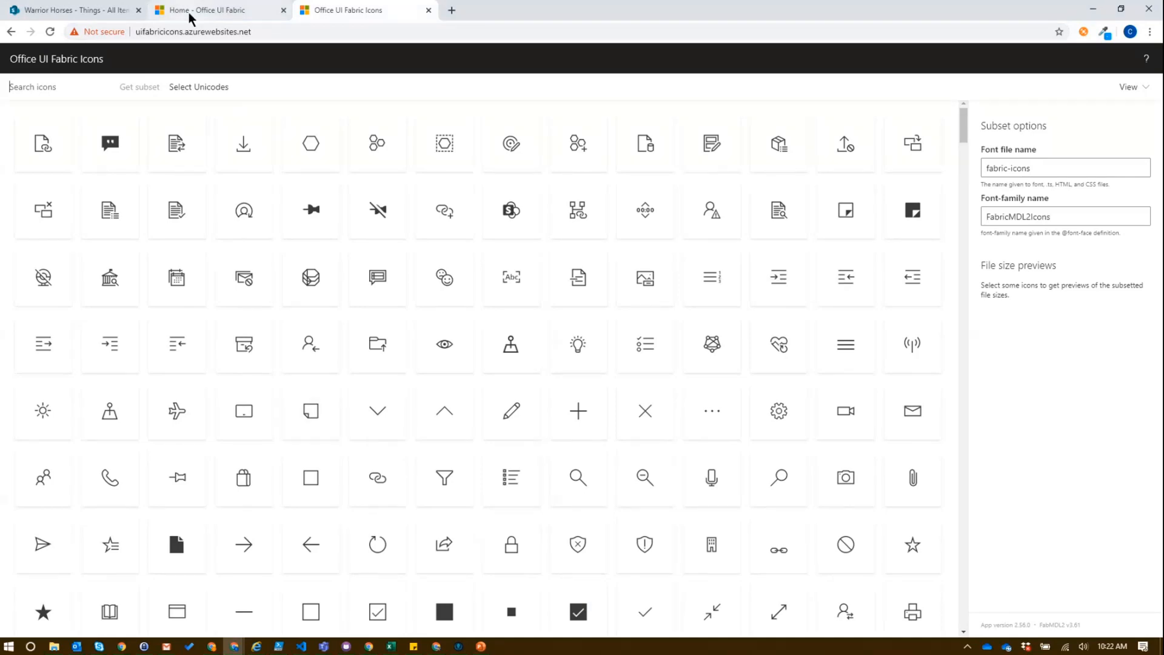
Search the Office UI Fabric Icons tool for 'cat' and zoom in on the Cat icon
{"action": "left_click", "coordinate": [215, 10]}
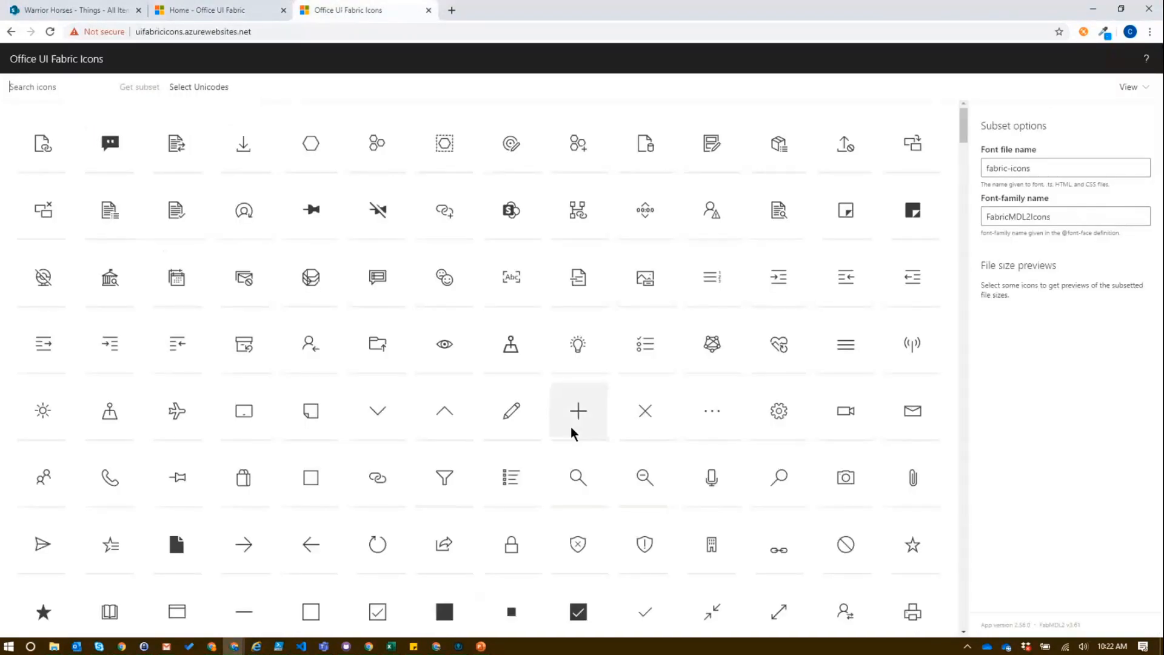
{"action": "type", "text": "dat"}
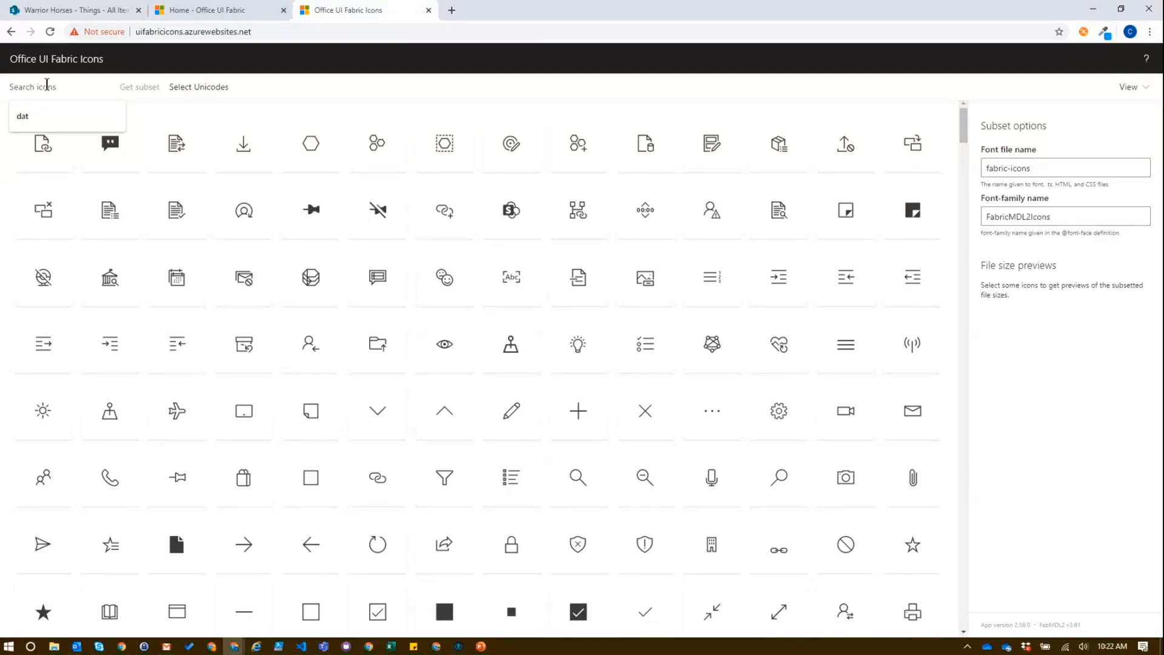
{"action": "type", "text": "cat"}
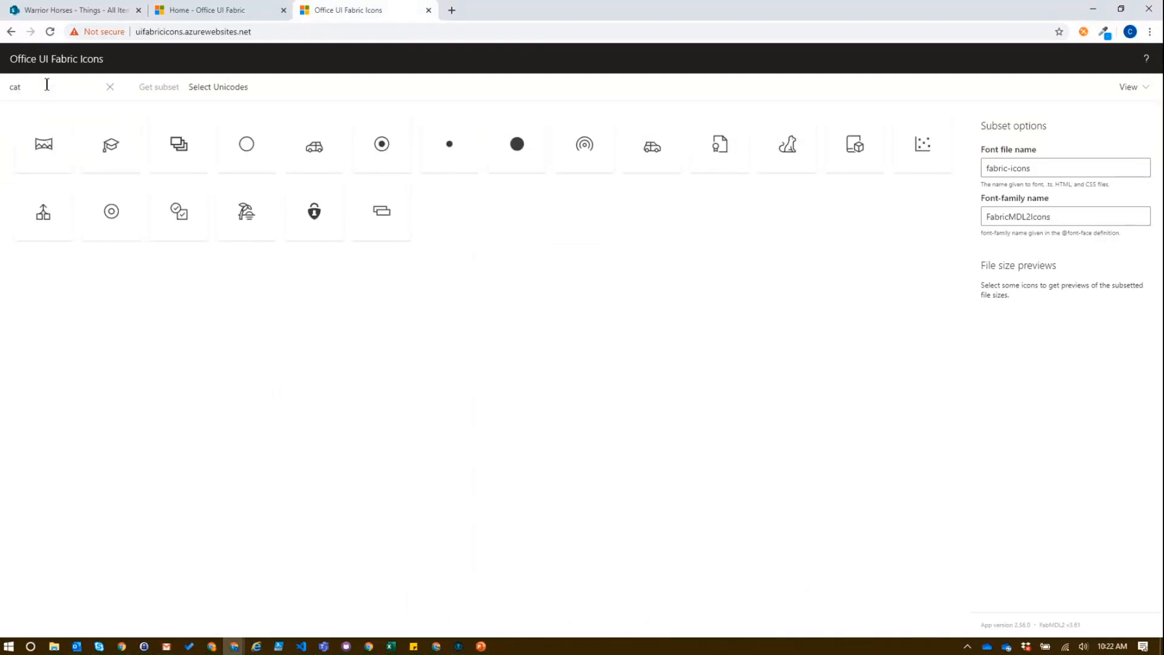
{"action": "mouse_move", "coordinate": [787, 145]}
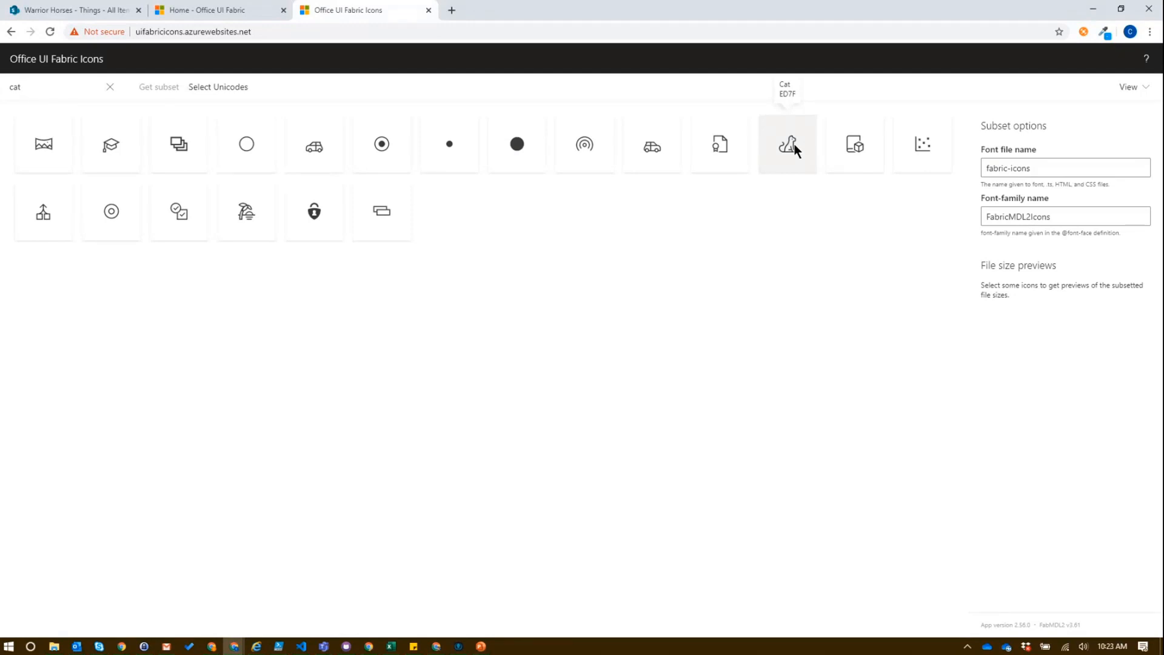
{"action": "key", "text": "ctrl+plus"}
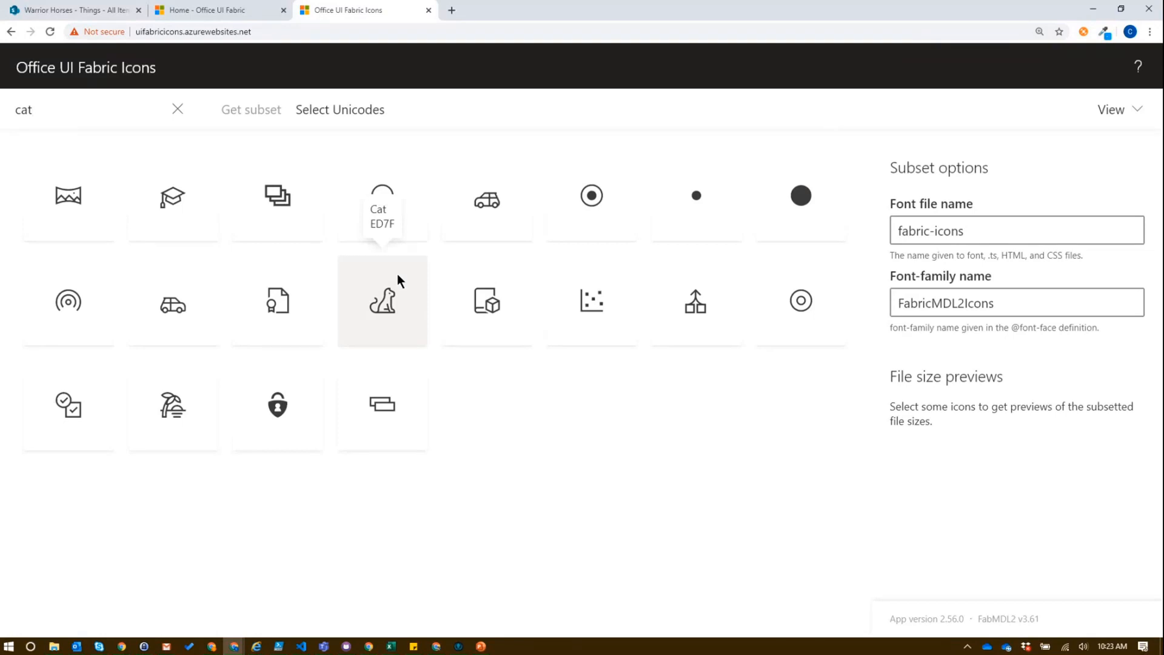
{"action": "left_click", "coordinate": [24, 109]}
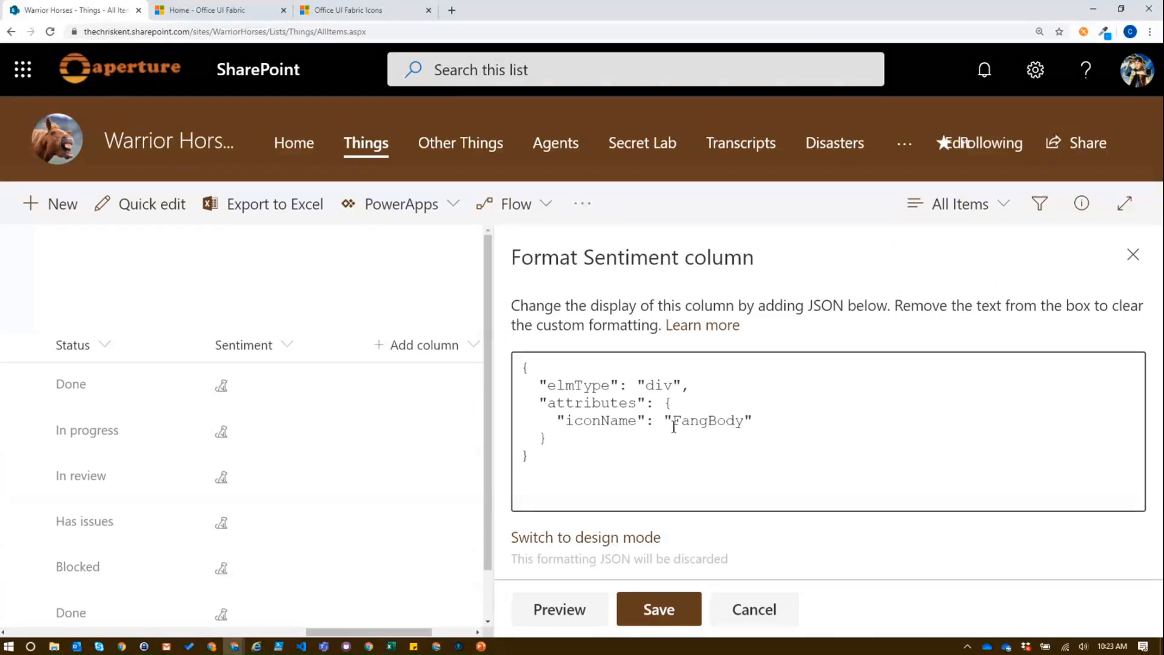
Replace FangBody with Cat and begin a style property after attributes
{"action": "double_click", "coordinate": [708, 420]}
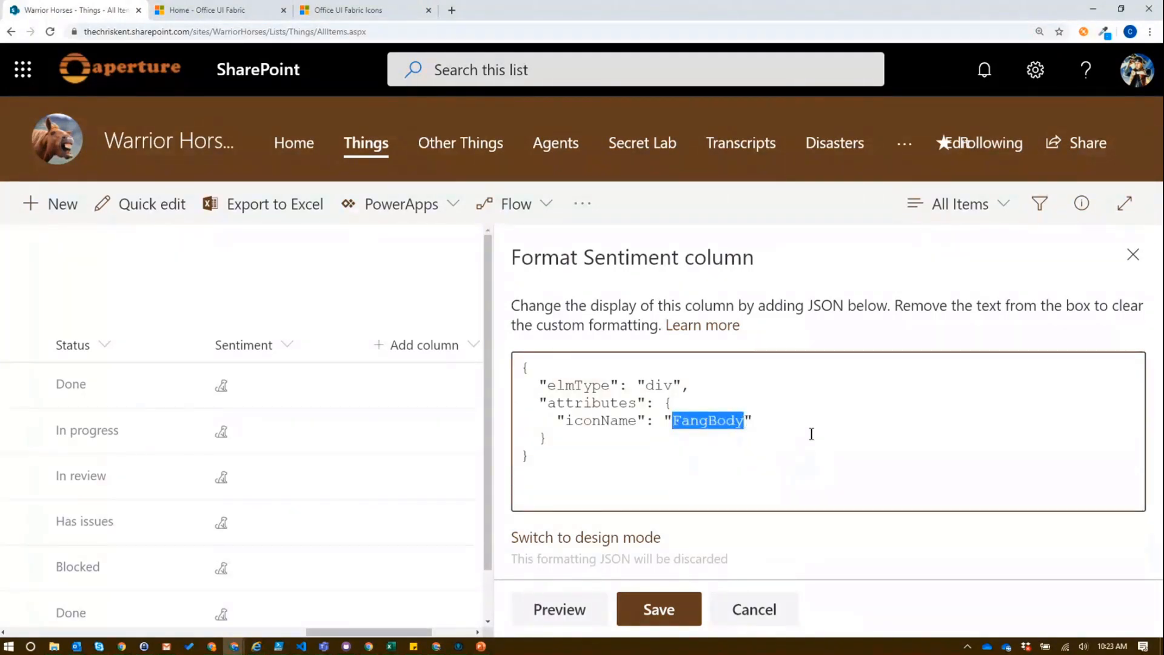
{"action": "type", "text": "Cat"}
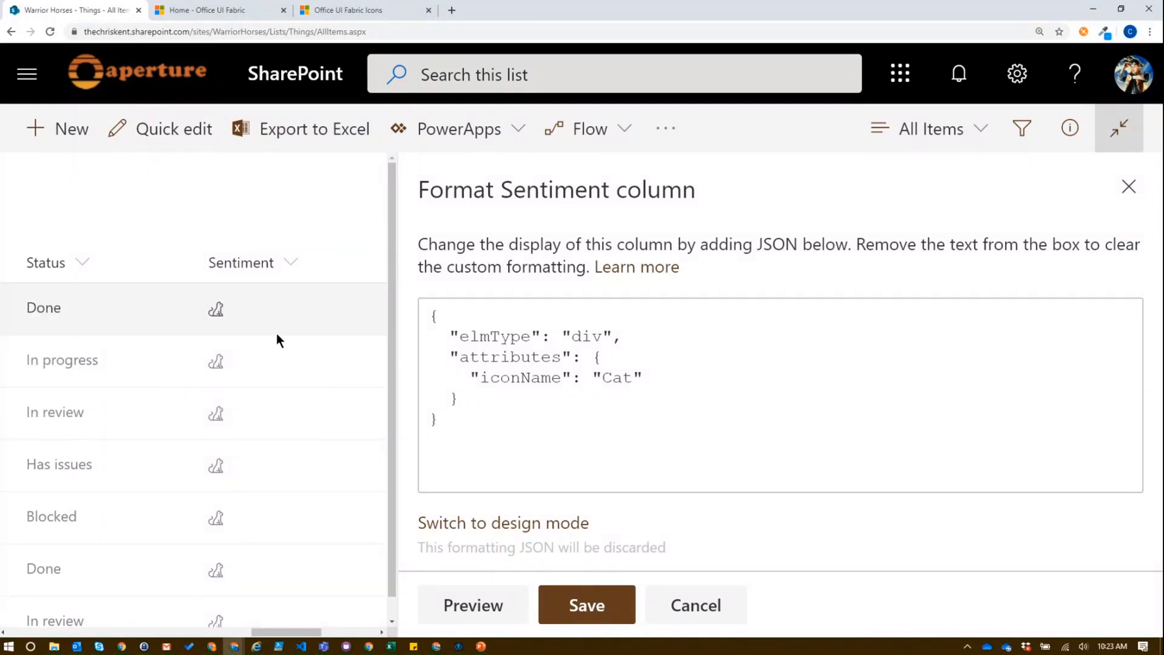
{"action": "left_click", "coordinate": [602, 377]}
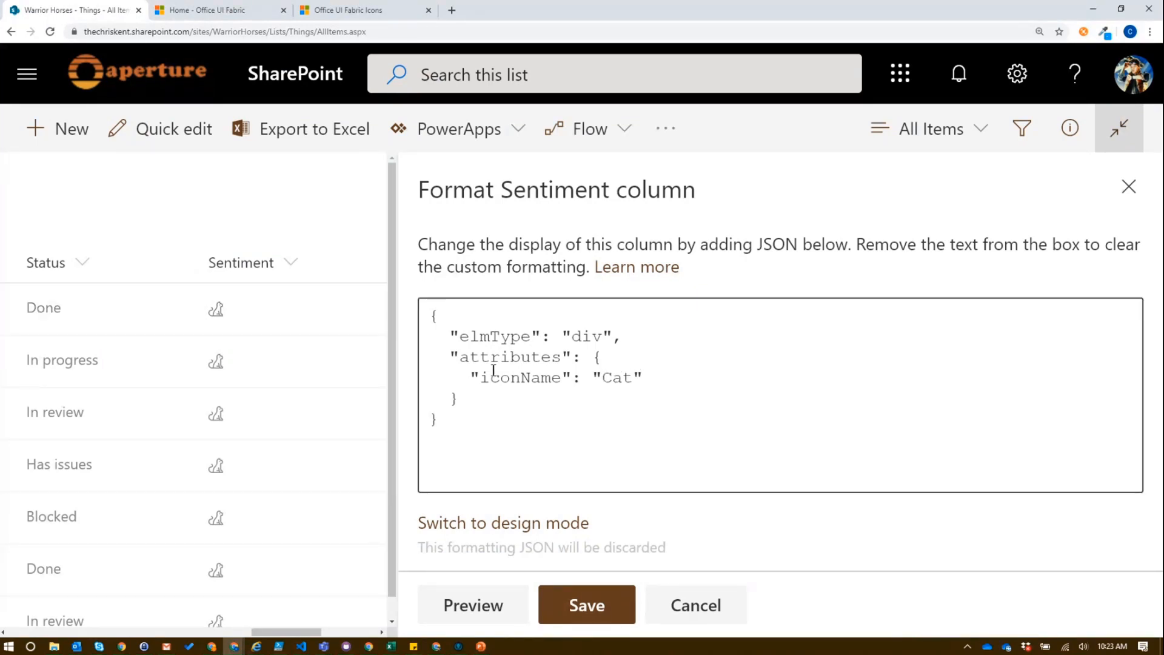
{"action": "type", "text": ","}
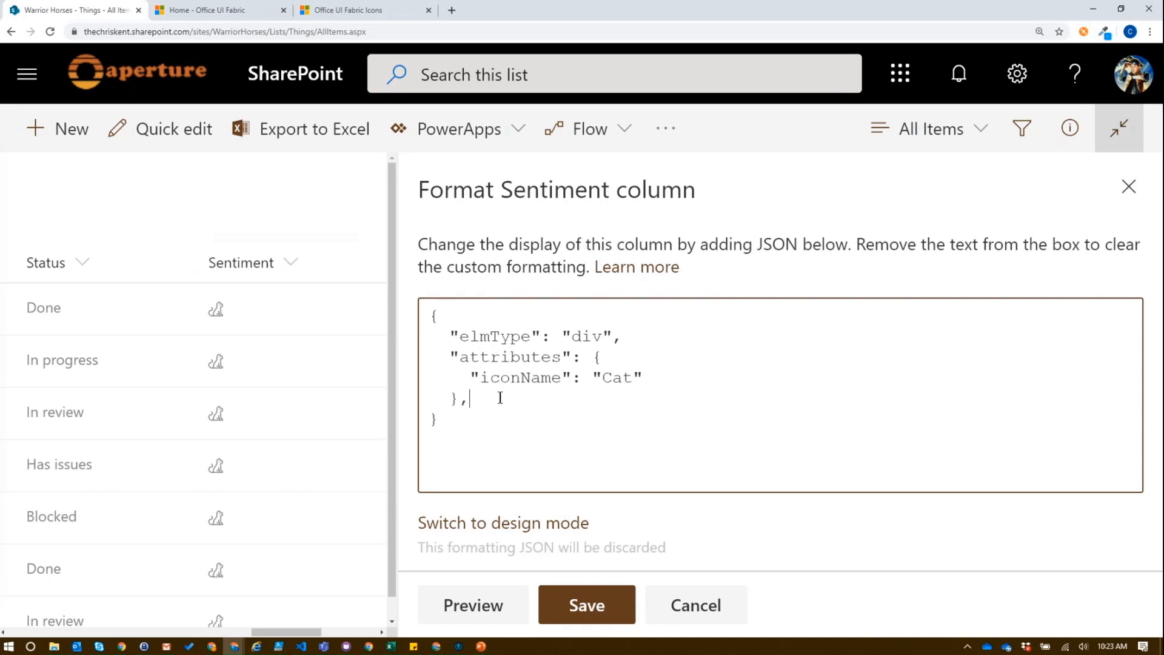
{"action": "type", "text": "\"style"}
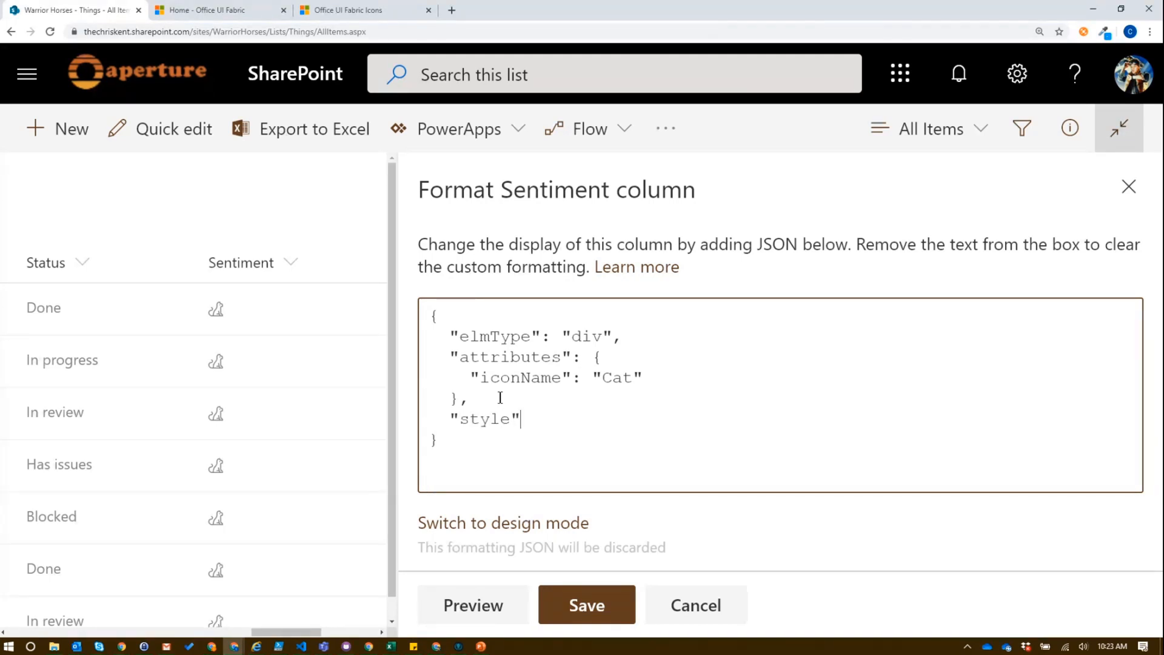
Add style color lime and font-size 36px, previewing large lime-green cat icons
{"action": "type", "text": ": {"}
{"action": "type", "text": "\"color"}
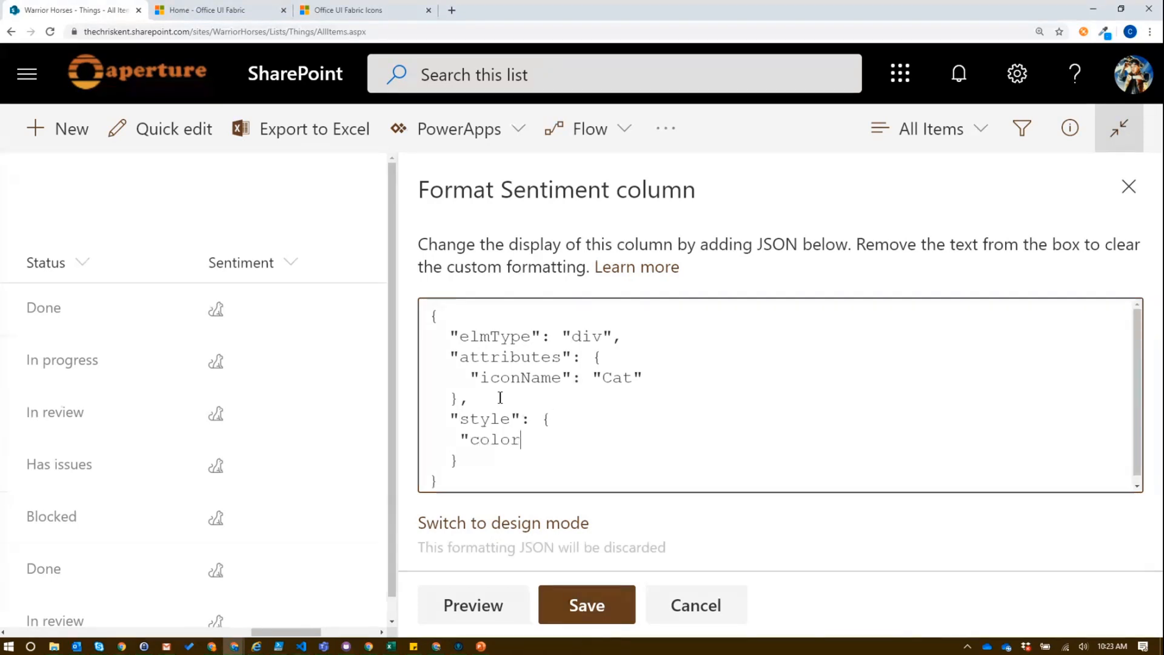
{"action": "type", "text": "\": \"lime"}
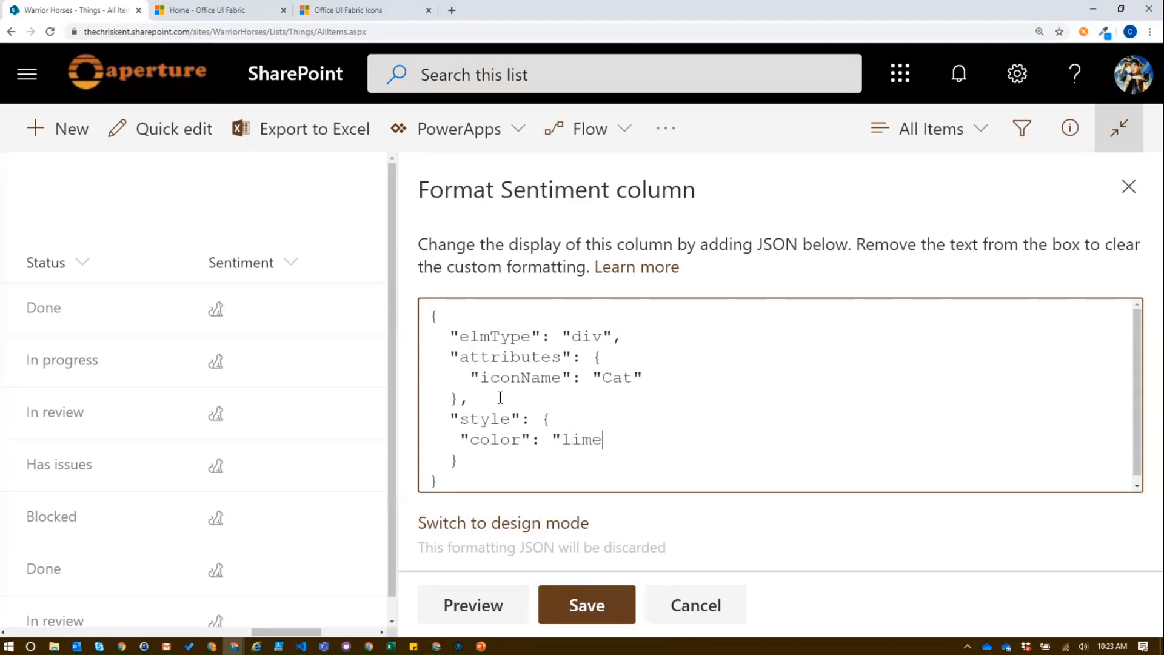
{"action": "left_click", "coordinate": [472, 605]}
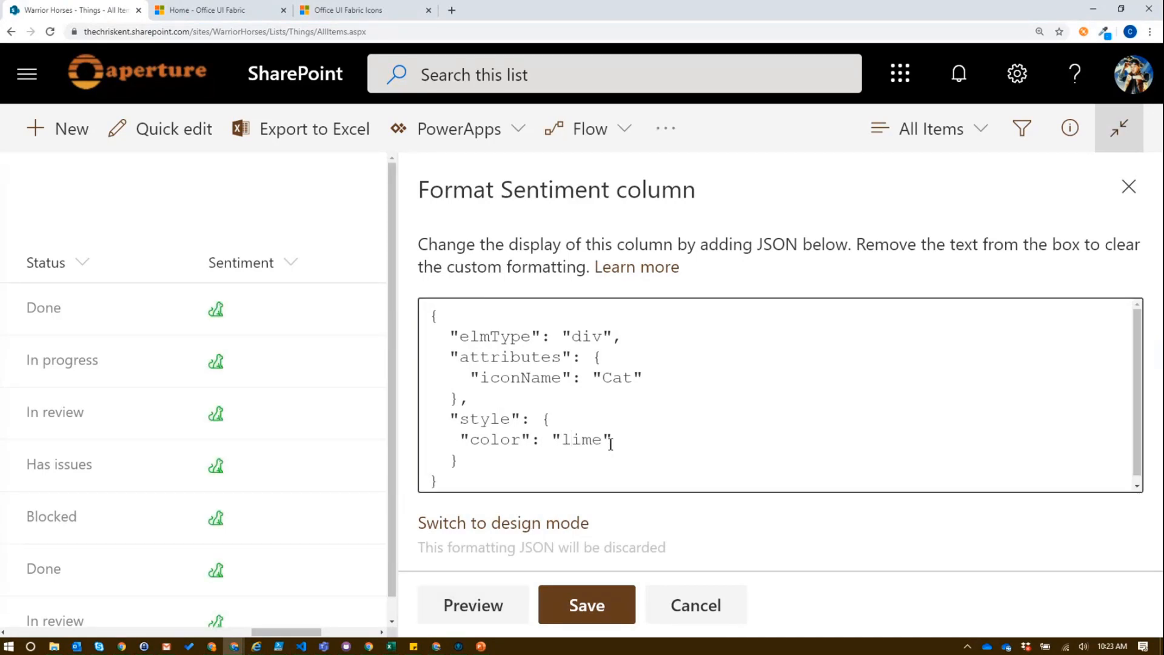
{"action": "type", "text": ","}
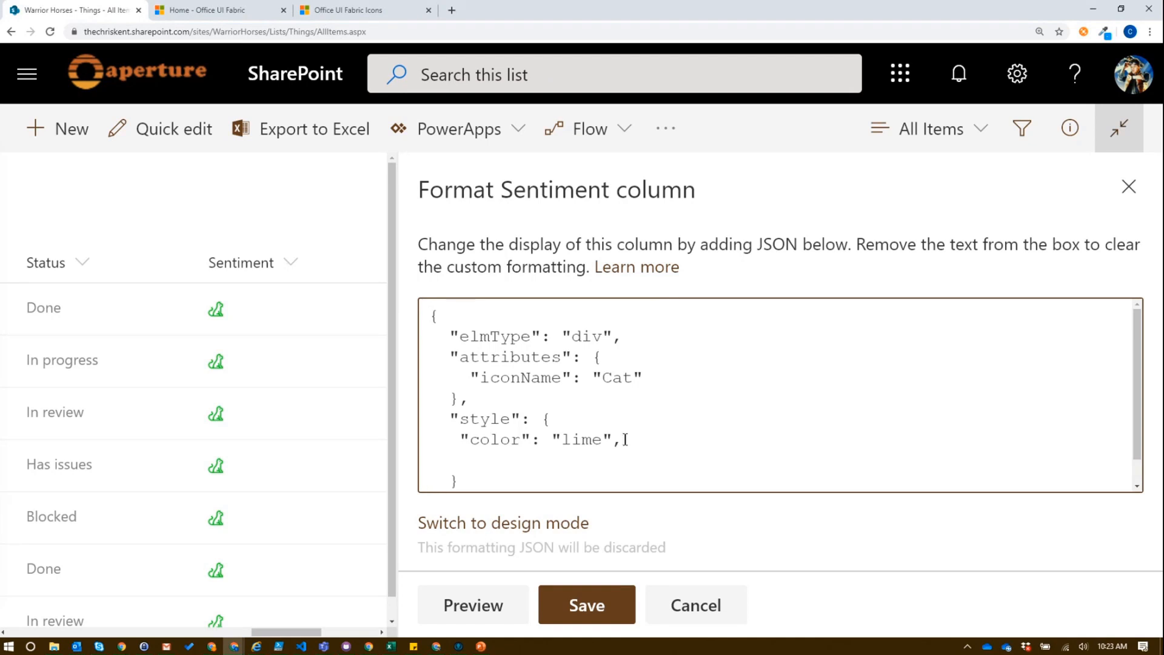
{"action": "type", "text": "\"font-size\": \""}
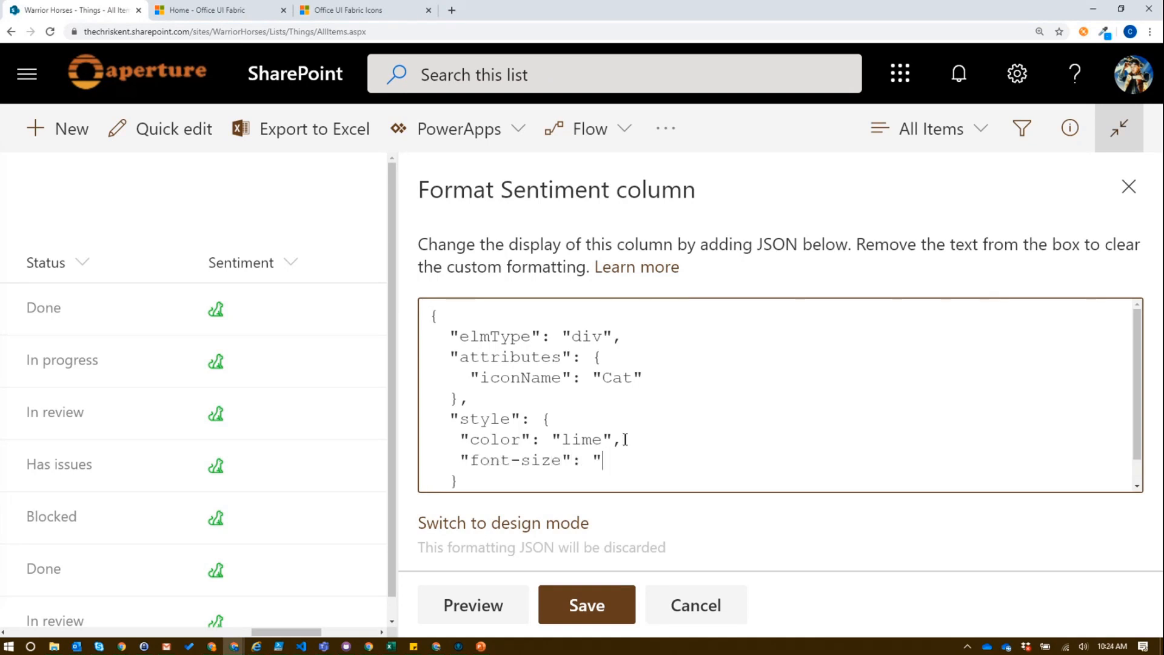
{"action": "type", "text": "3"}
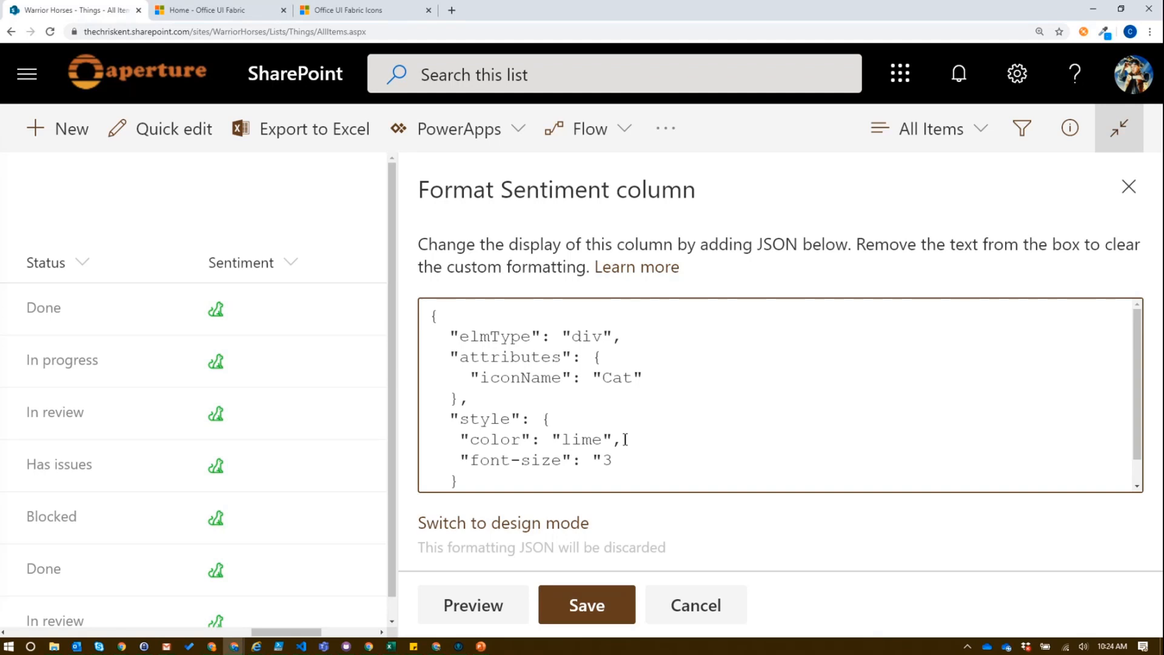
{"action": "type", "text": "6px\""}
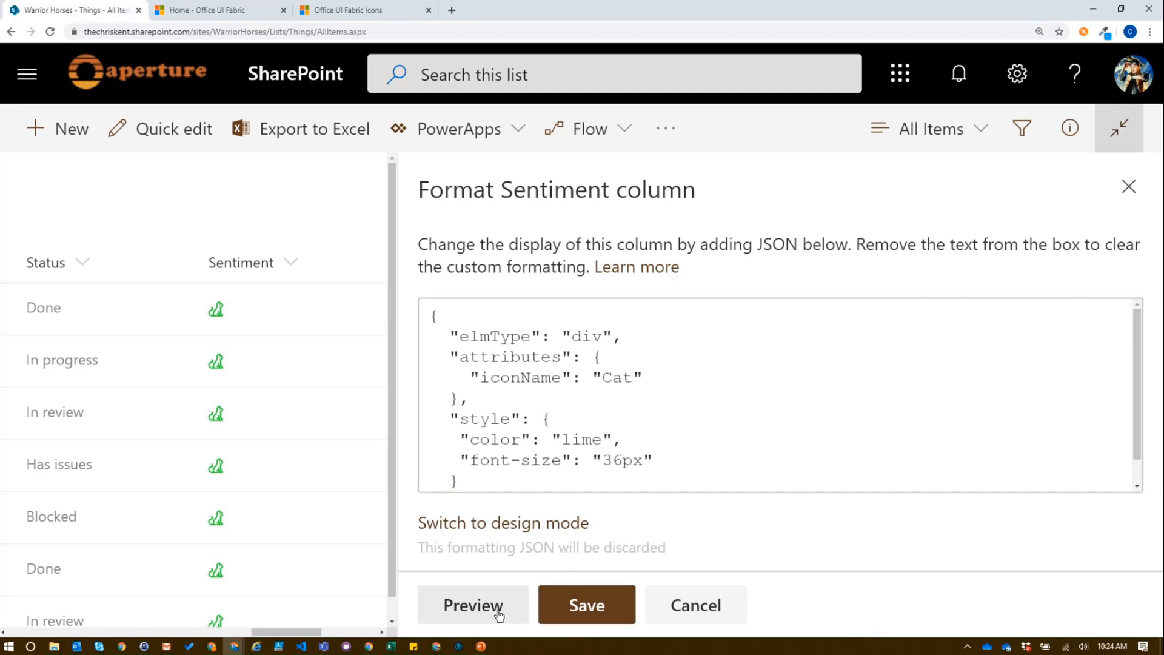
{"action": "left_click", "coordinate": [473, 604]}
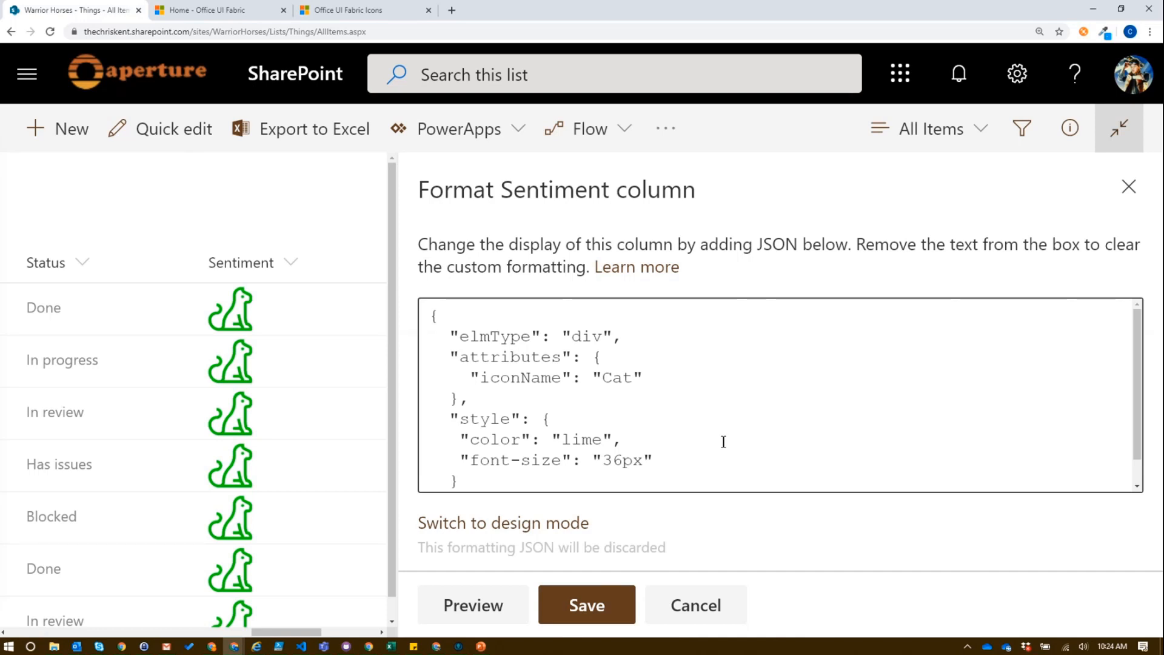
{"action": "triple_click", "coordinate": [534, 439]}
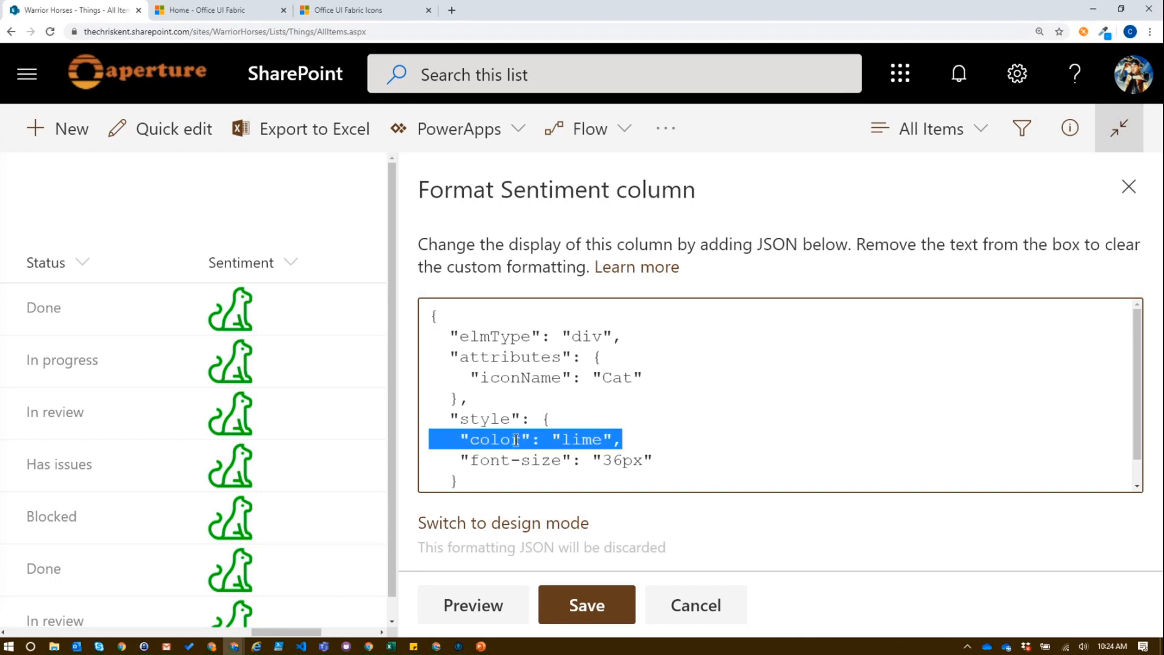
Replace the lime color with class ms-fontColor-themePrimary and preview it
{"action": "key", "text": "Delete"}
{"action": "type", "text": ","}
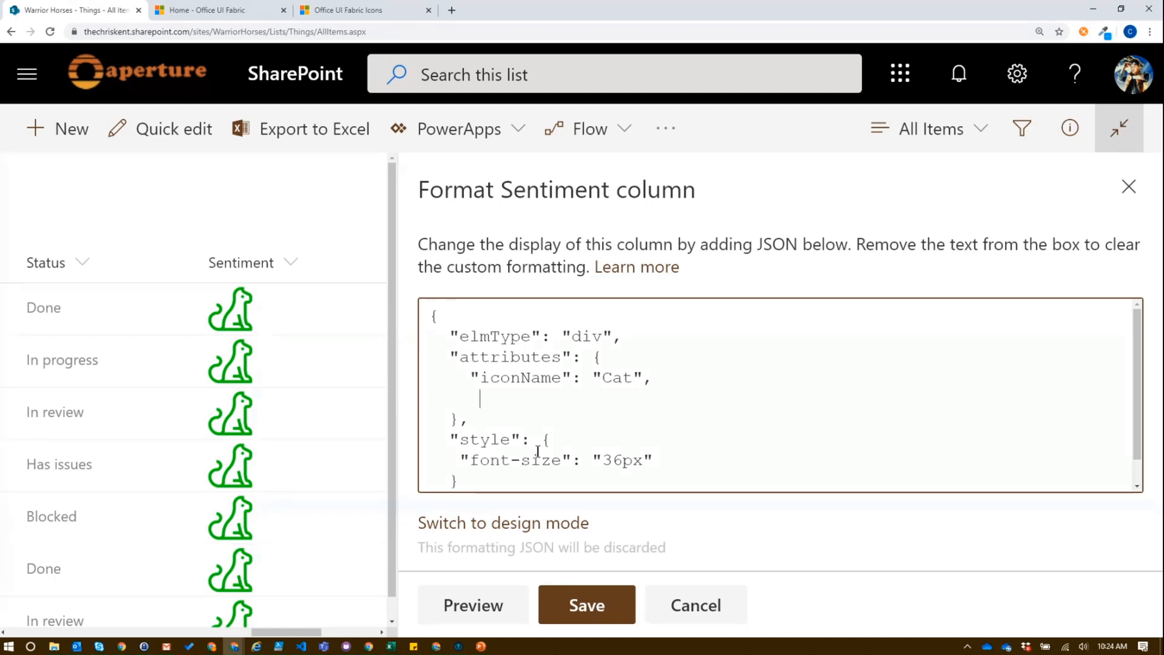
{"action": "type", "text": "\"class"}
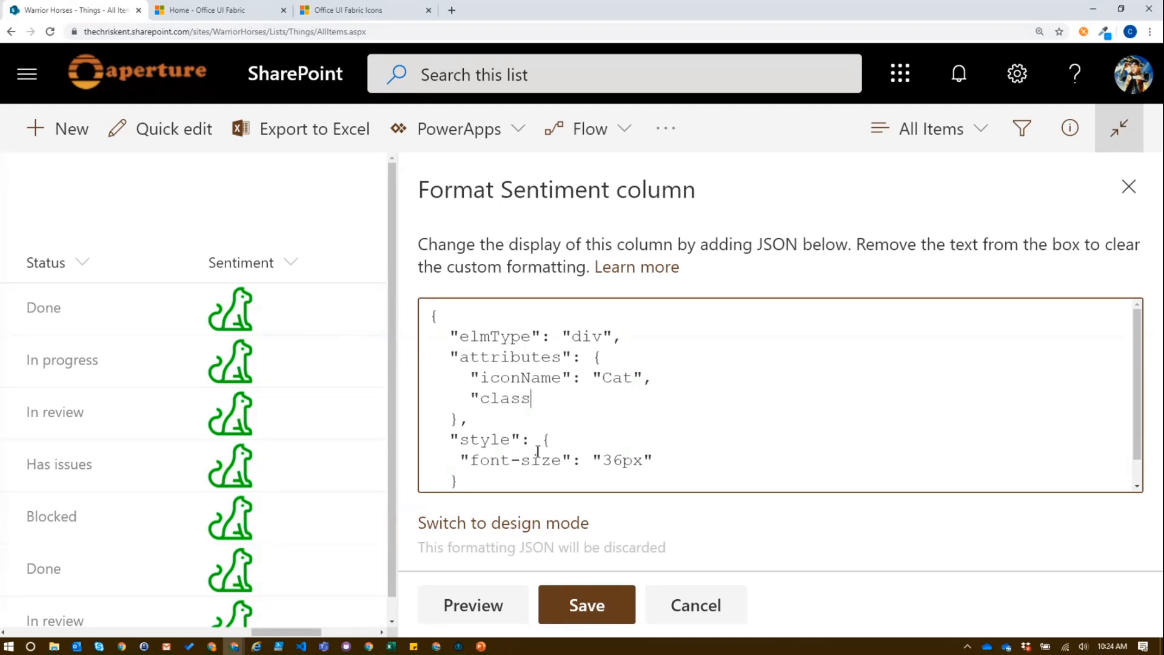
{"action": "type", "text": ": \""}
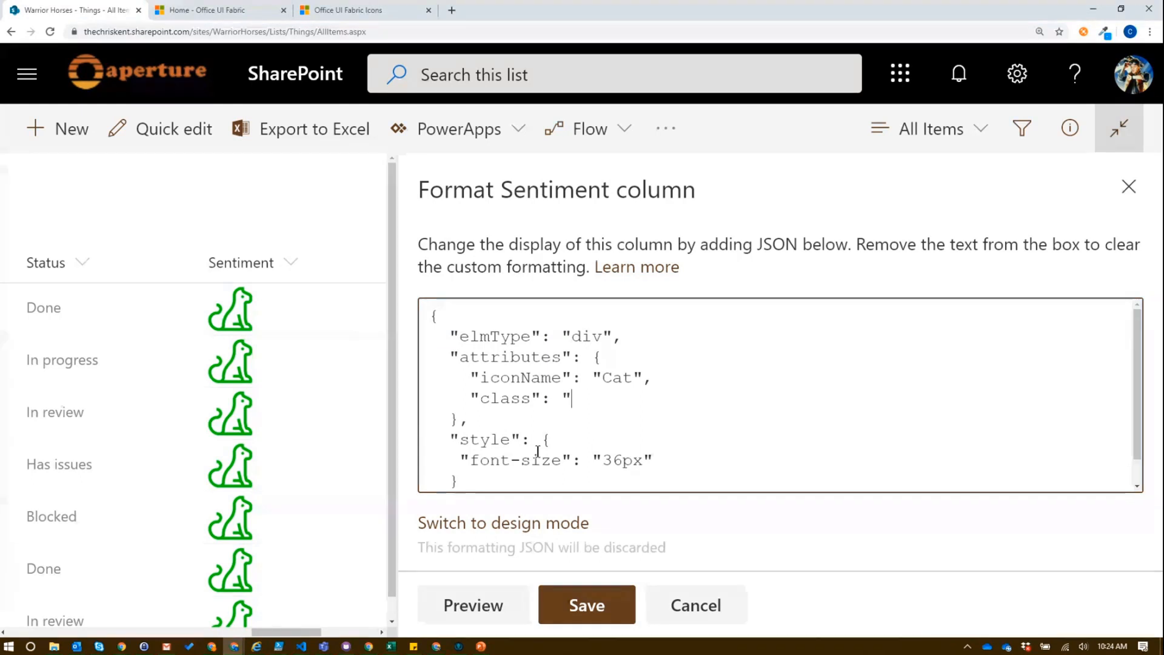
{"action": "type", "text": "ms-fontC"}
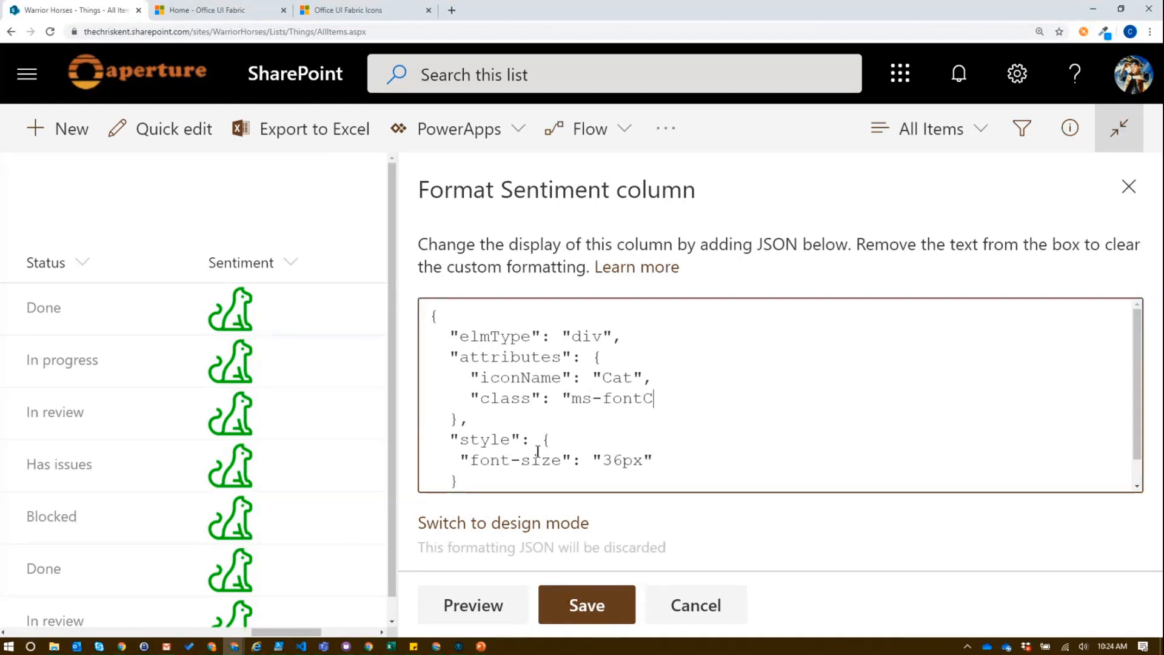
{"action": "type", "text": "olor-prim"}
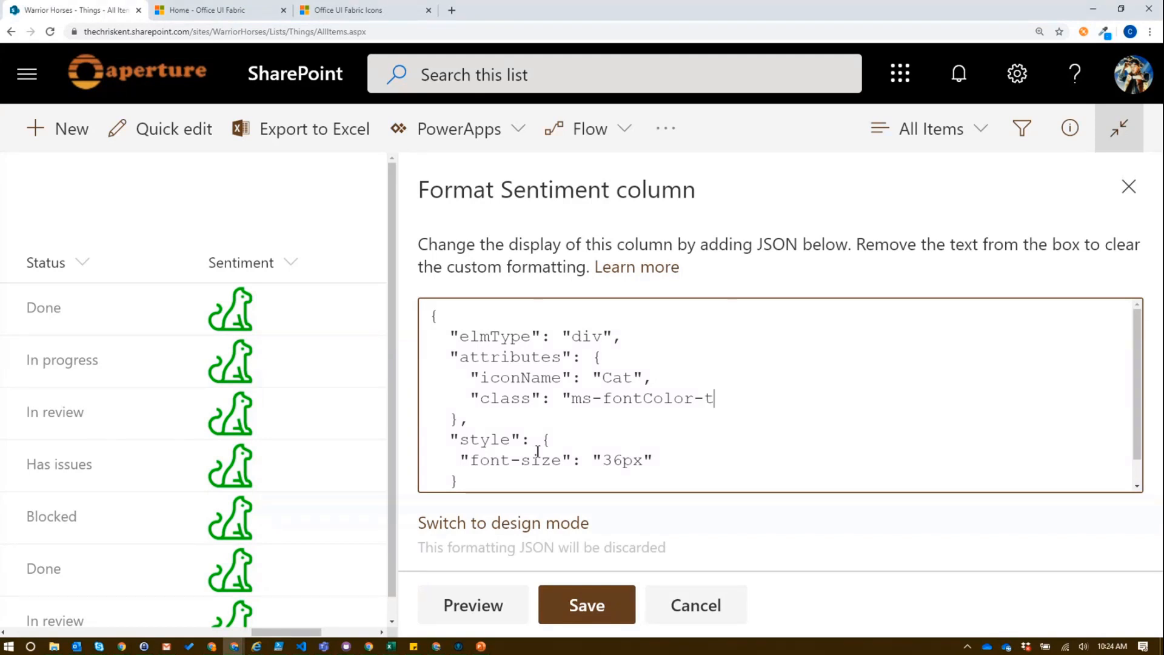
{"action": "type", "text": "hemePrim"}
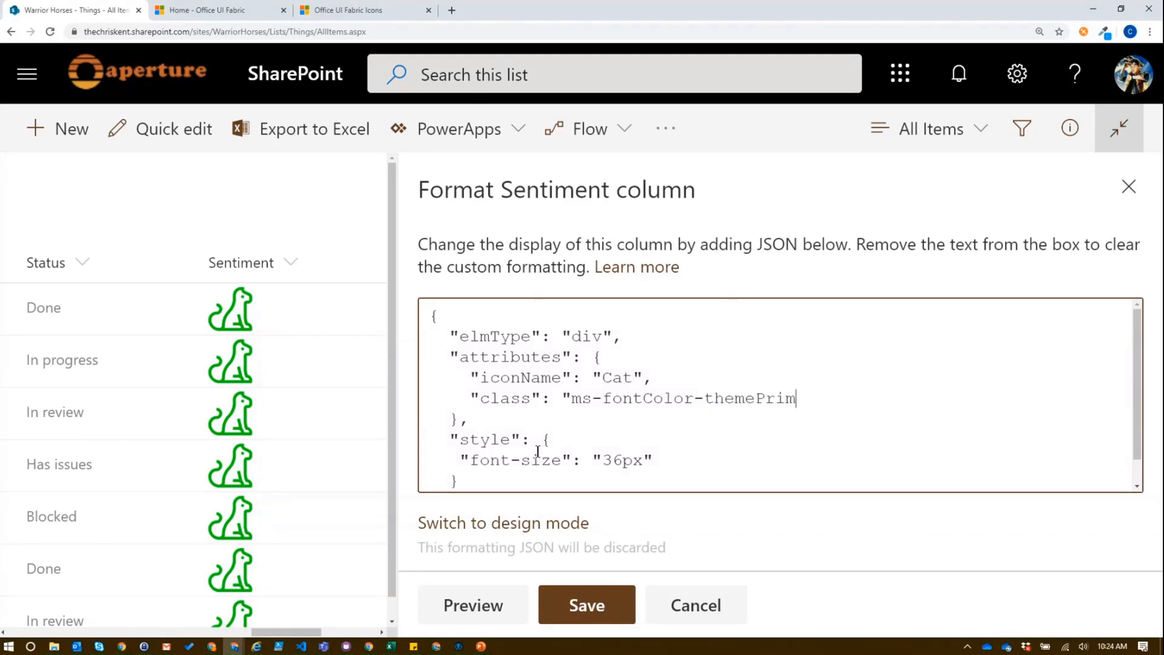
{"action": "type", "text": "ary\""}
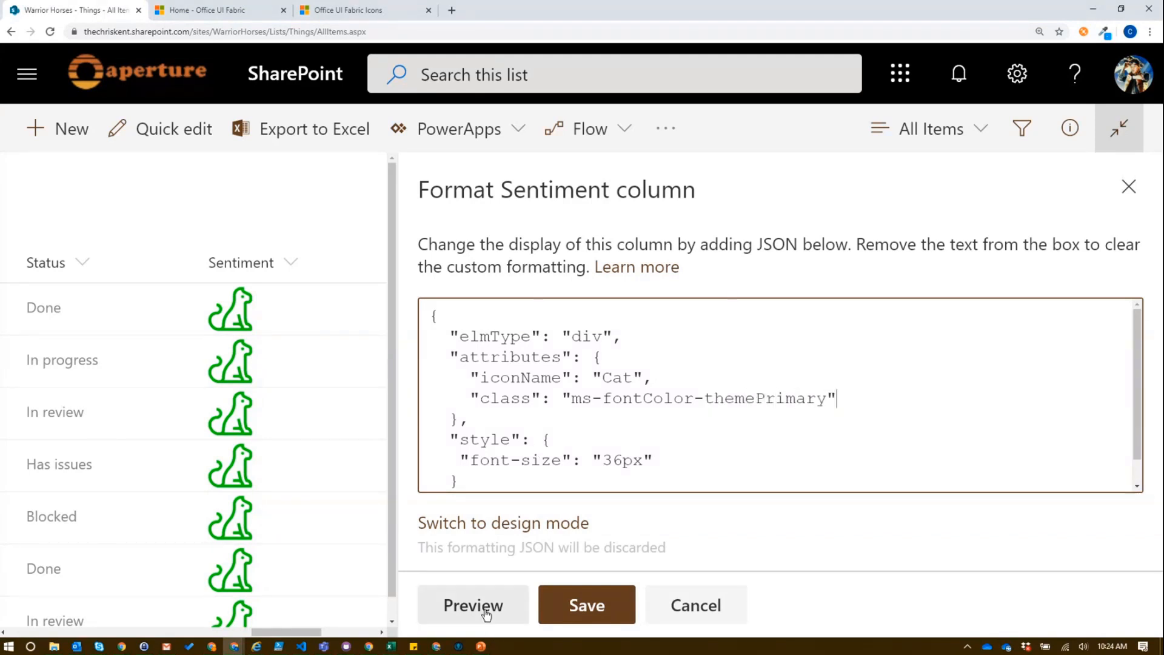
{"action": "left_click", "coordinate": [473, 605]}
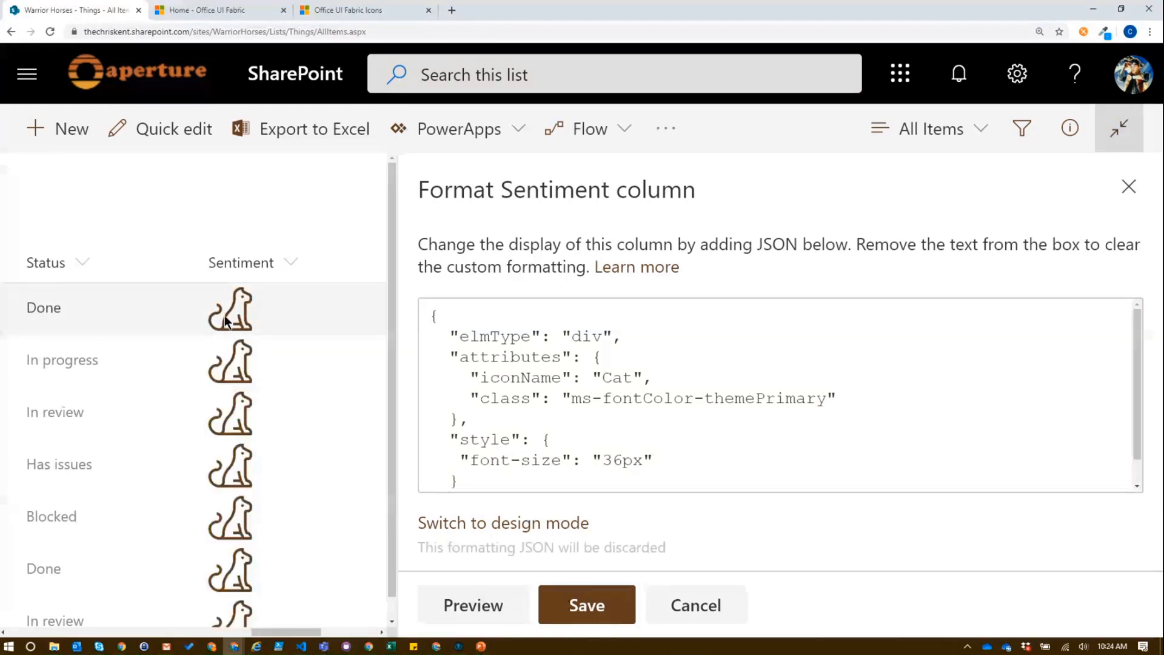
Change the class to ms-fontColor-red and preview the red cat icons
{"action": "double_click", "coordinate": [790, 398]}
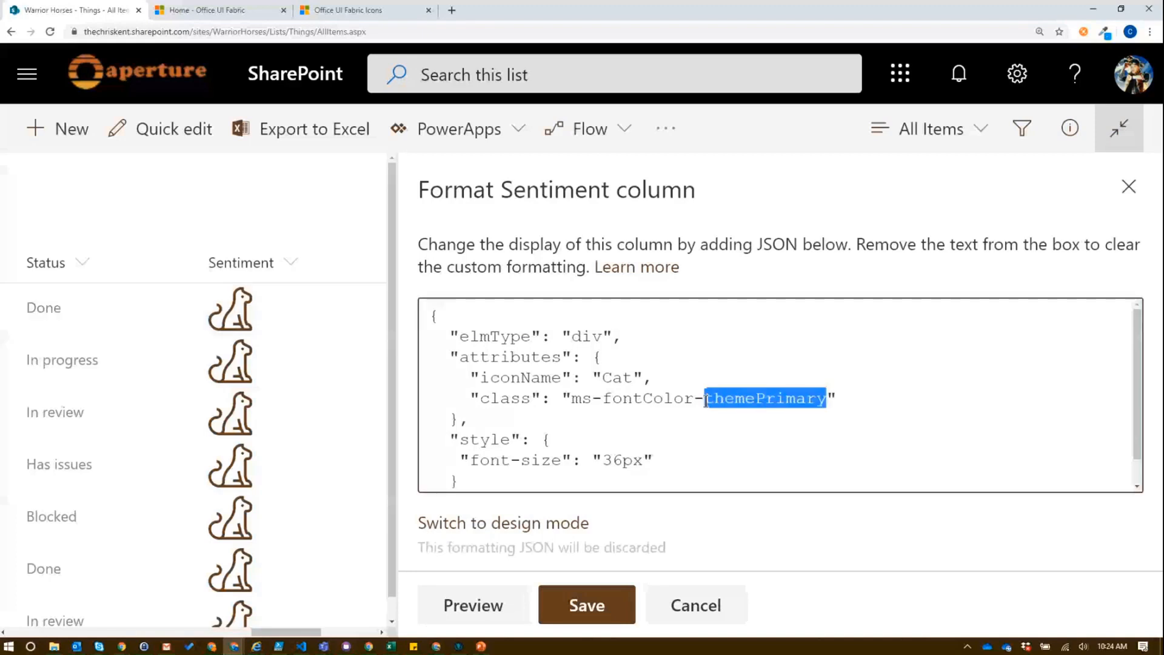
{"action": "type", "text": "red"}
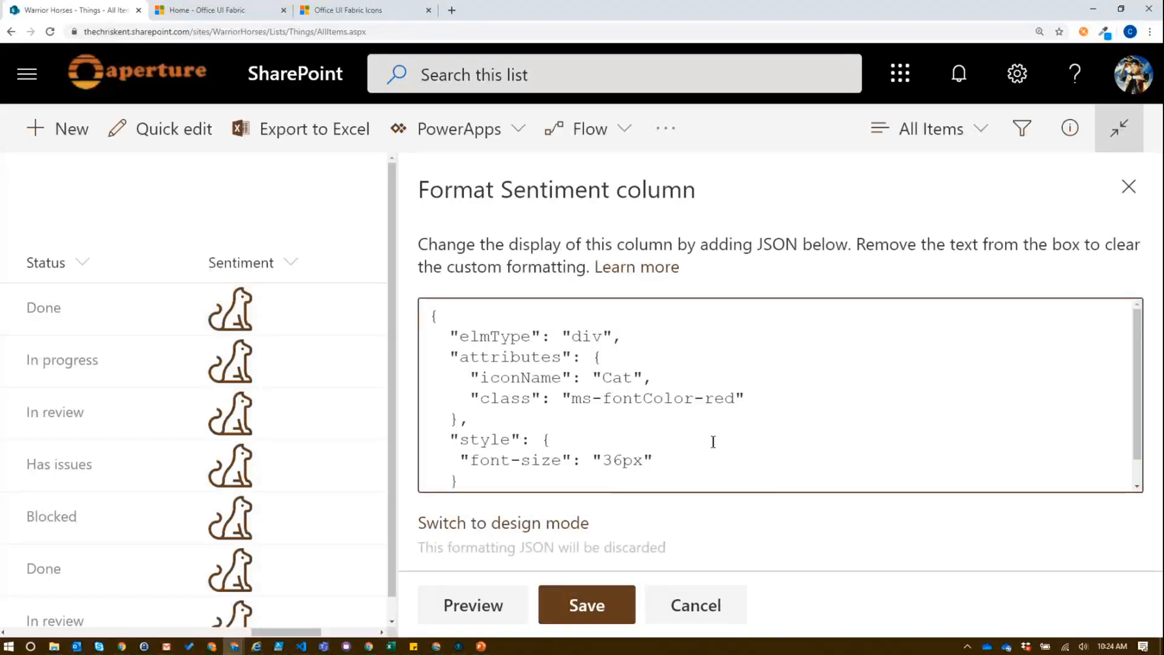
{"action": "left_click", "coordinate": [472, 604]}
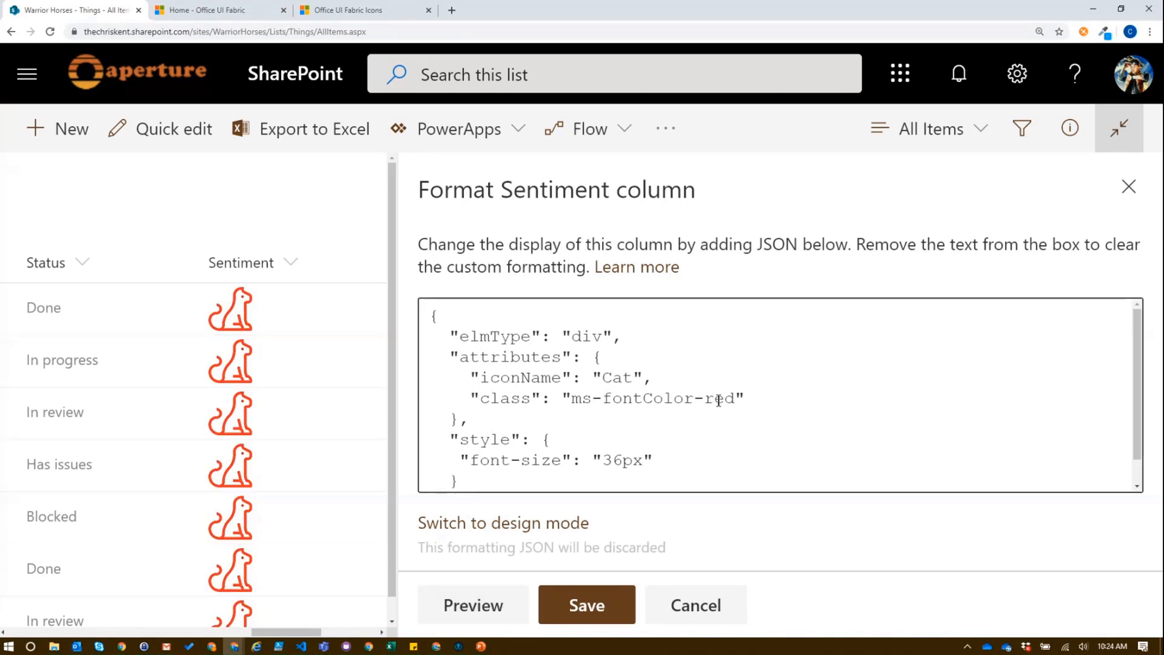
{"action": "double_click", "coordinate": [718, 398]}
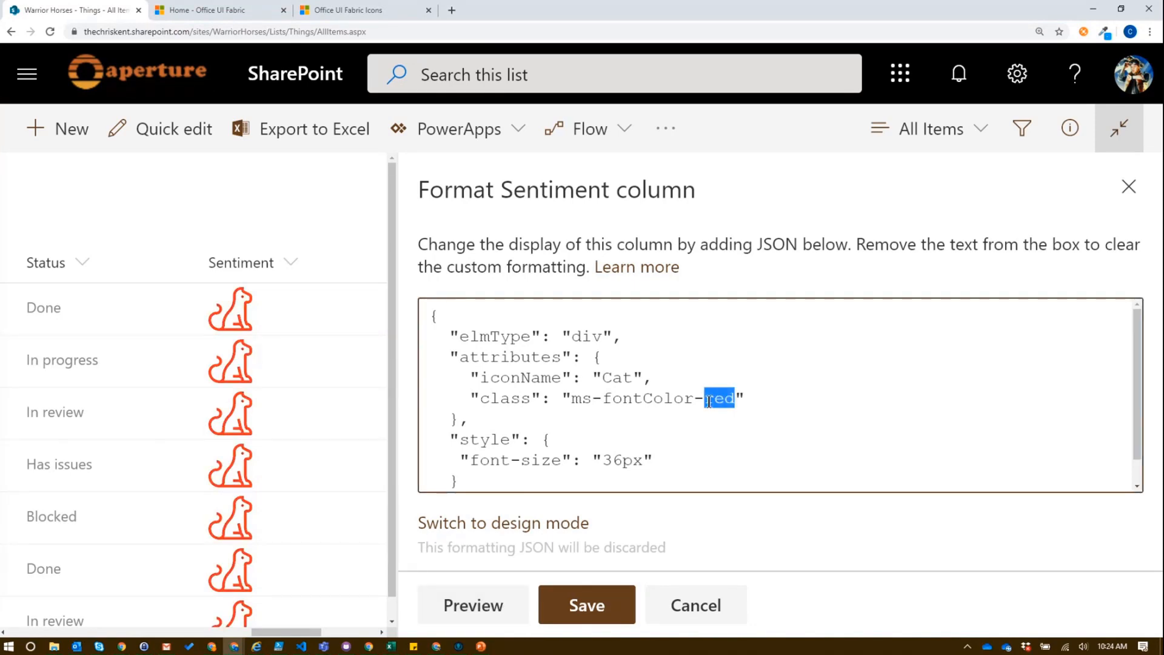
{"action": "left_click", "coordinate": [215, 9]}
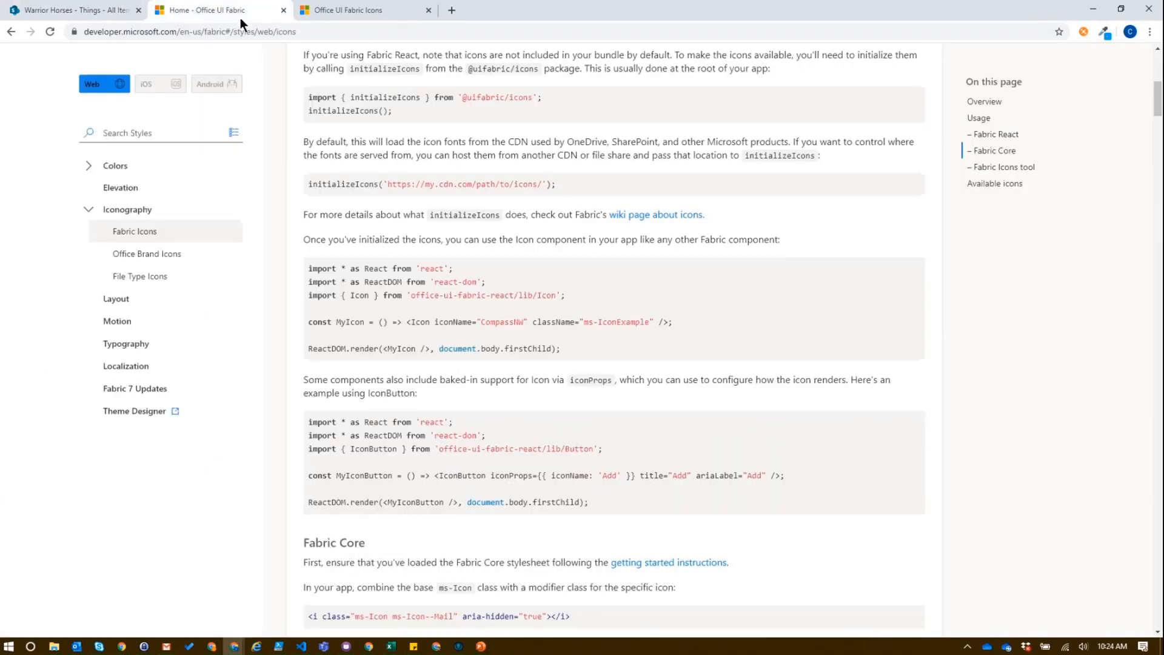
Review the Fabric Icons usage guidance and return to the Sentiment formatting pane
{"action": "left_click", "coordinate": [115, 165]}
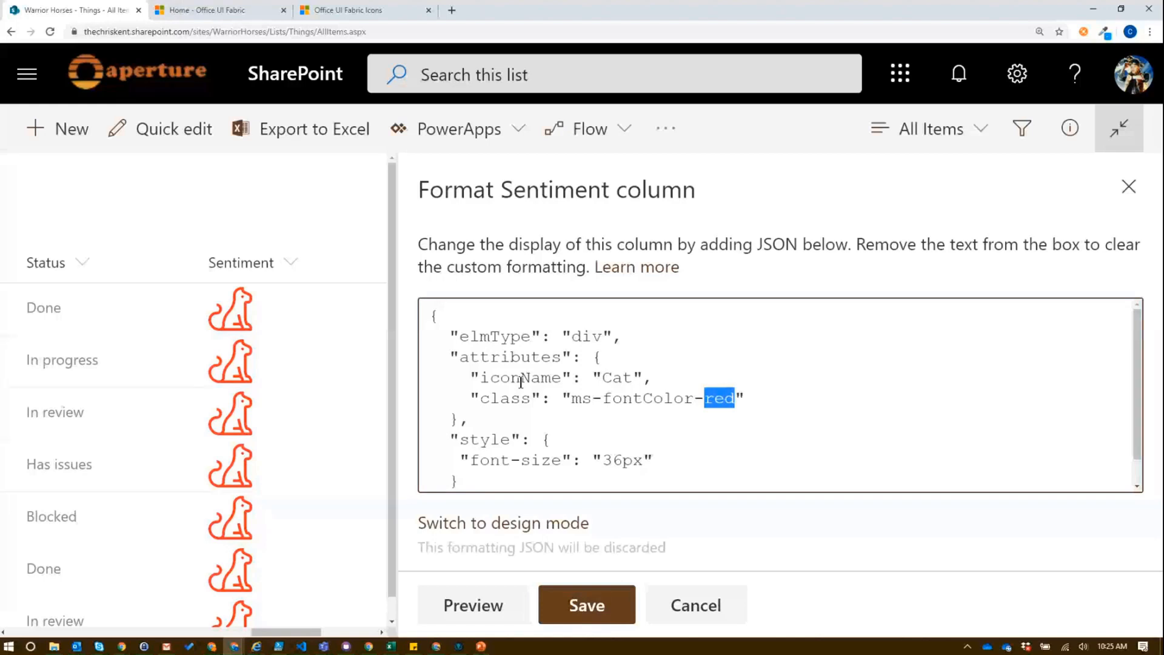
Change the Sentiment iconName from Cat to Heart, showing red outline hearts
{"action": "left_click", "coordinate": [622, 377]}
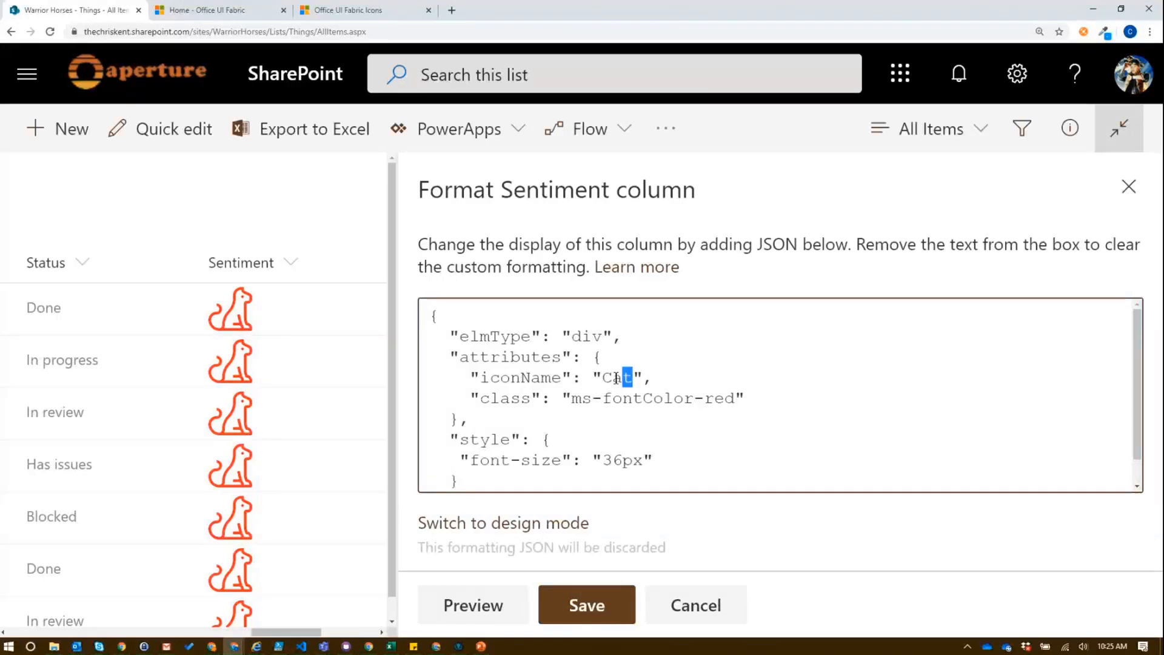
{"action": "type", "text": "Hear"}
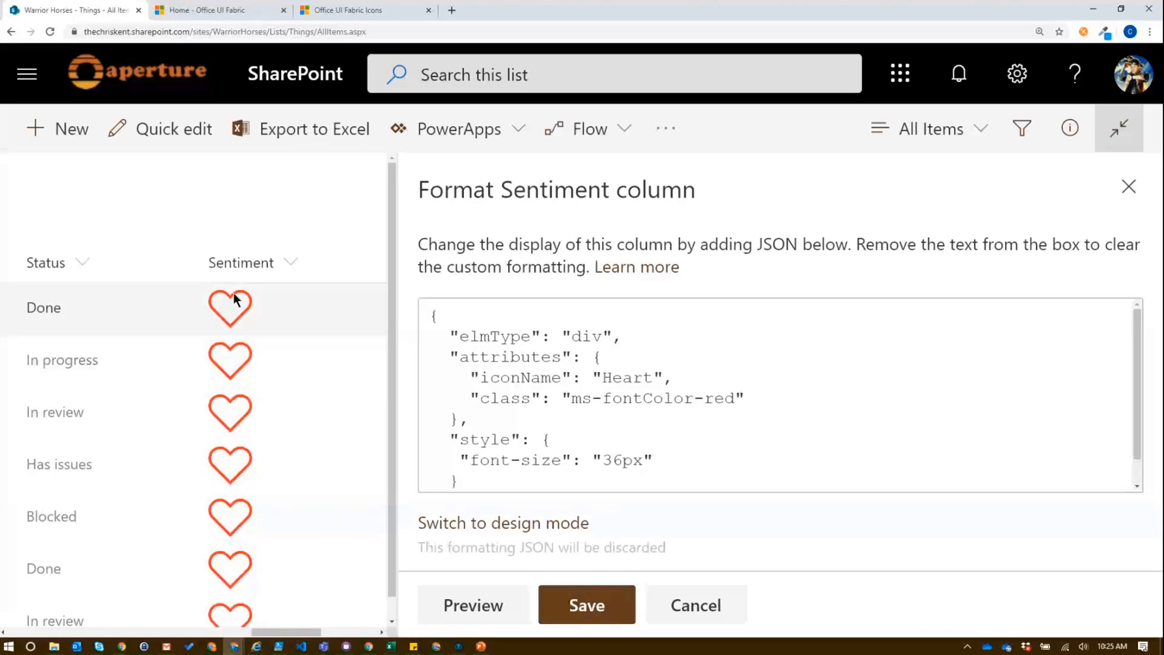
{"action": "left_click", "coordinate": [364, 10]}
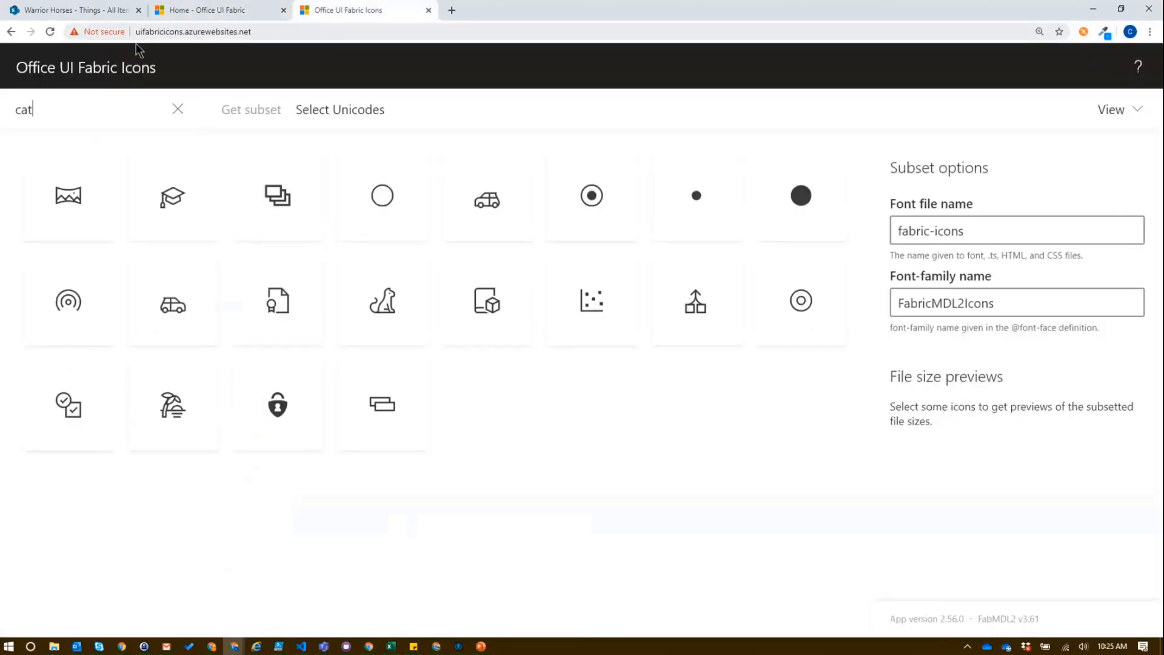
Search the Fabric icon catalogue for 'heart' to find HeartFill, then return to SharePoint
{"action": "left_click", "coordinate": [177, 109]}
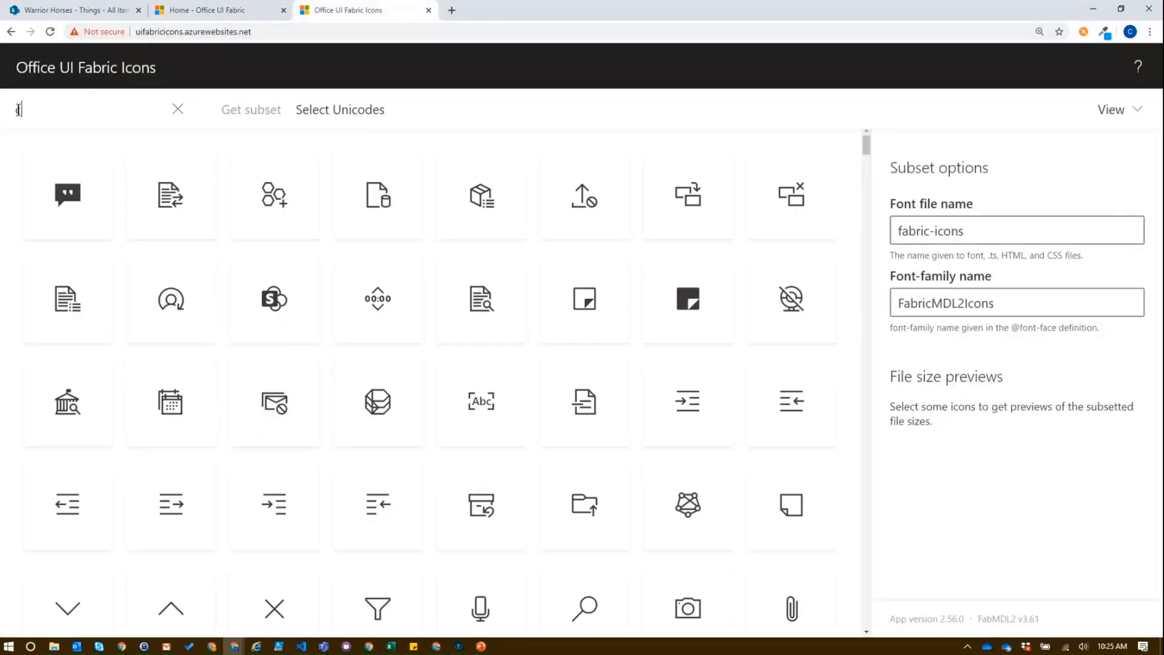
{"action": "type", "text": "heart"}
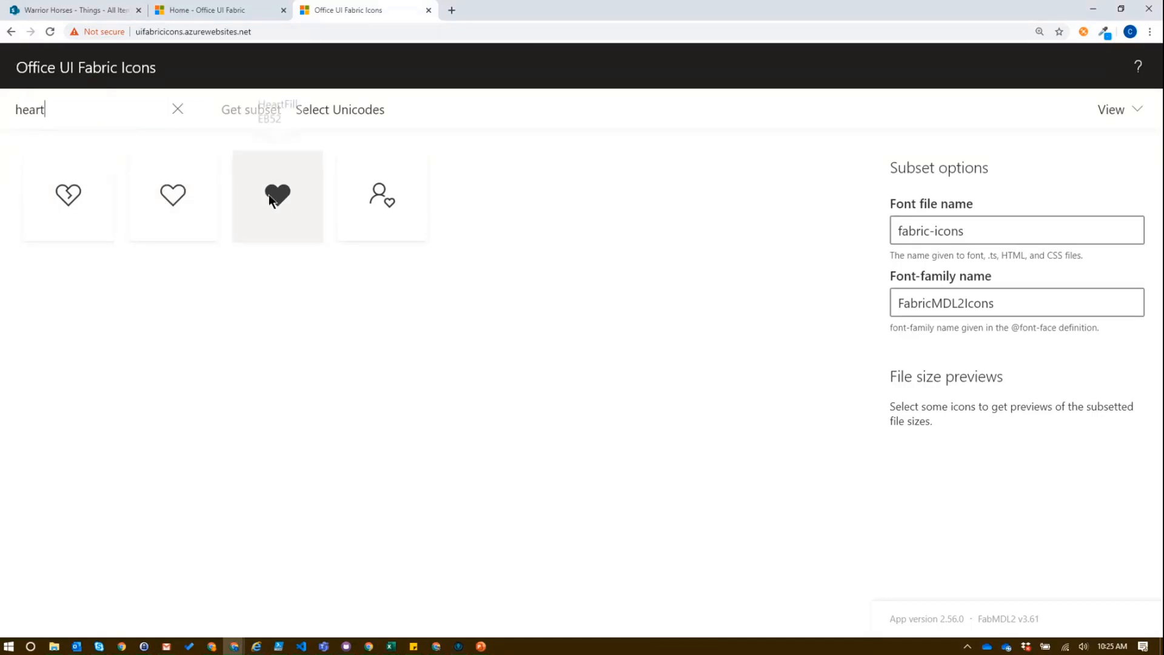
{"action": "left_click", "coordinate": [74, 10]}
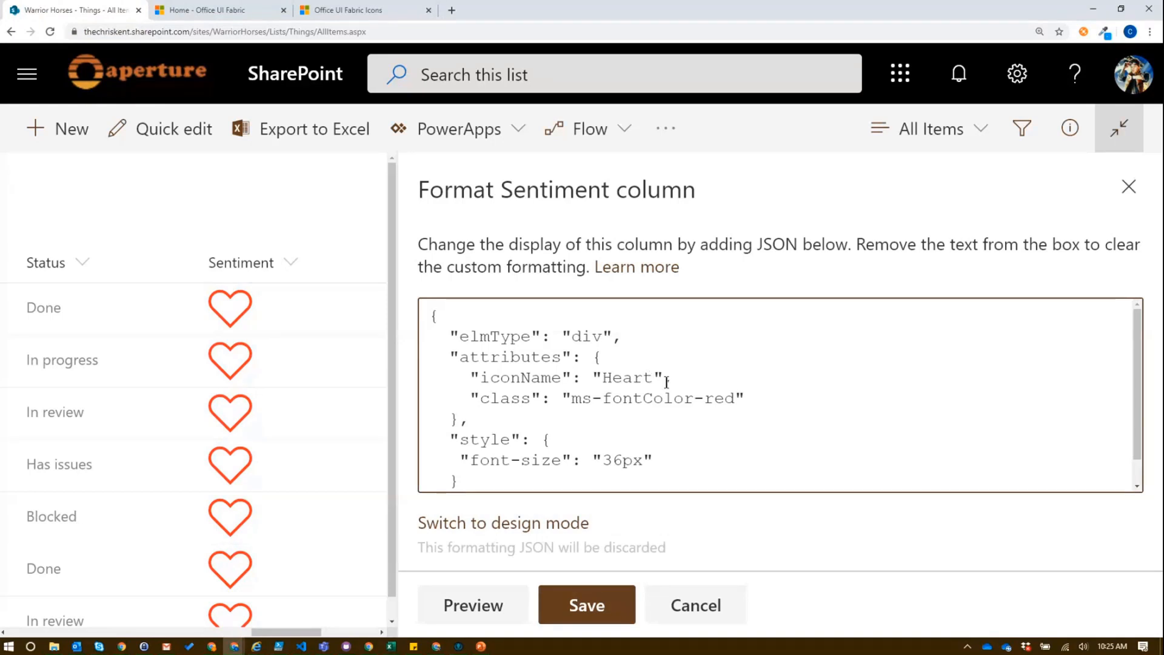
Change iconName to HeartFill and preview solid red hearts
{"action": "type", "text": "Fil"}
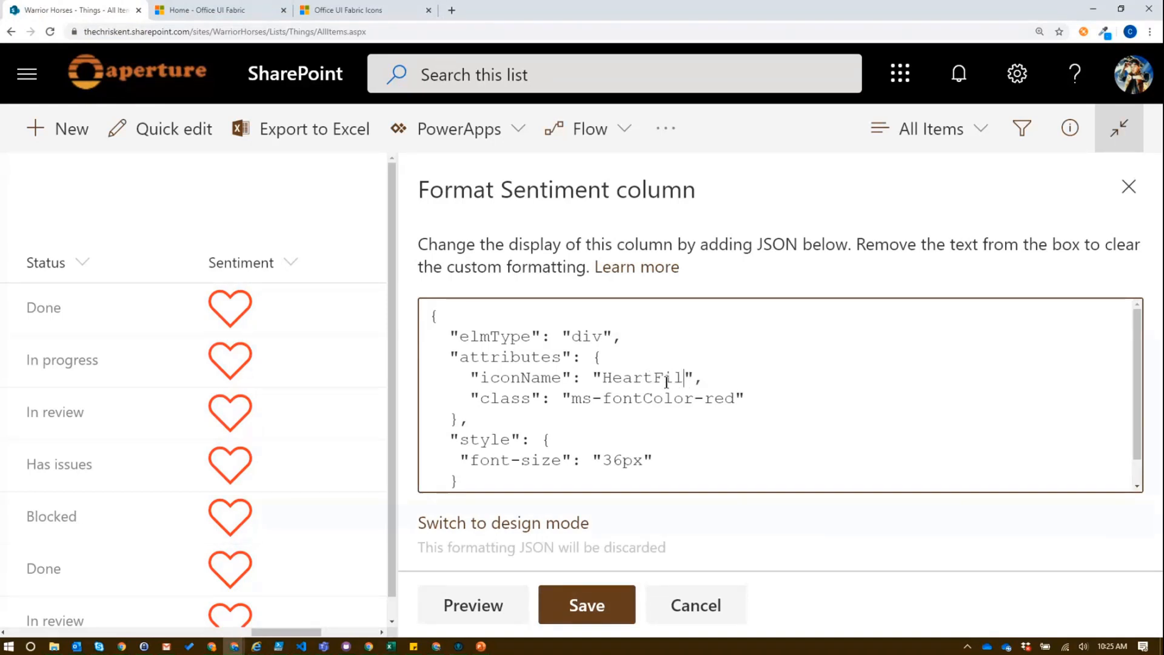
{"action": "left_click", "coordinate": [473, 605]}
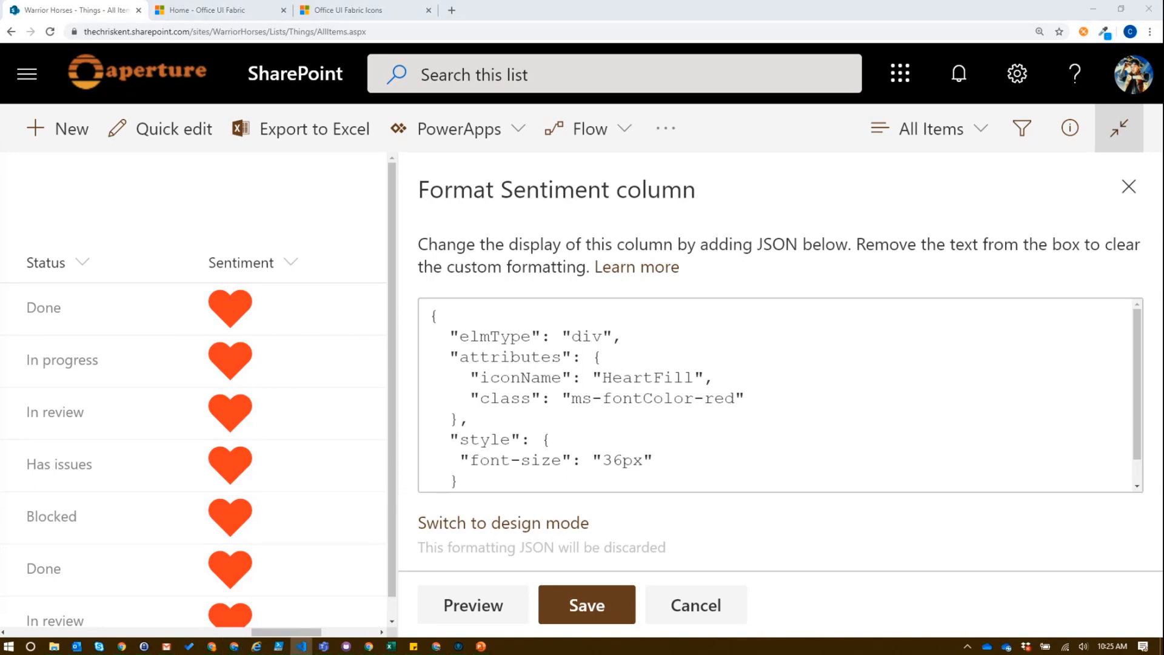
{"action": "mouse_move", "coordinate": [43, 300]}
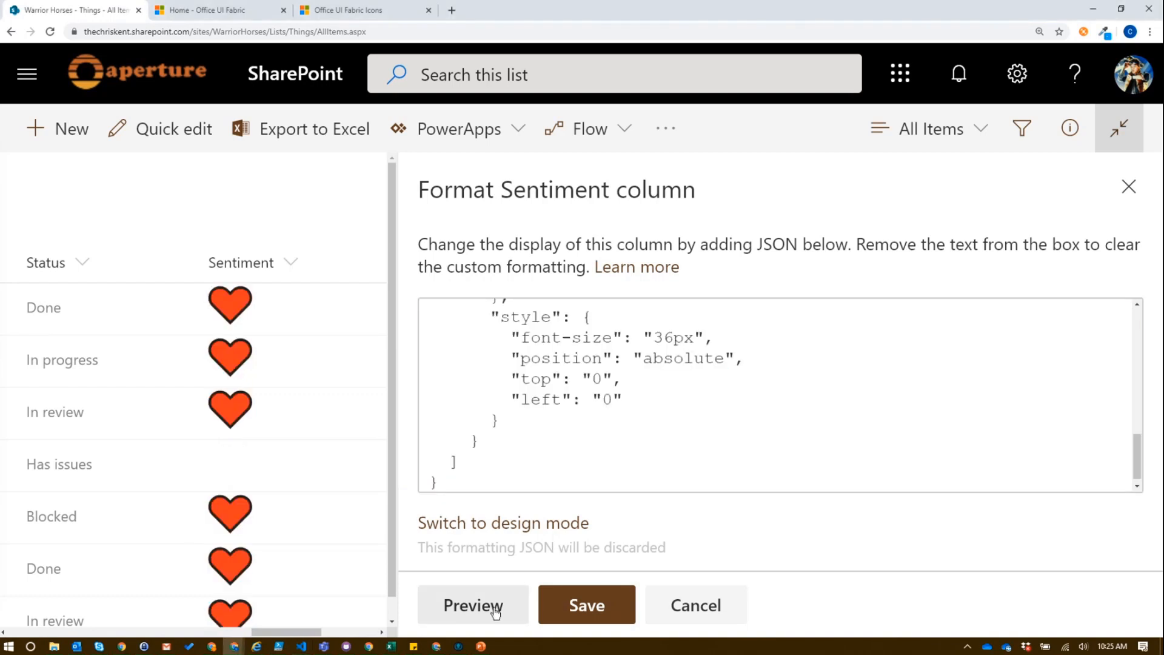
{"action": "mouse_move", "coordinate": [221, 330]}
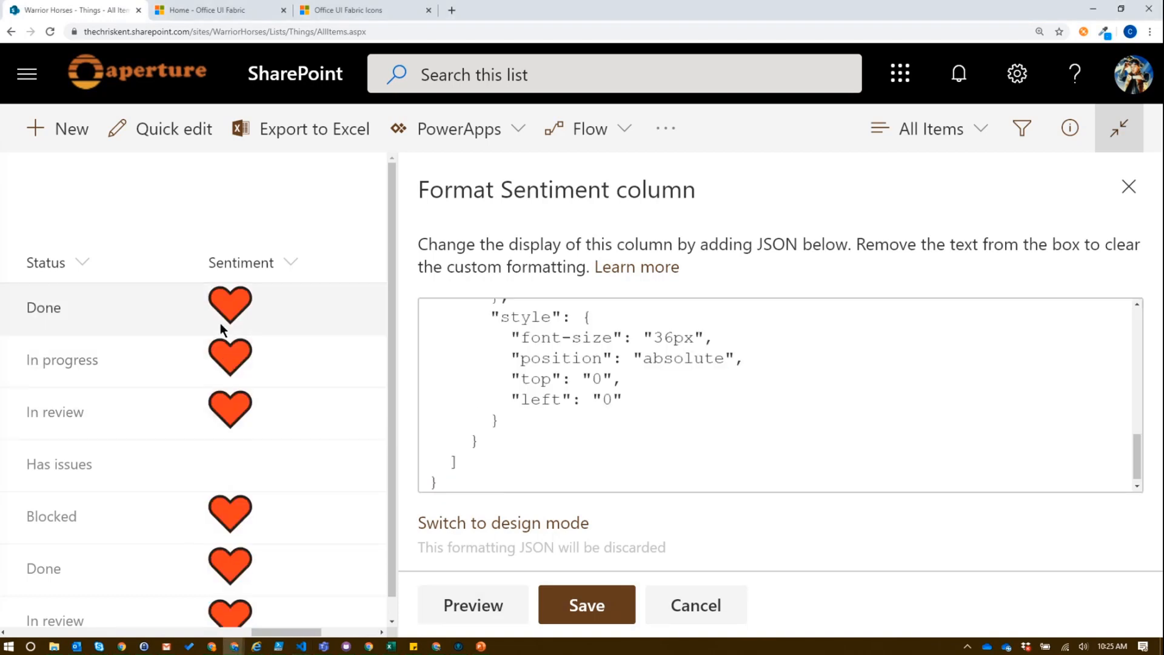
{"action": "mouse_move", "coordinate": [229, 305]}
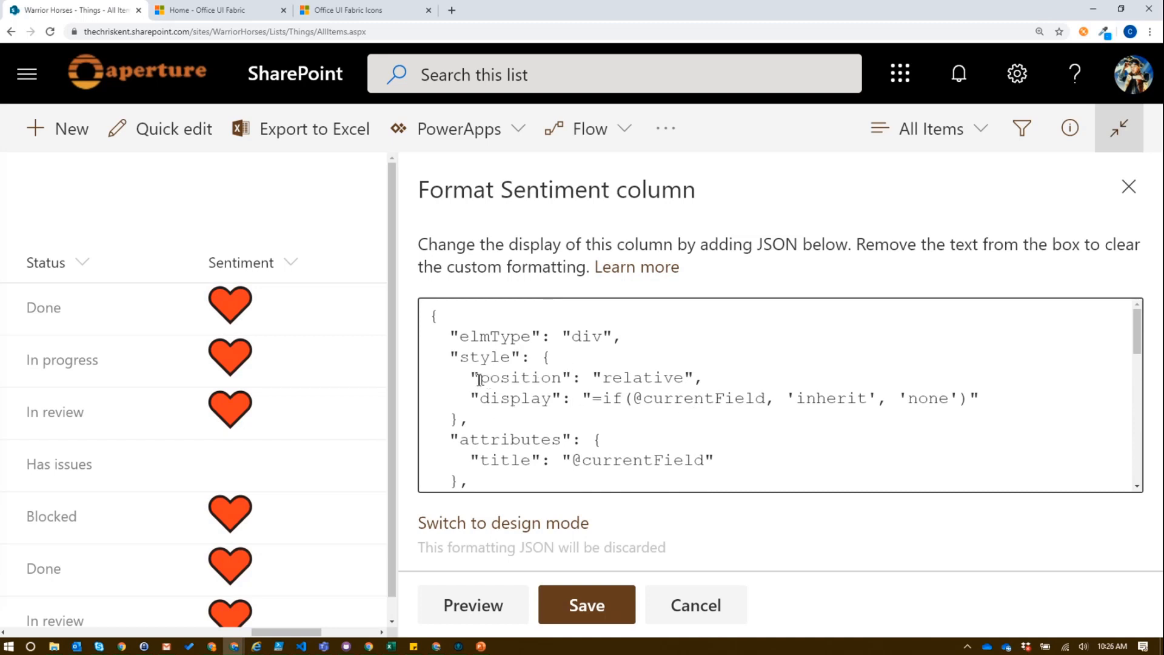
Review the layered JSON: HeartFill with a black Heart overlay, hidden when empty
{"action": "double_click", "coordinate": [519, 378]}
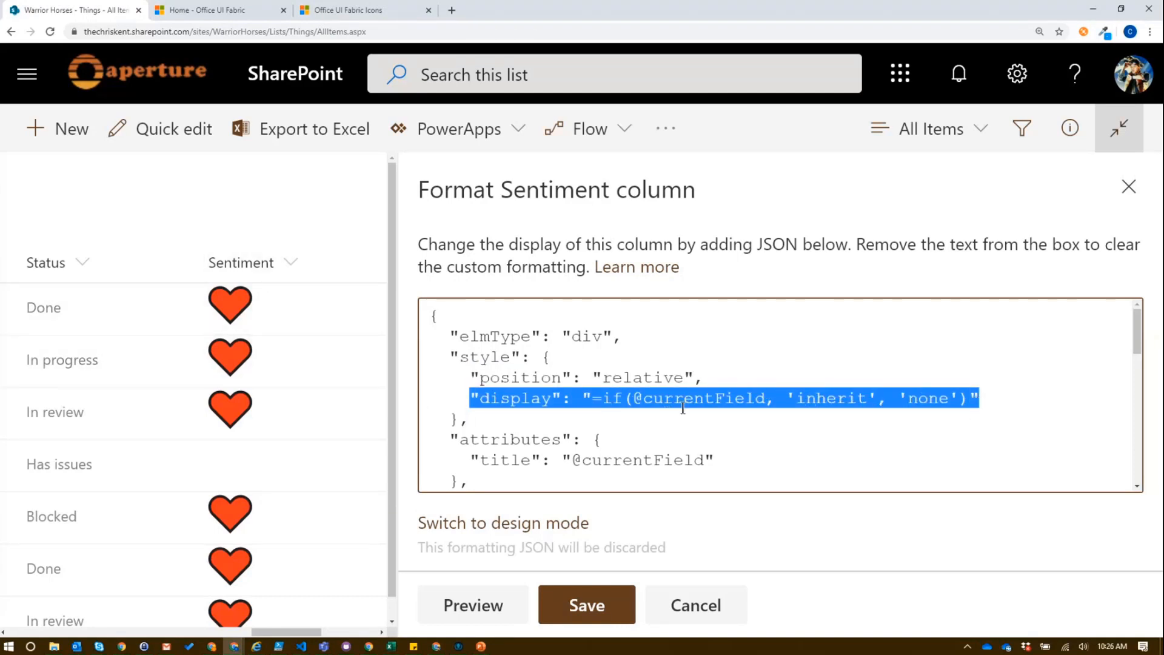
{"action": "scroll", "scroll_direction": "down", "scroll_amount": 3}
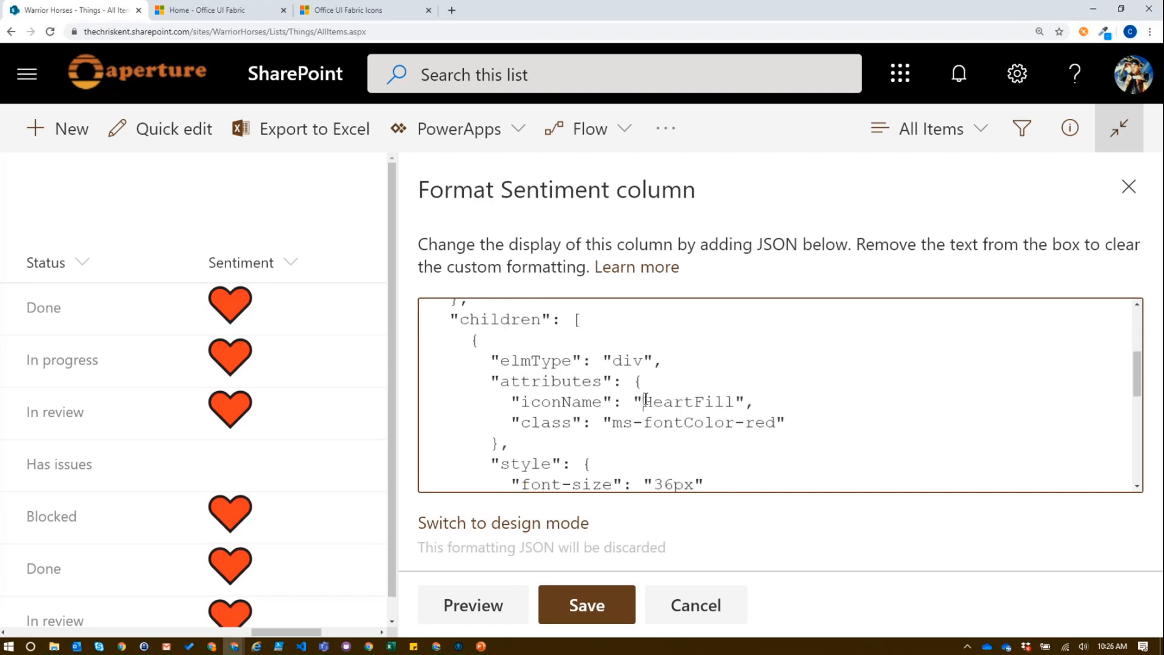
{"action": "double_click", "coordinate": [687, 401]}
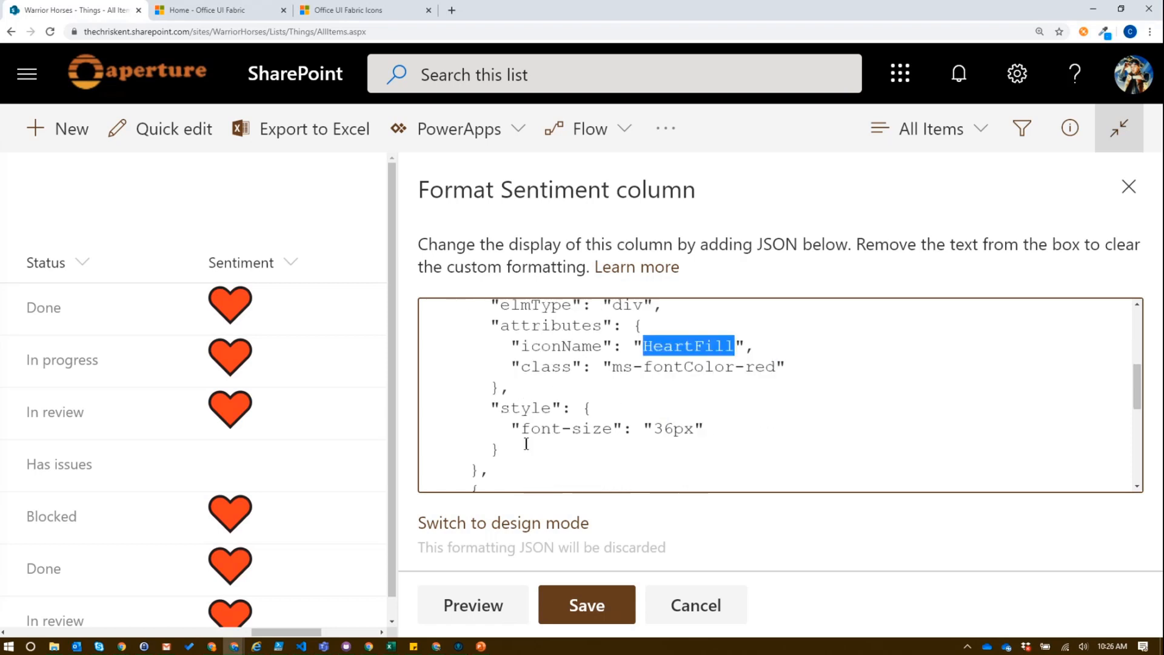
{"action": "scroll", "scroll_direction": "down", "scroll_amount": 3}
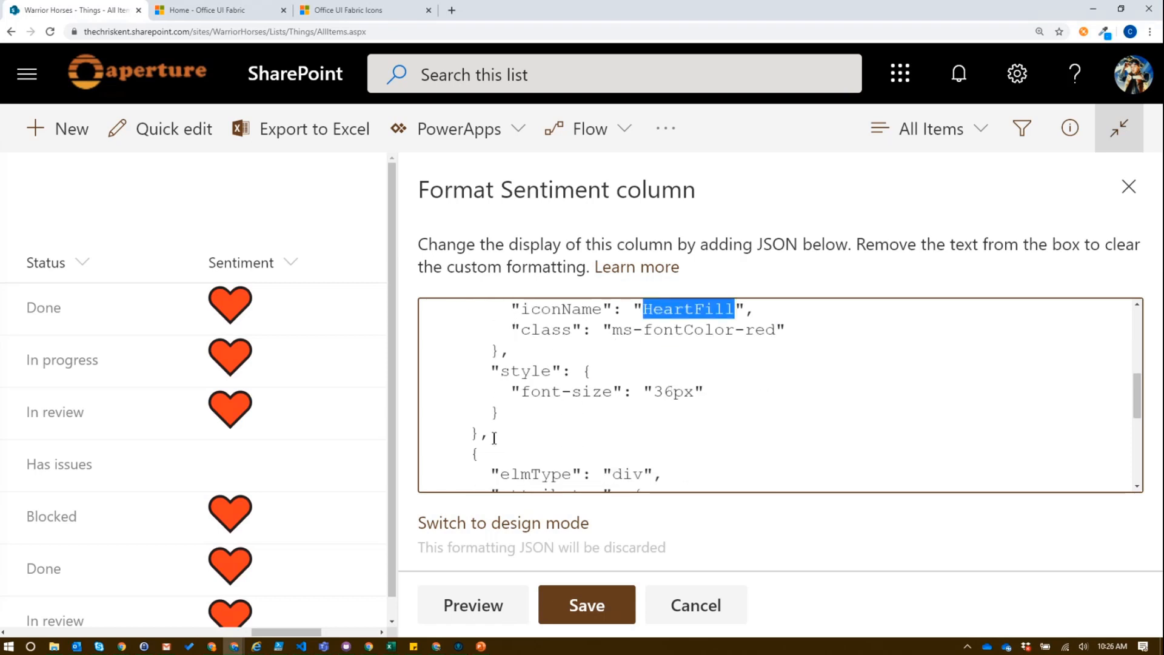
{"action": "scroll", "scroll_direction": "down", "scroll_amount": 3}
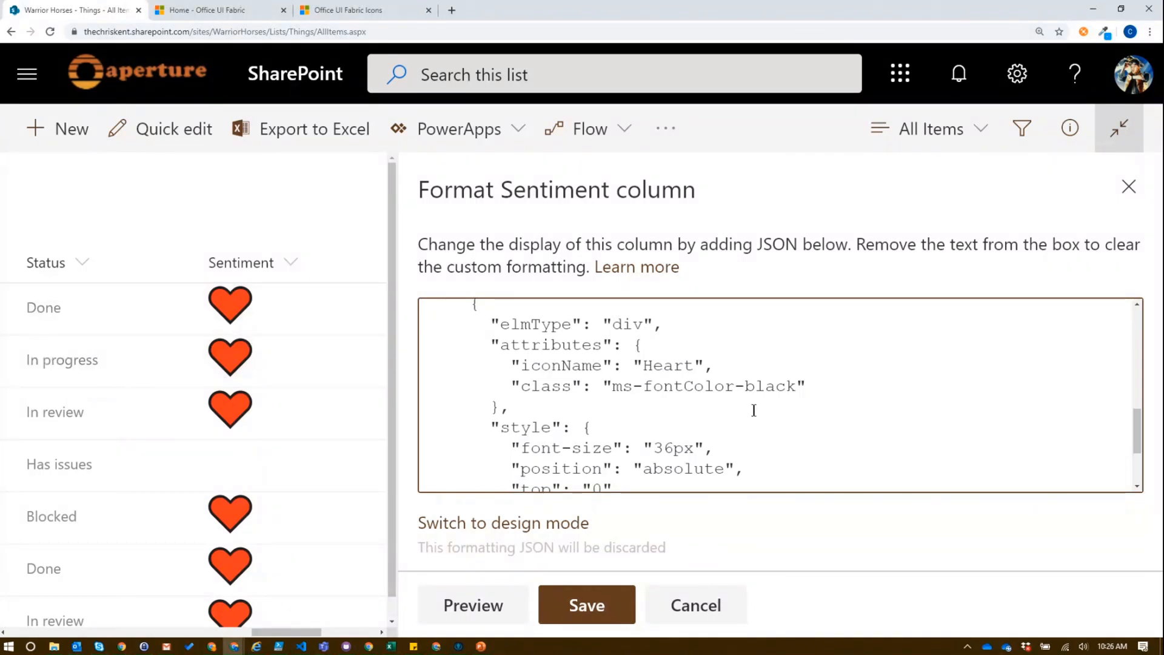
Change the overlaid icon from Heart to HeartBroken and preview the broken-heart outlines
{"action": "scroll", "scroll_direction": "down", "scroll_amount": 3}
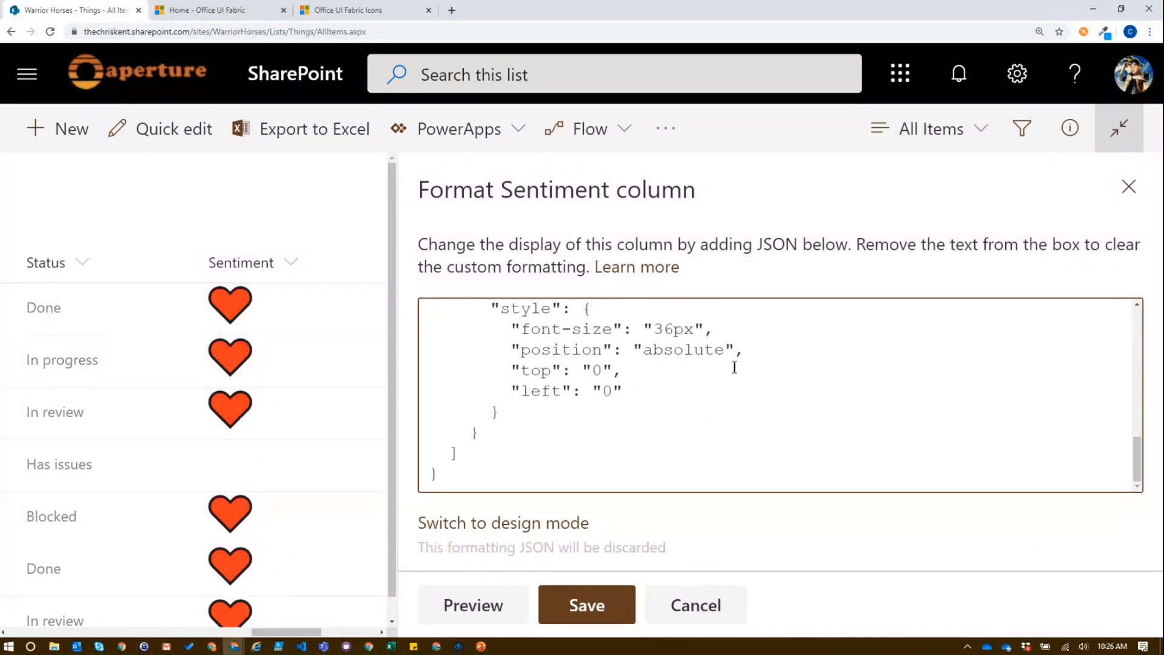
{"action": "double_click", "coordinate": [681, 349]}
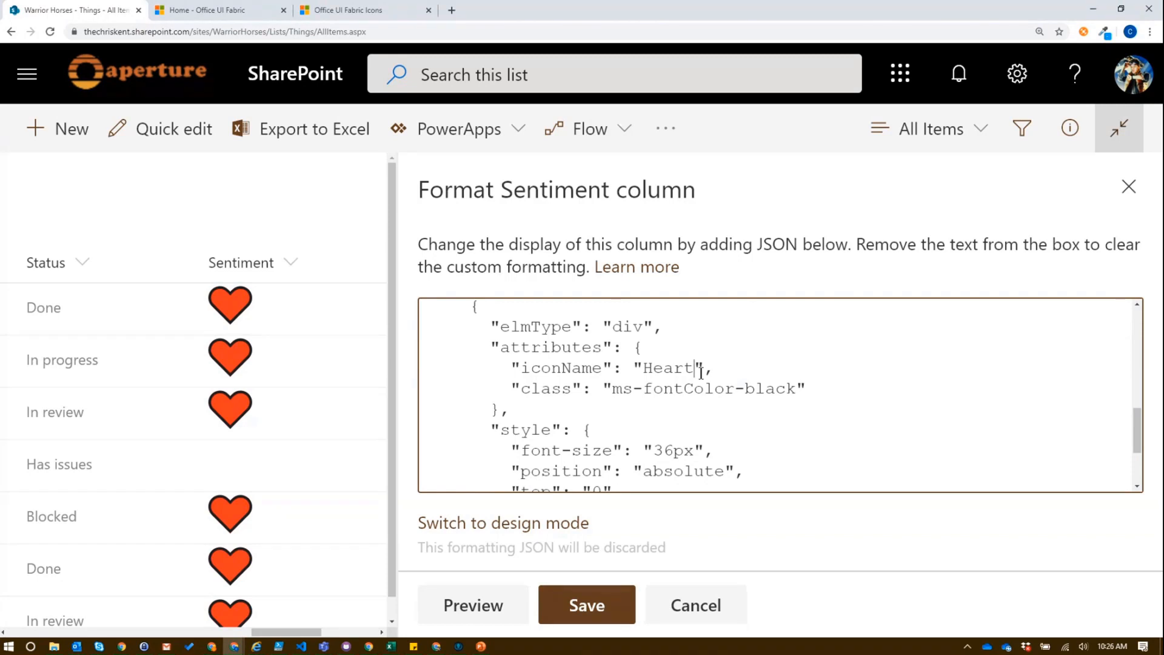
{"action": "type", "text": "Brok"}
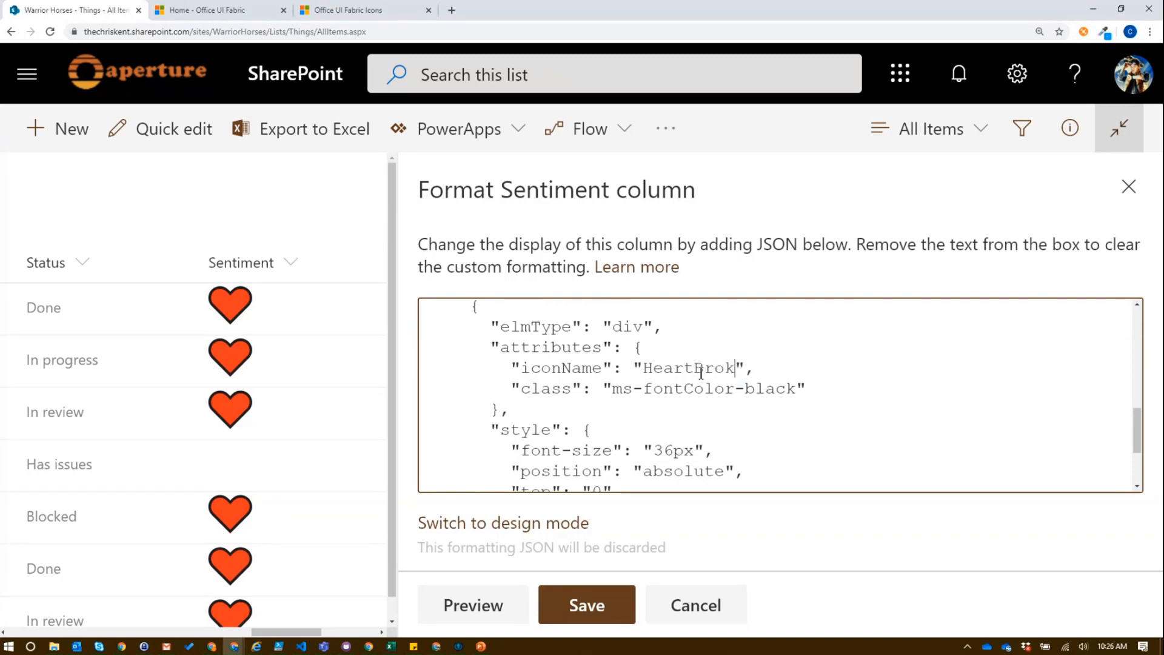
{"action": "type", "text": "en"}
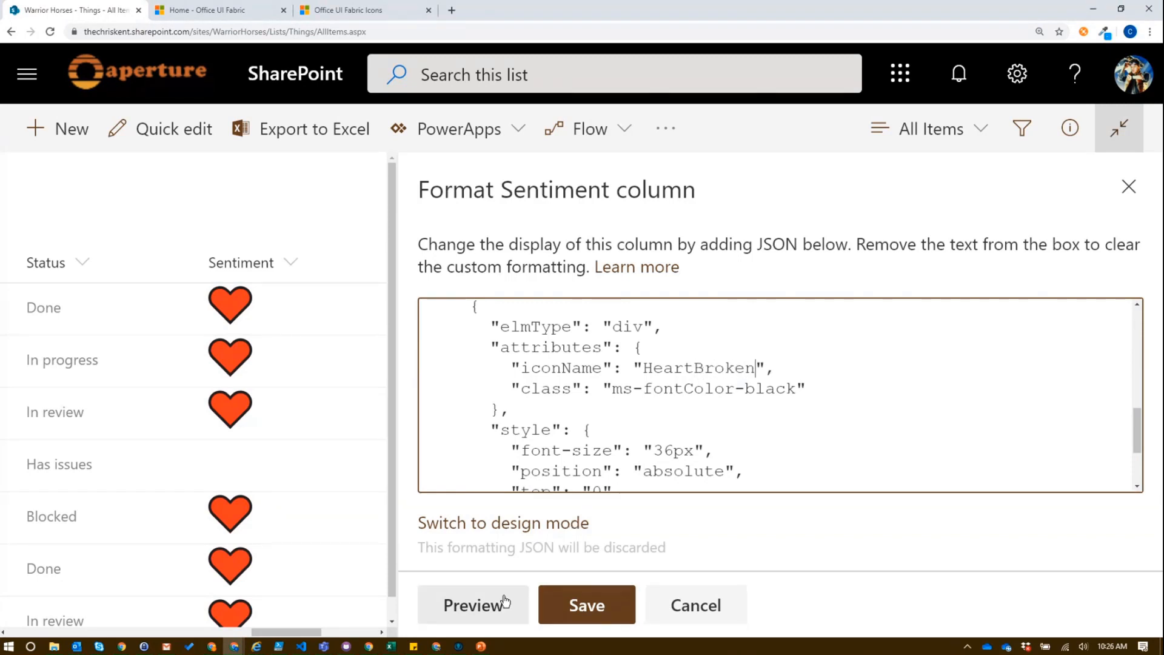
{"action": "left_click", "coordinate": [473, 604]}
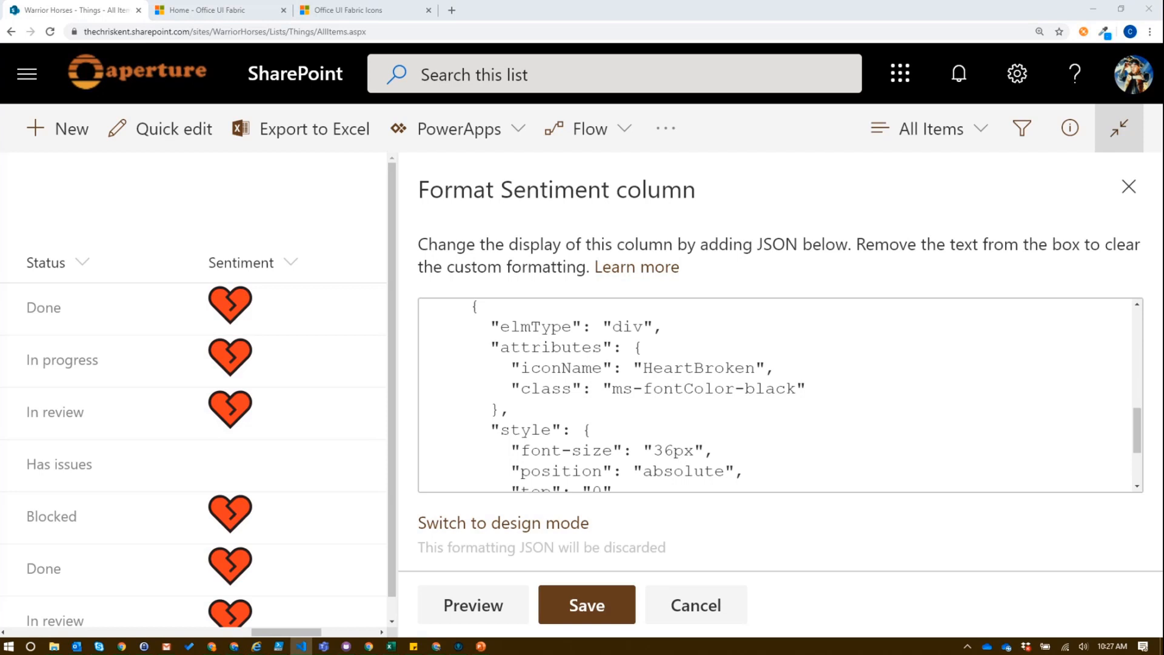
Make Sentiment icons conditional: red heart for Positive, blue broken heart for Negative, grey Health otherwise
{"action": "left_click", "coordinate": [510, 408]}
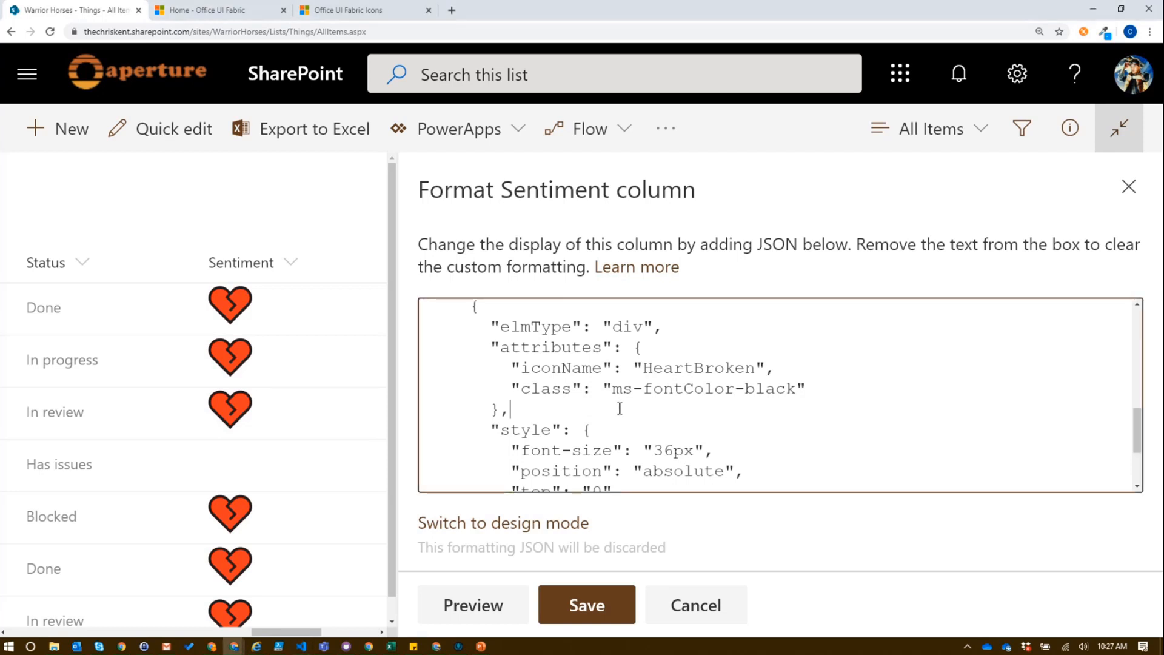
{"action": "scroll", "scroll_direction": "down", "scroll_amount": 3}
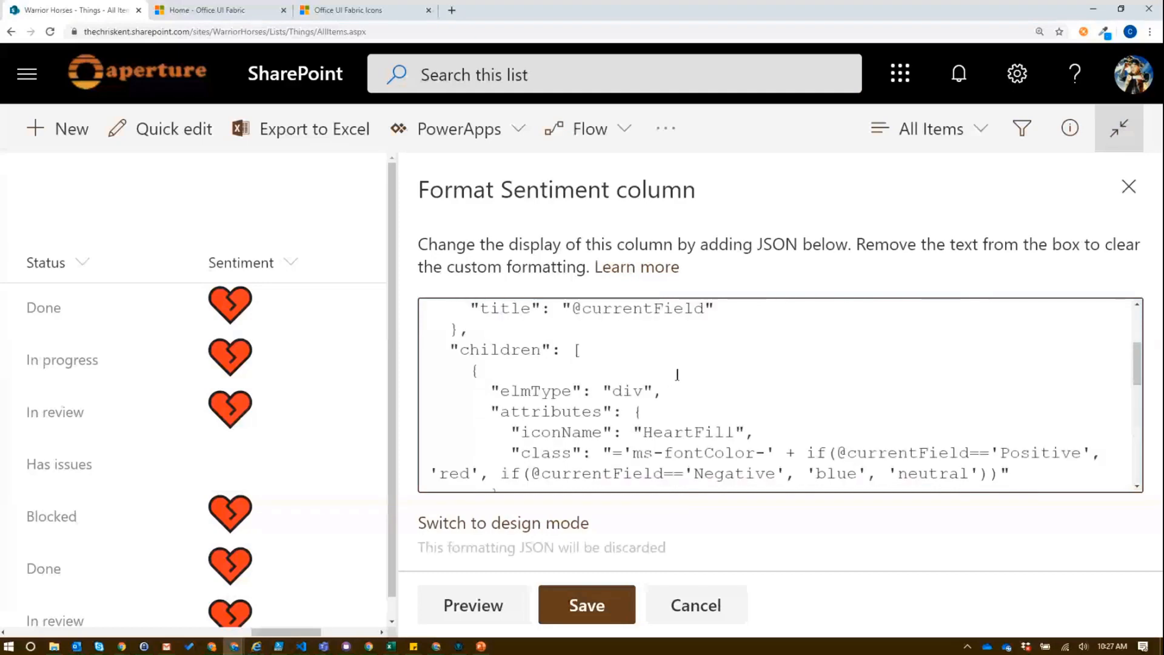
{"action": "double_click", "coordinate": [691, 432]}
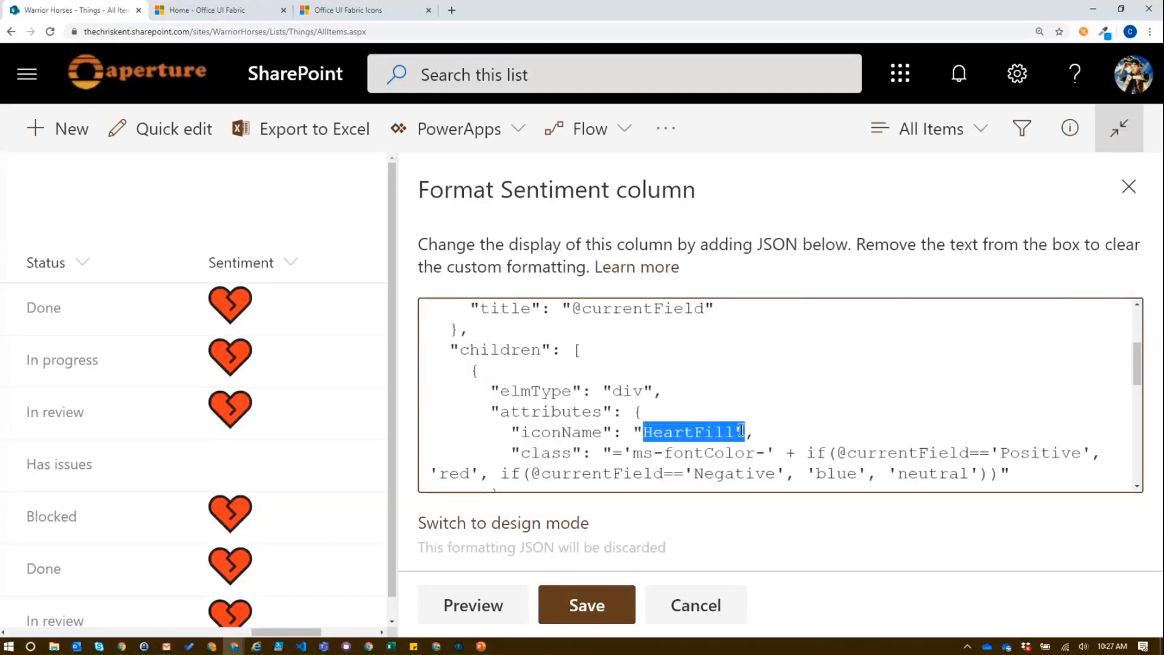
{"action": "scroll", "scroll_direction": "down", "scroll_amount": 3}
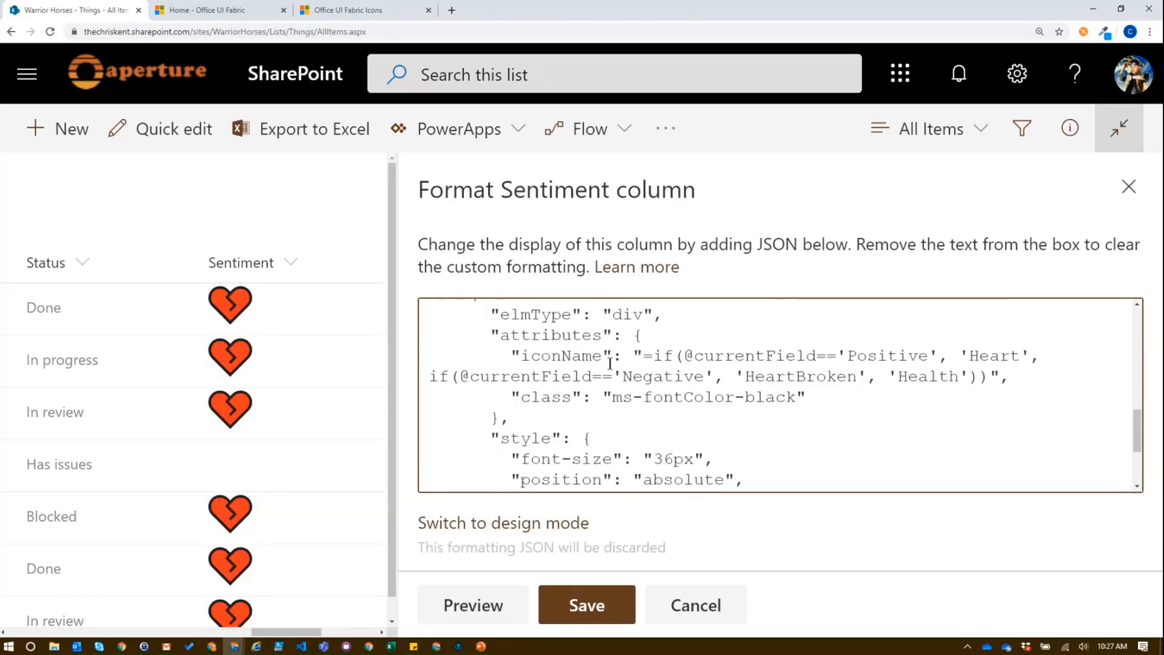
{"action": "double_click", "coordinate": [562, 356]}
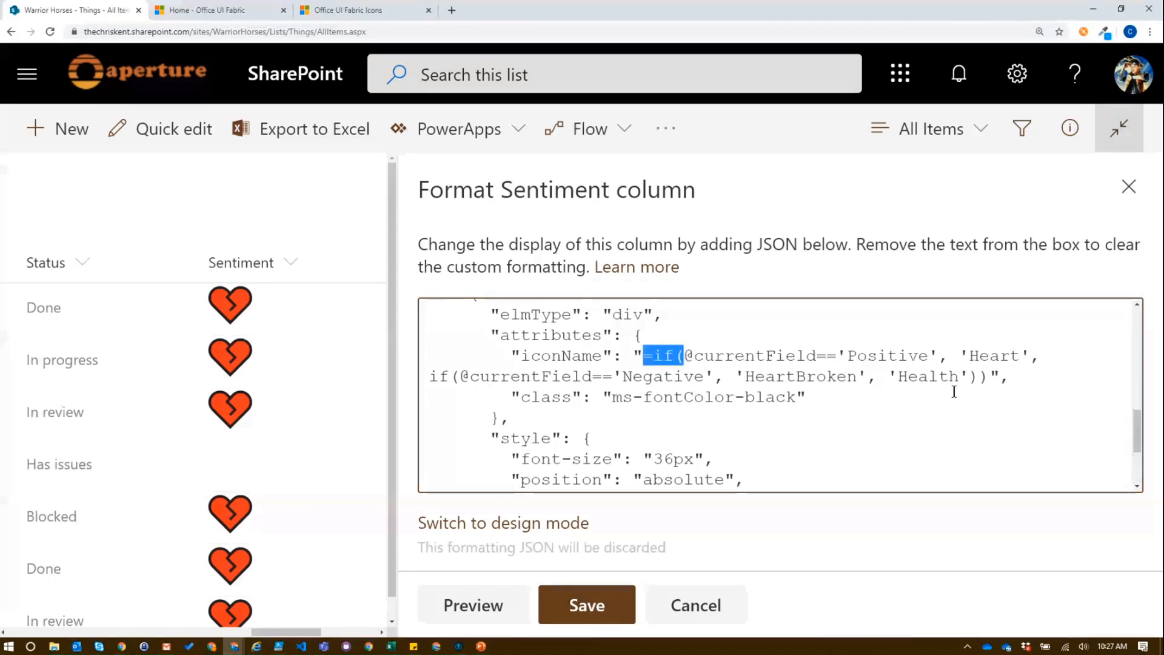
{"action": "left_click", "coordinate": [473, 604]}
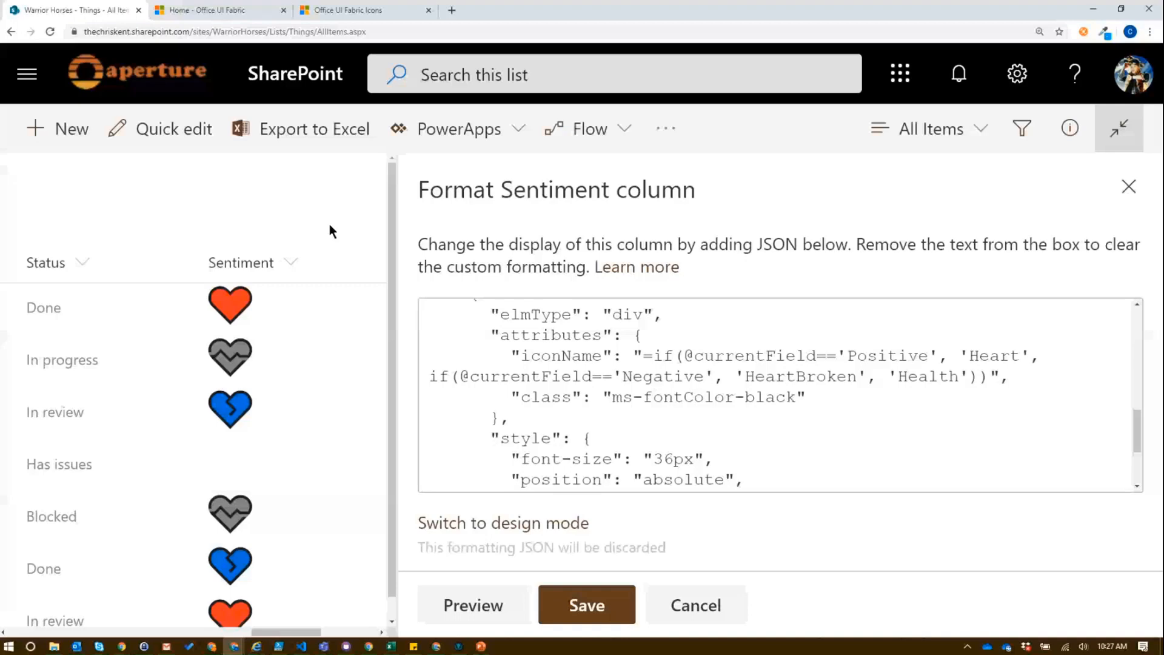
{"action": "left_click", "coordinate": [586, 605]}
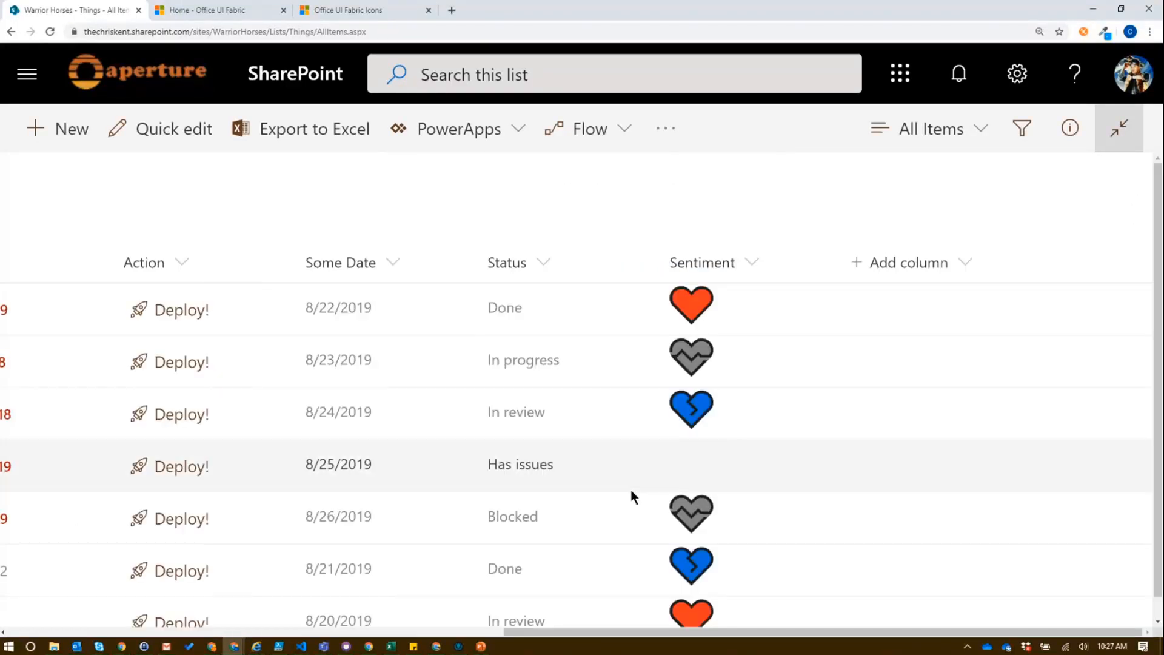
Format the Status column in advanced mode with JSON drawing yellow FullCircleMask icons
{"action": "left_click", "coordinate": [545, 262]}
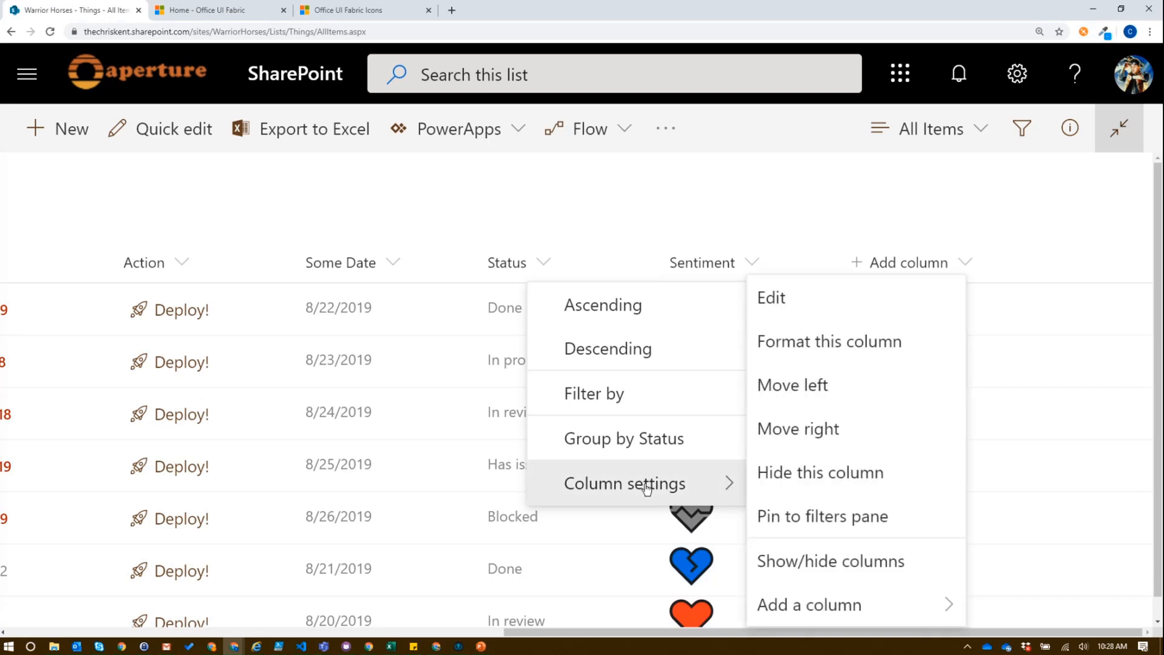
{"action": "left_click", "coordinate": [829, 341]}
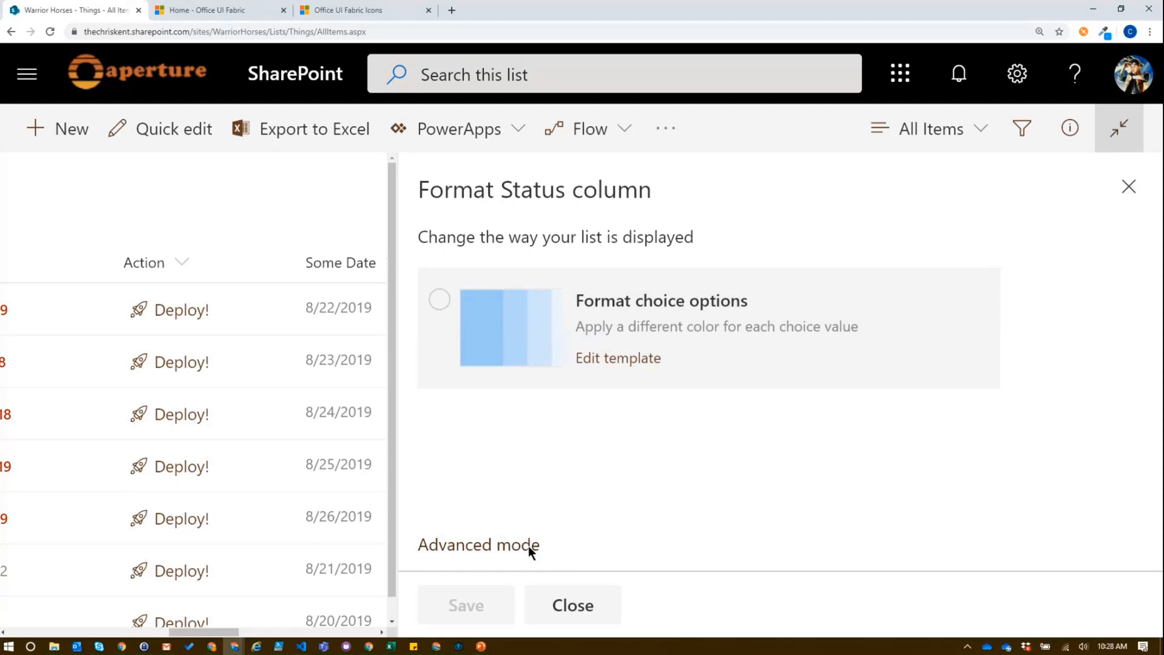
{"action": "left_click", "coordinate": [477, 544]}
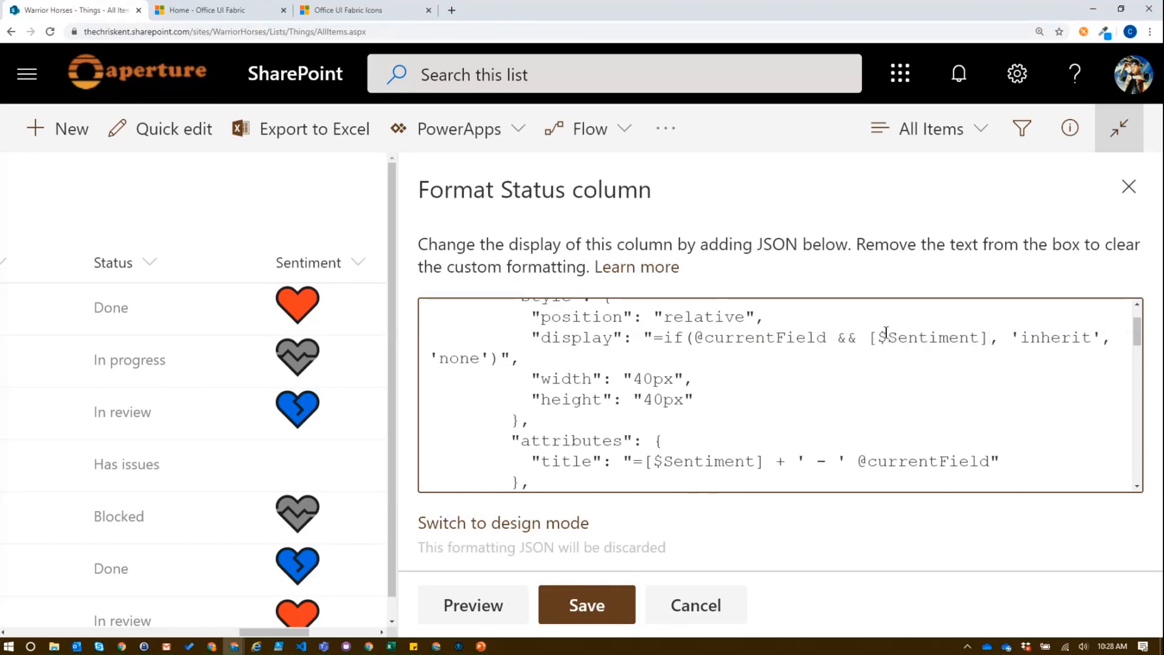
{"action": "double_click", "coordinate": [927, 337]}
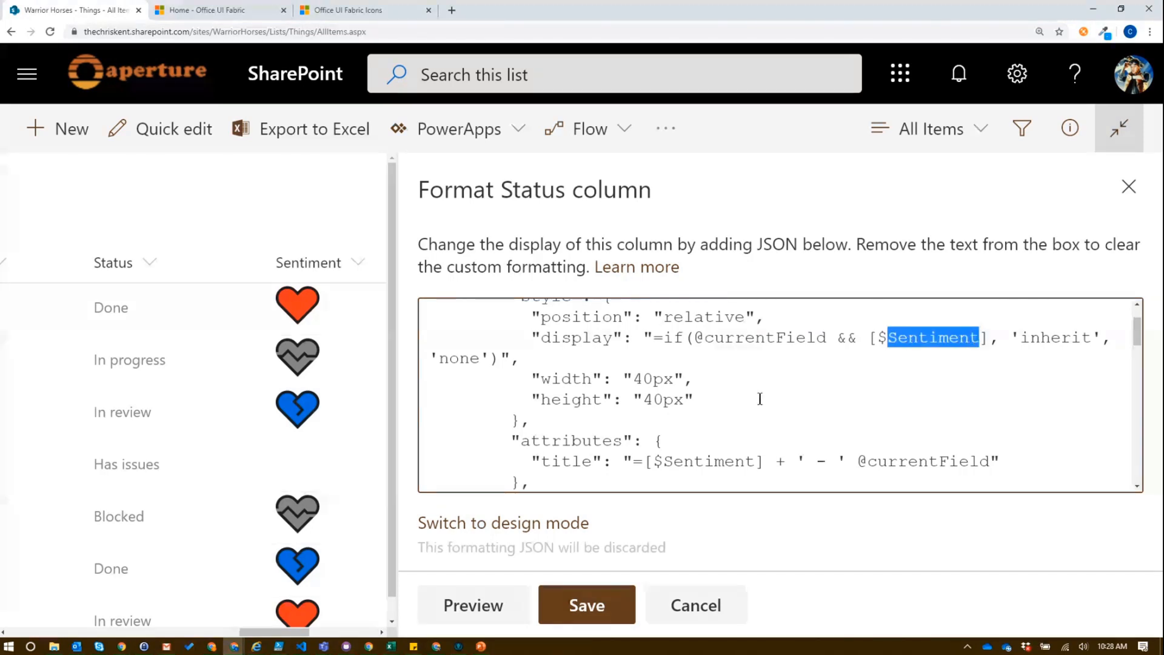
{"action": "scroll", "scroll_direction": "down", "scroll_amount": 3}
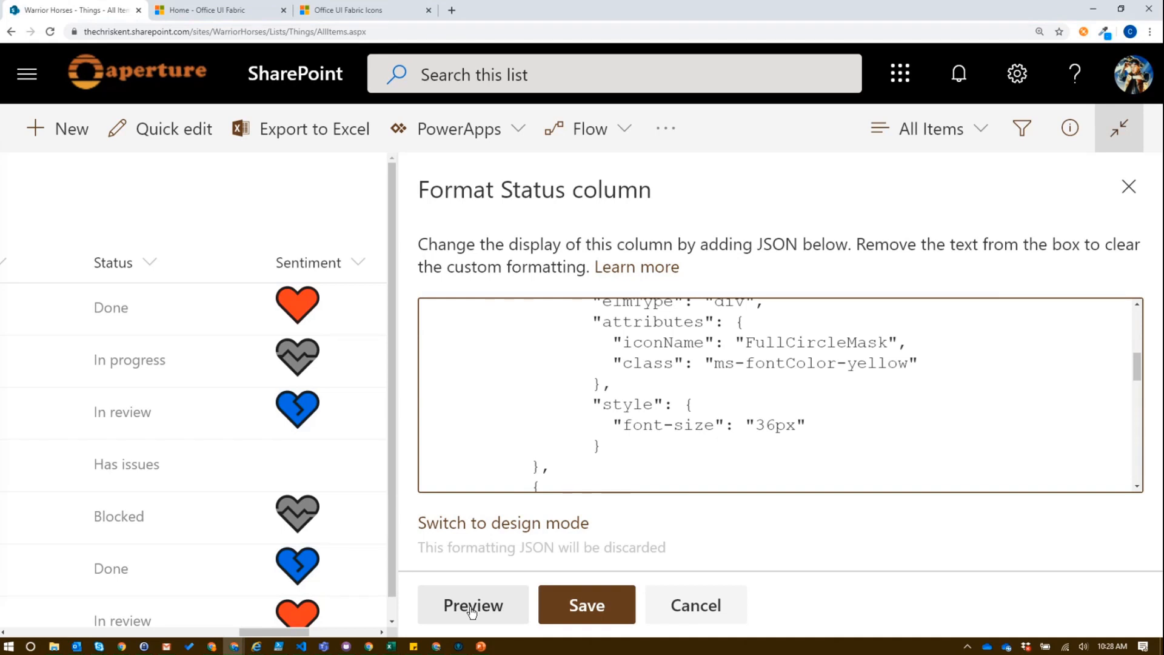
Preview Status as emoji faces with status badges and select the Sad icon name
{"action": "left_click", "coordinate": [473, 604]}
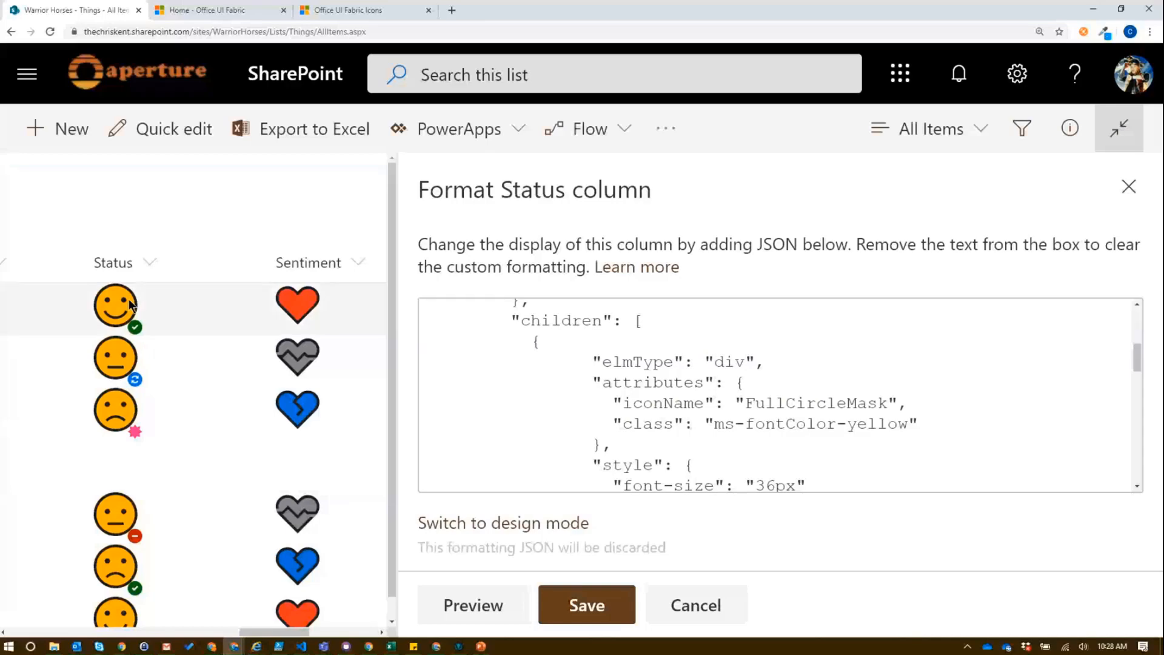
{"action": "mouse_move", "coordinate": [125, 307]}
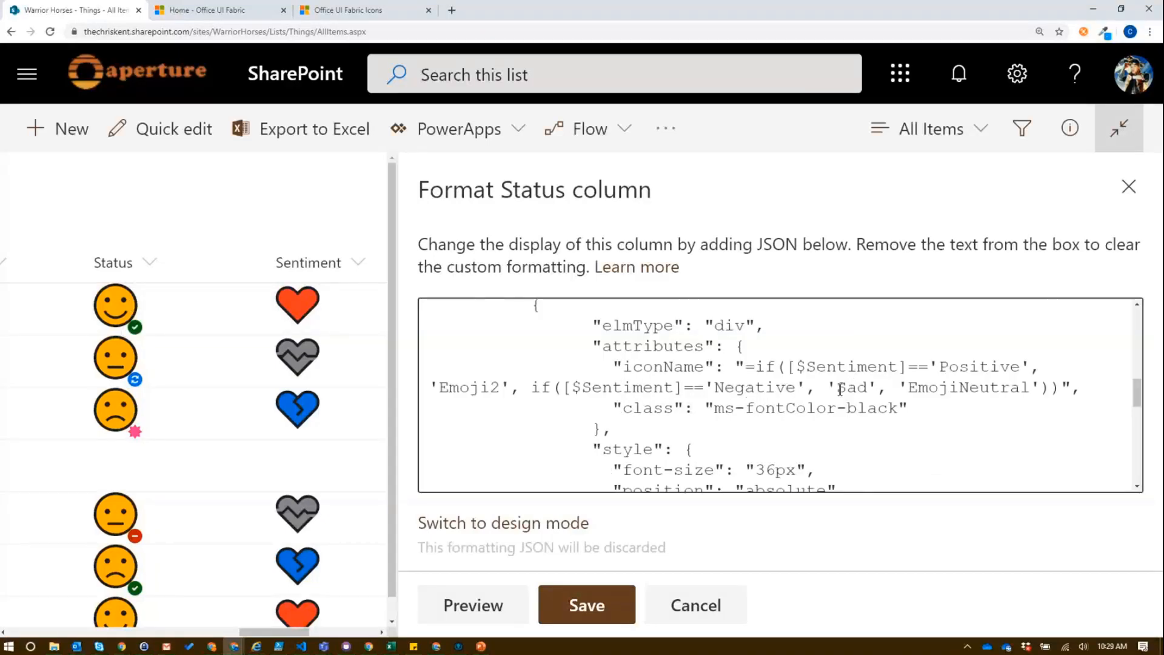
{"action": "double_click", "coordinate": [853, 387]}
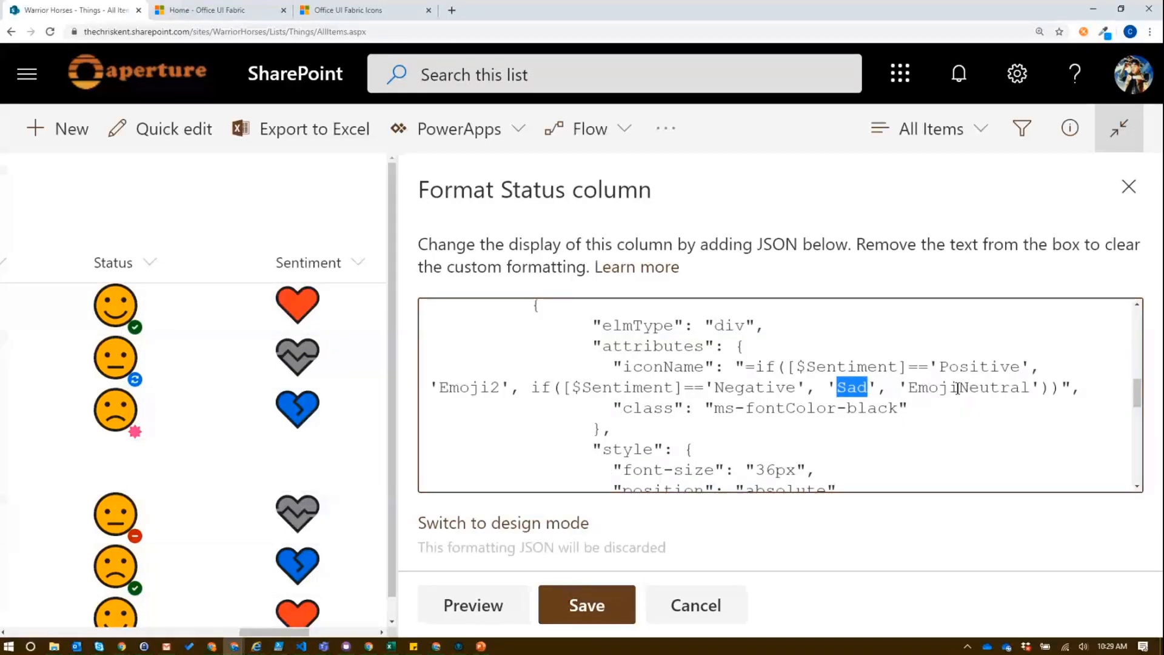
{"action": "left_click", "coordinate": [347, 10]}
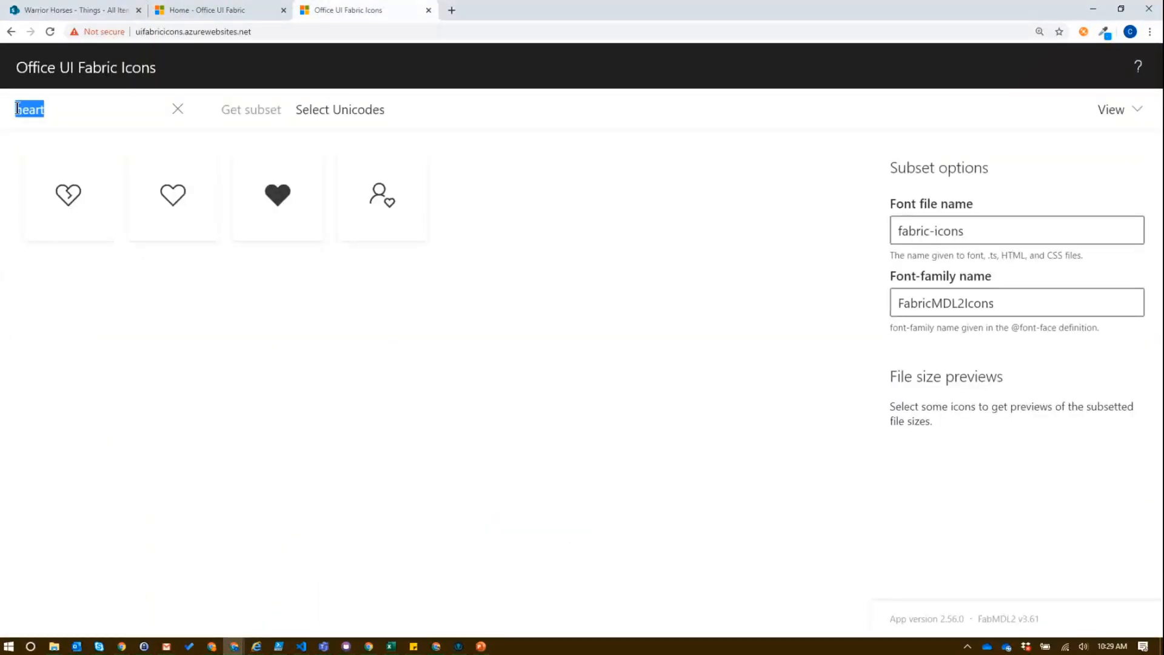
Look up the emoji face icons by searching 'emoji' in the Fabric catalogue, then return to SharePoint
{"action": "type", "text": "emoji"}
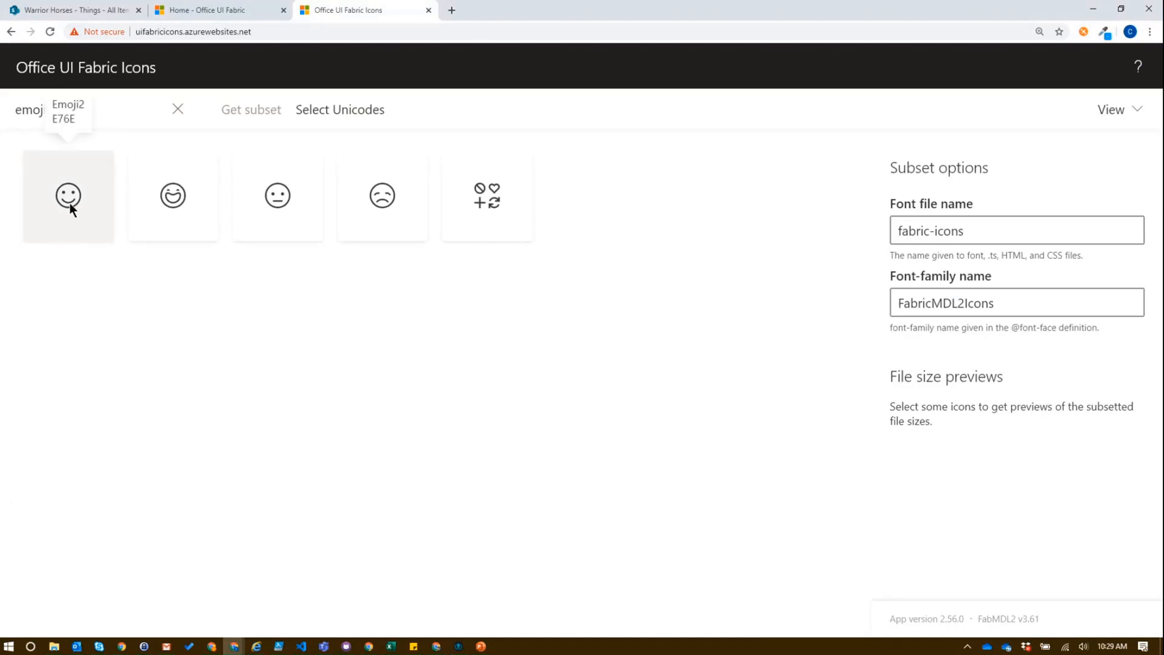
{"action": "mouse_move", "coordinate": [172, 195]}
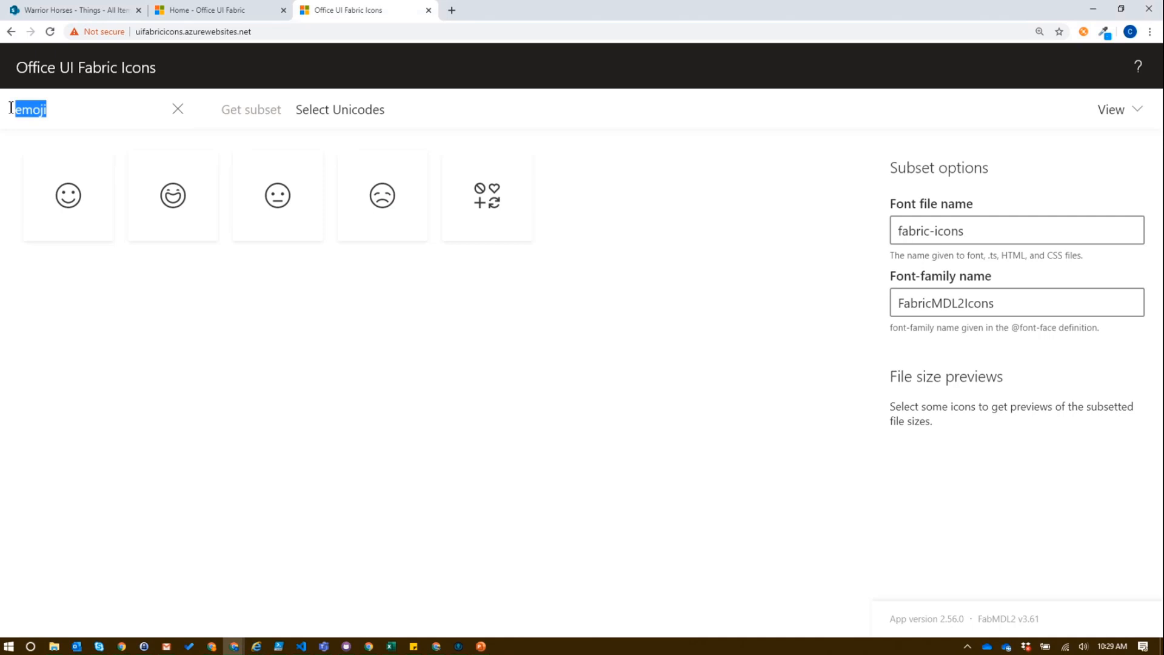
{"action": "left_click", "coordinate": [178, 109]}
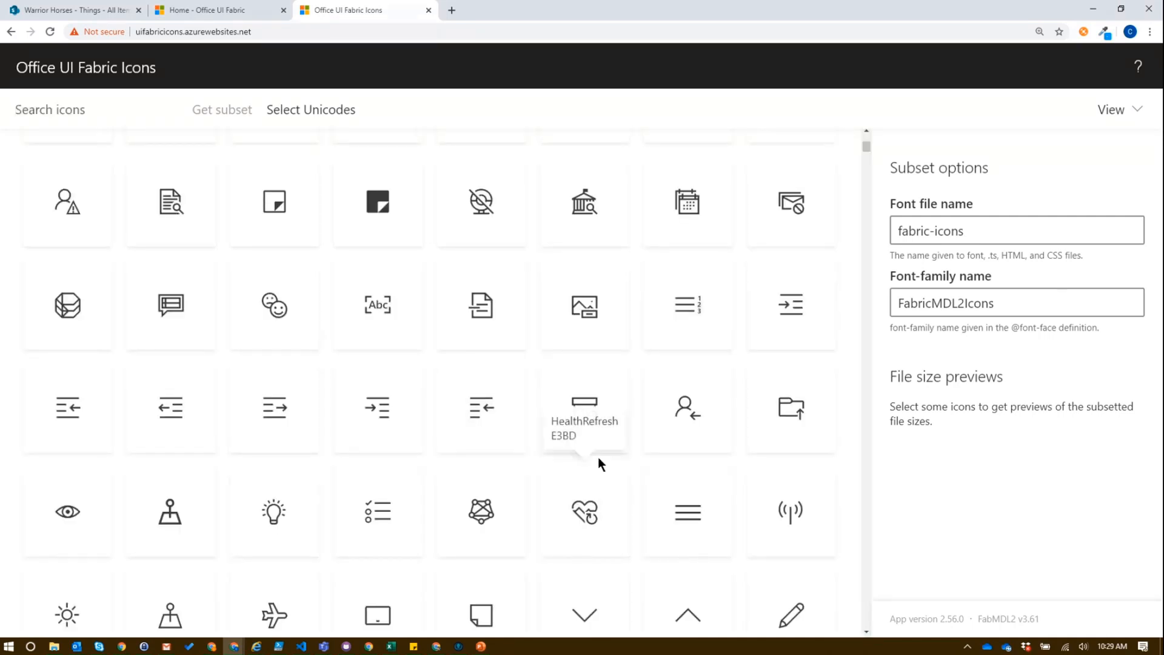
{"action": "left_click", "coordinate": [70, 10]}
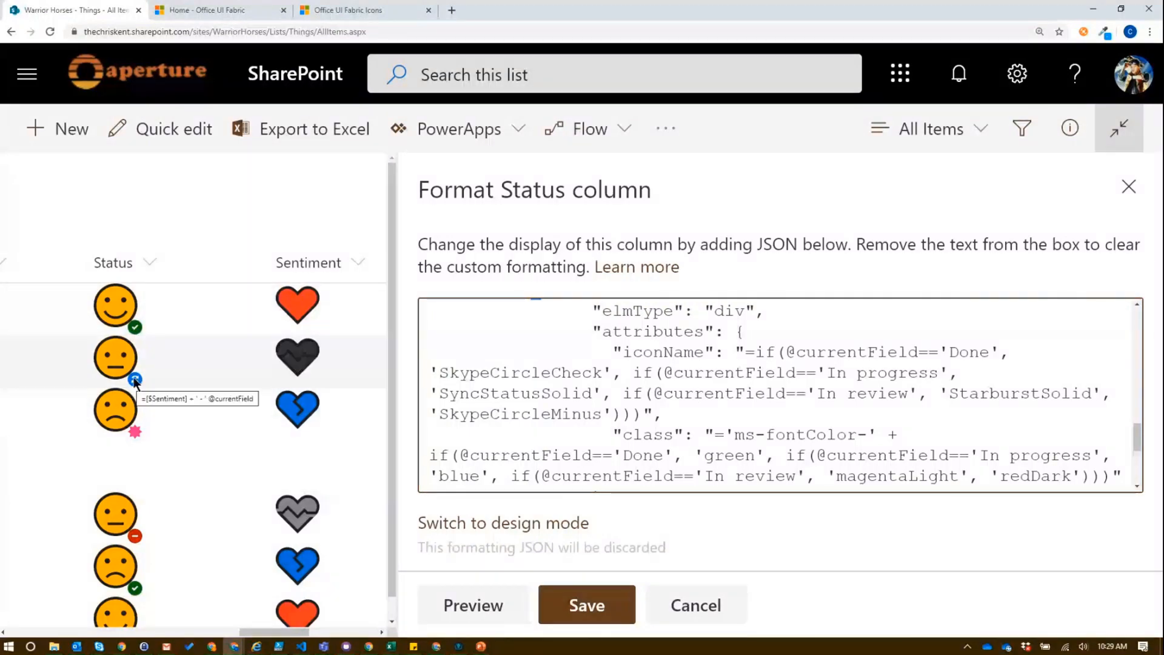
{"action": "scroll", "scroll_direction": "down", "scroll_amount": 3}
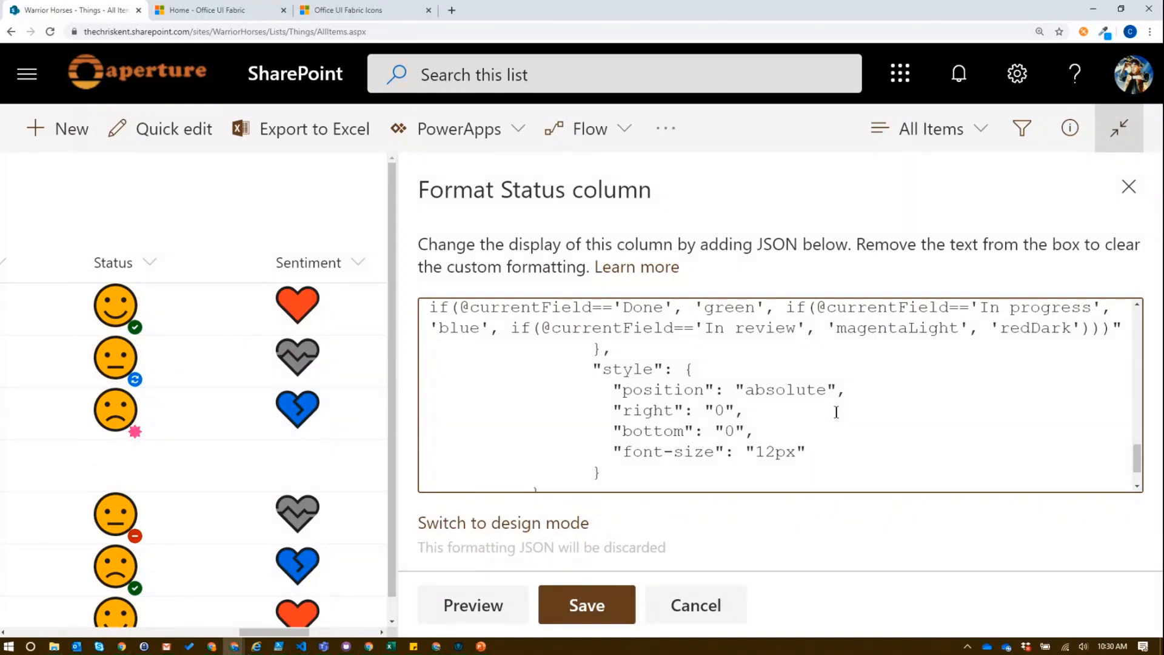
Search the Fabric icon catalogue for 'contact' icons
{"action": "left_click", "coordinate": [363, 9]}
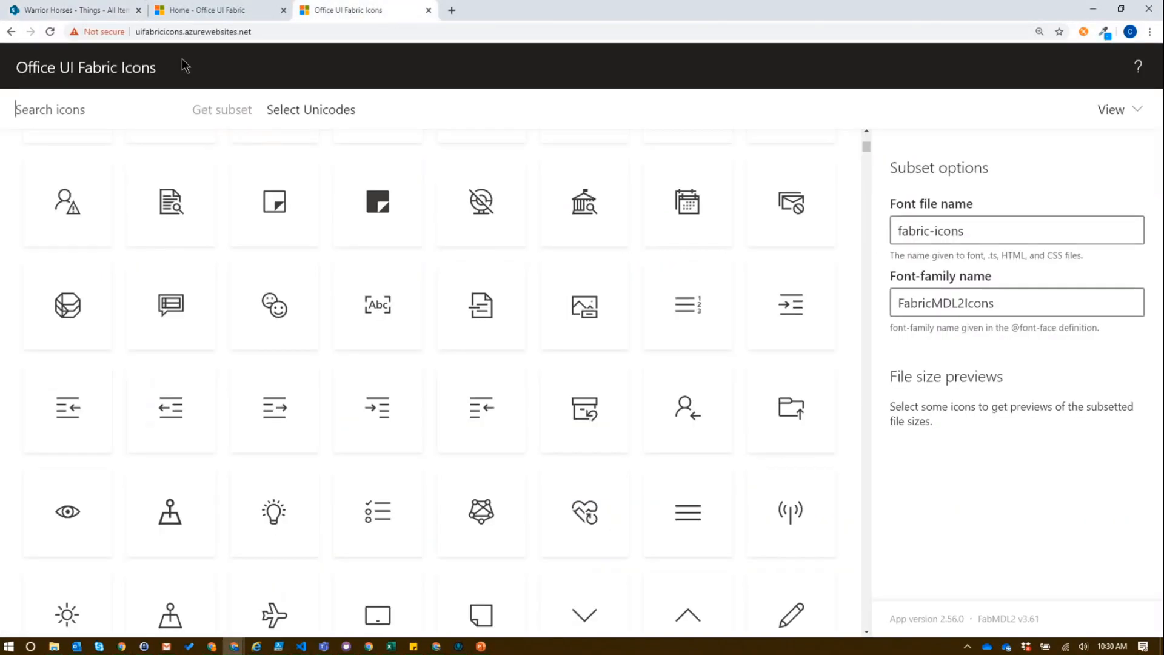
{"action": "type", "text": "c"}
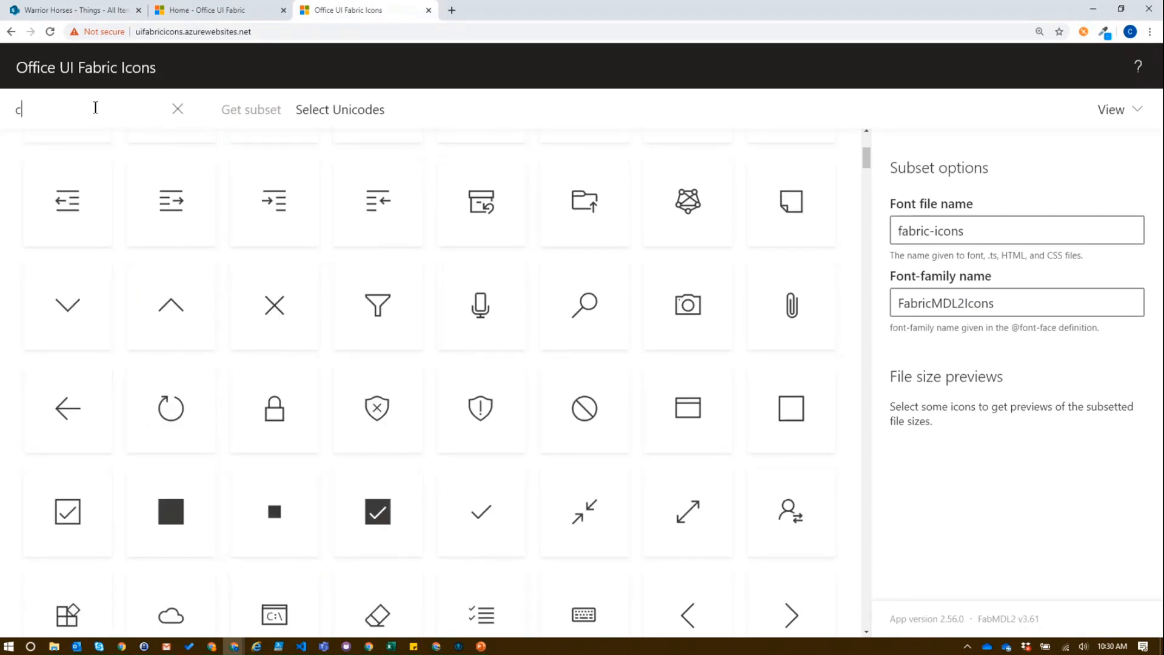
{"action": "type", "text": "ontact"}
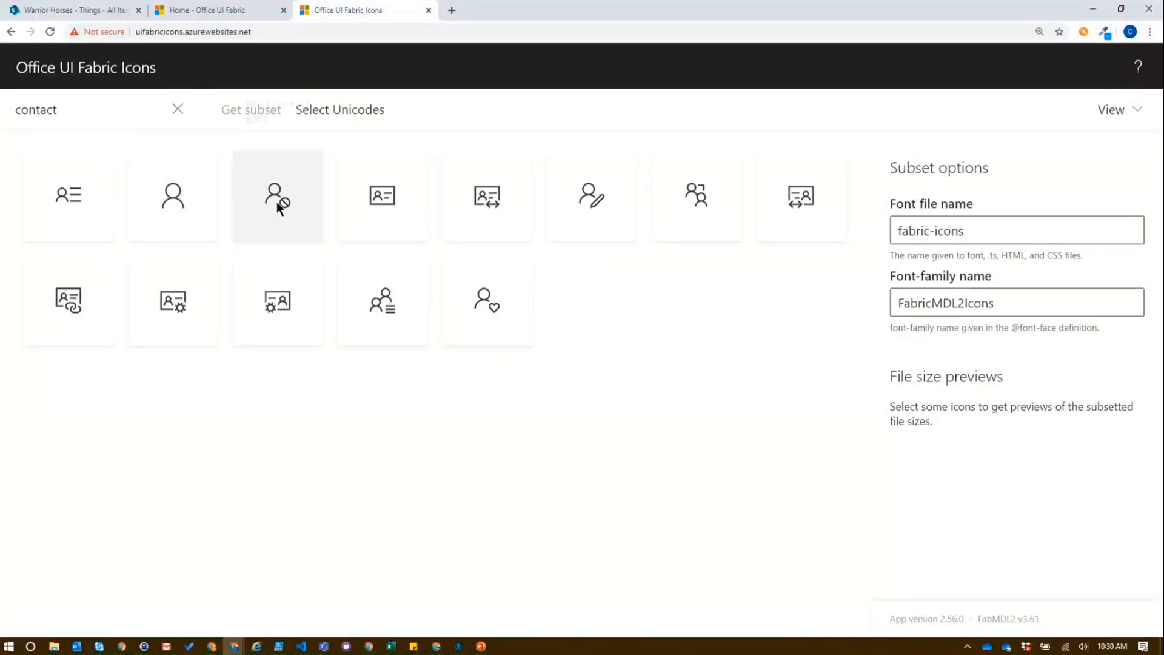
{"action": "mouse_move", "coordinate": [549, 215]}
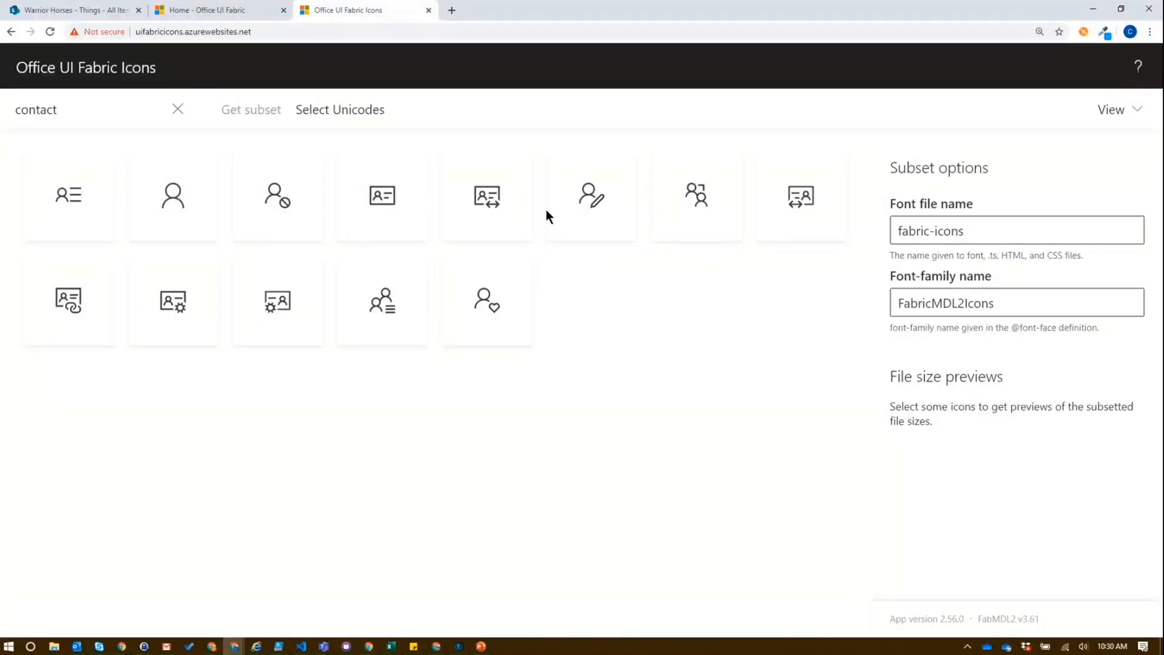
{"action": "mouse_move", "coordinate": [592, 195]}
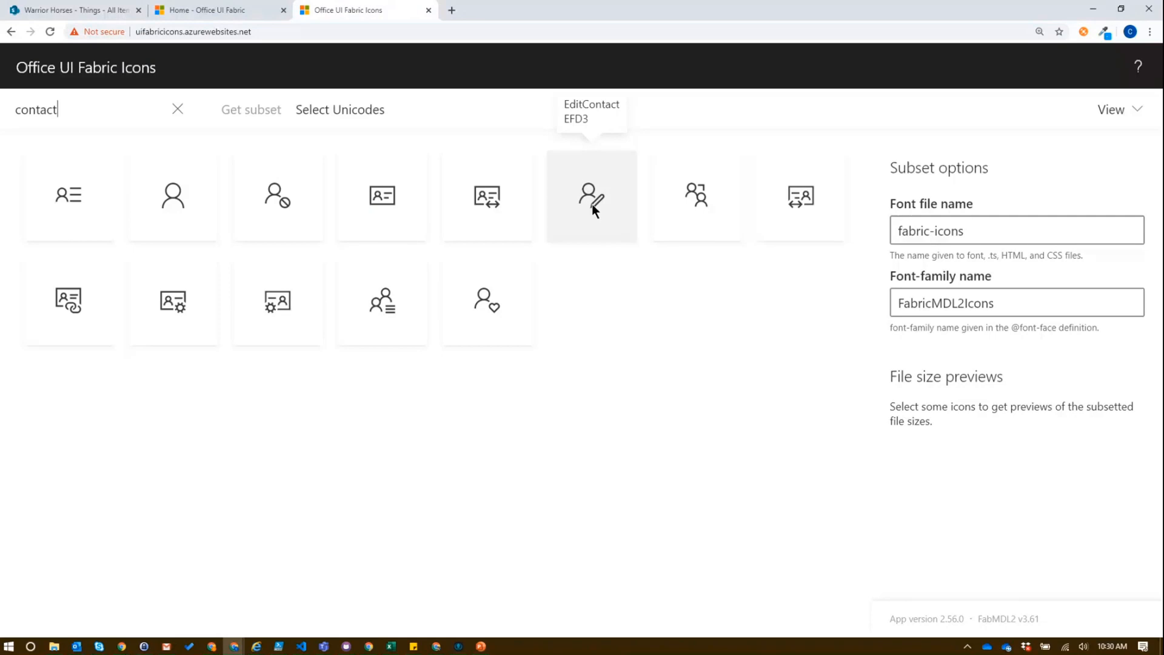
{"action": "mouse_move", "coordinate": [635, 353]}
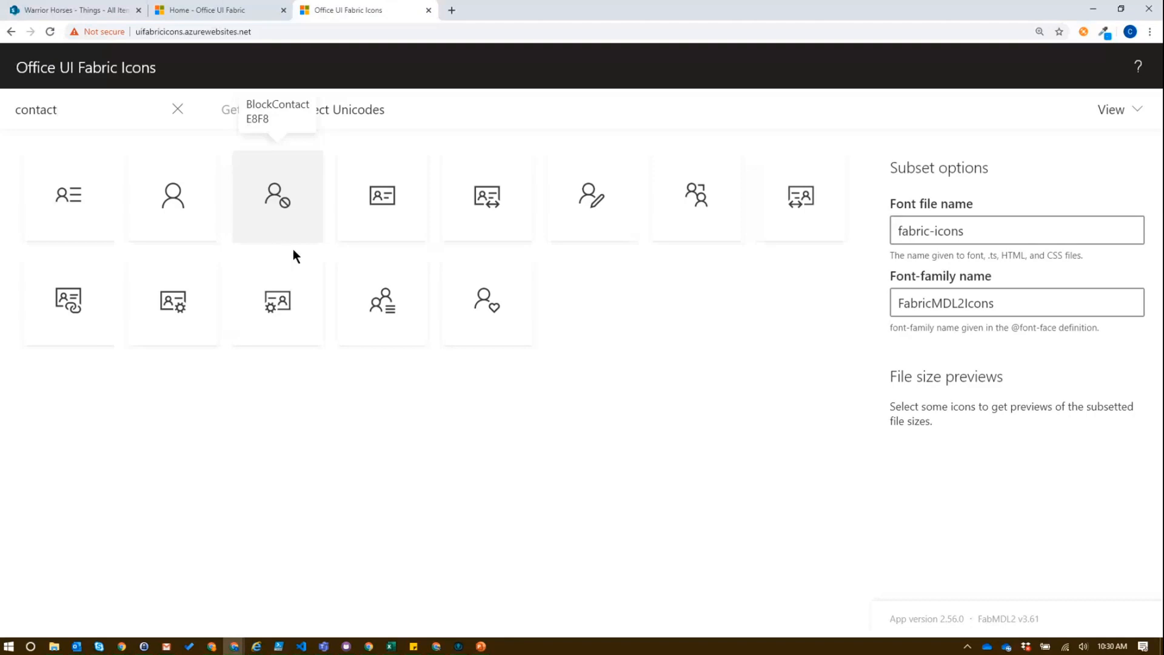
{"action": "mouse_move", "coordinate": [193, 21]}
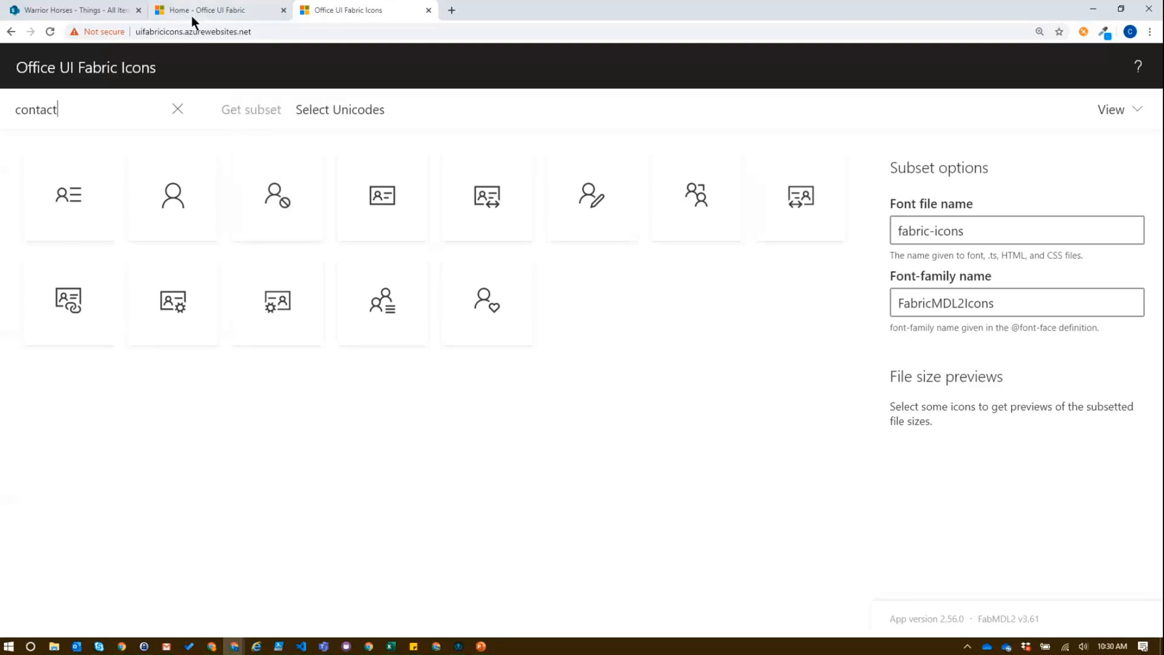
{"action": "left_click", "coordinate": [215, 10]}
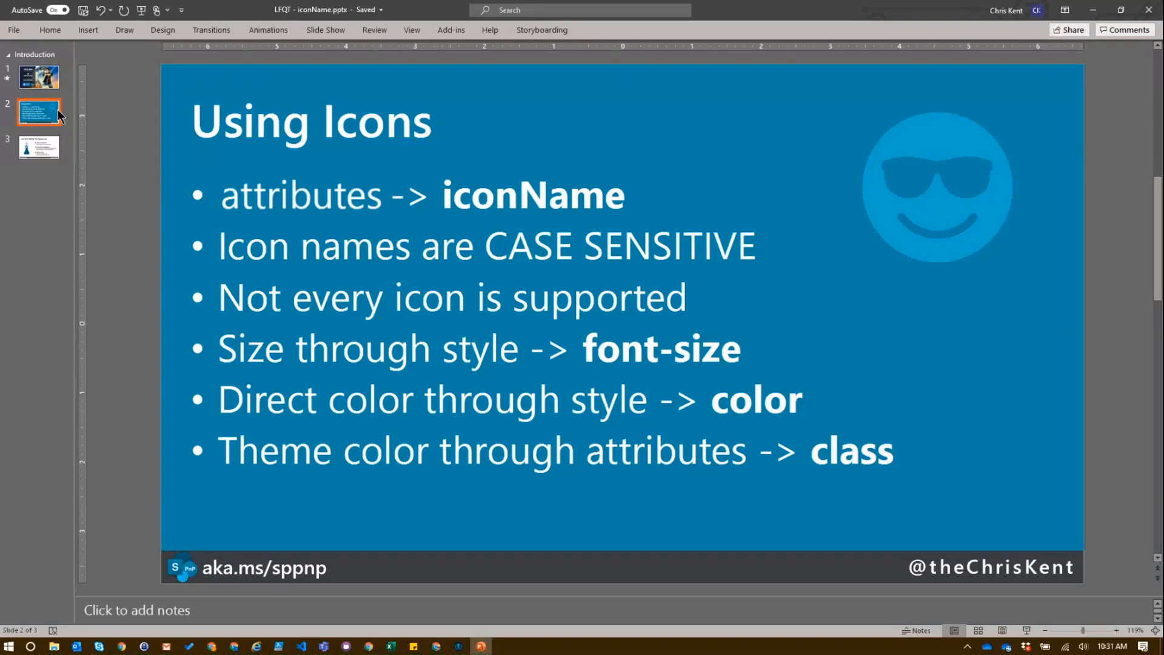
{"action": "mouse_move", "coordinate": [82, 108]}
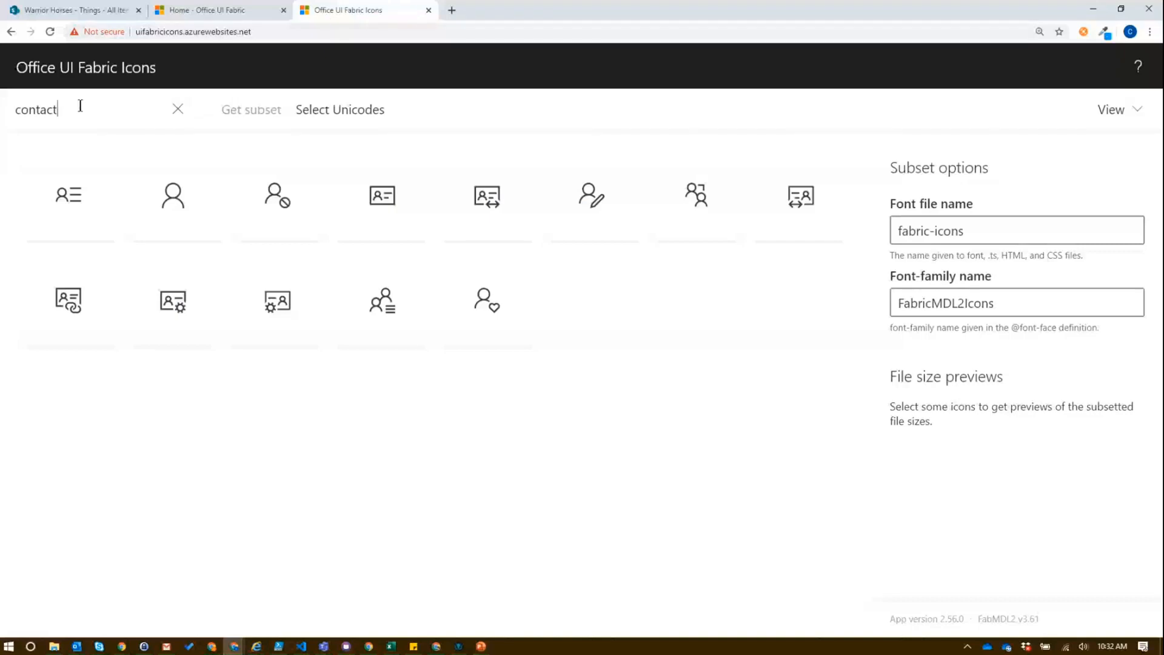
Search the icon catalogue for 'solid', browse the results, then search for 'fill'
{"action": "type", "text": "solid"}
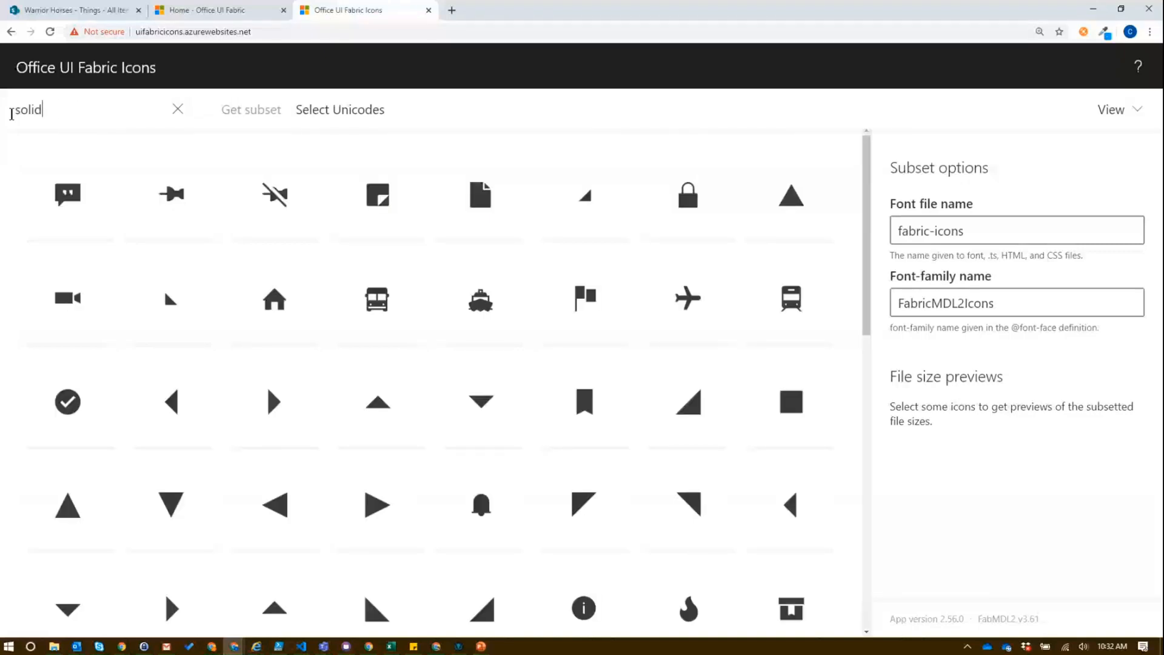
{"action": "scroll", "scroll_direction": "down", "scroll_amount": 3}
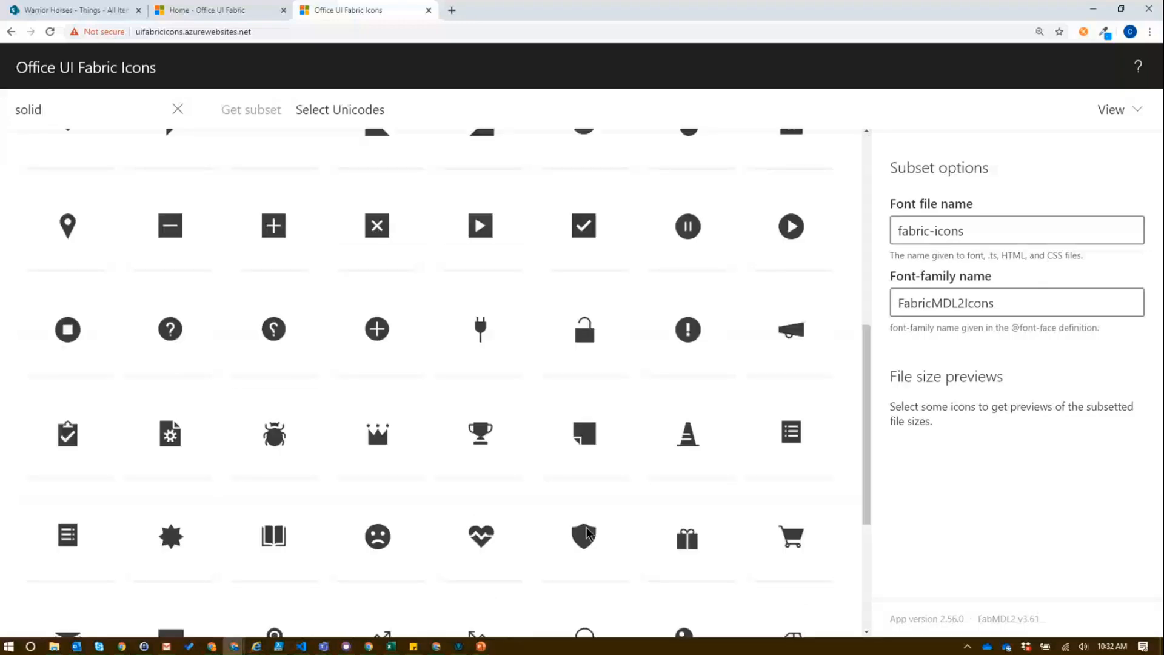
{"action": "mouse_move", "coordinate": [584, 536]}
{"action": "type", "text": "ma"}
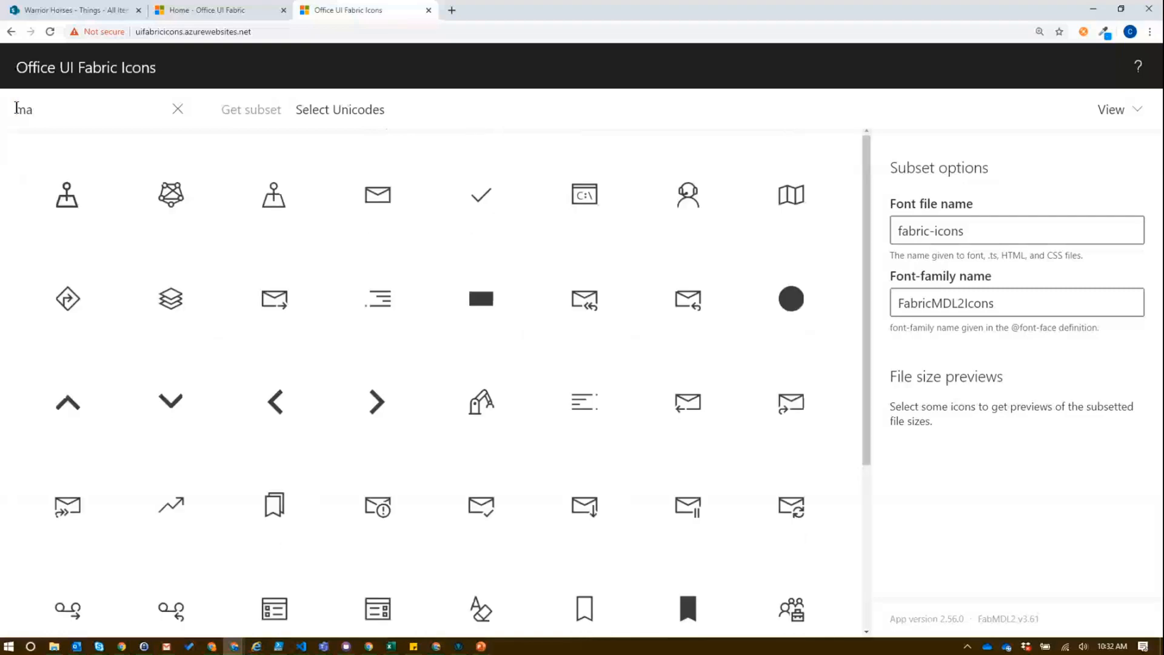
{"action": "type", "text": "fill"}
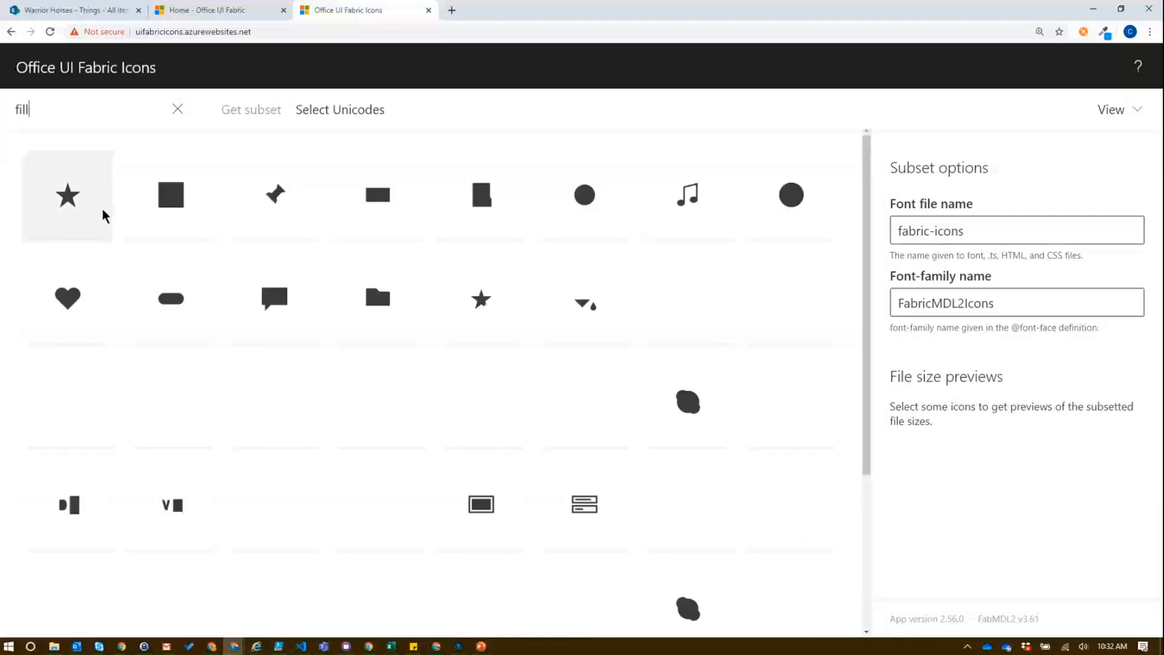
{"action": "mouse_move", "coordinate": [67, 195]}
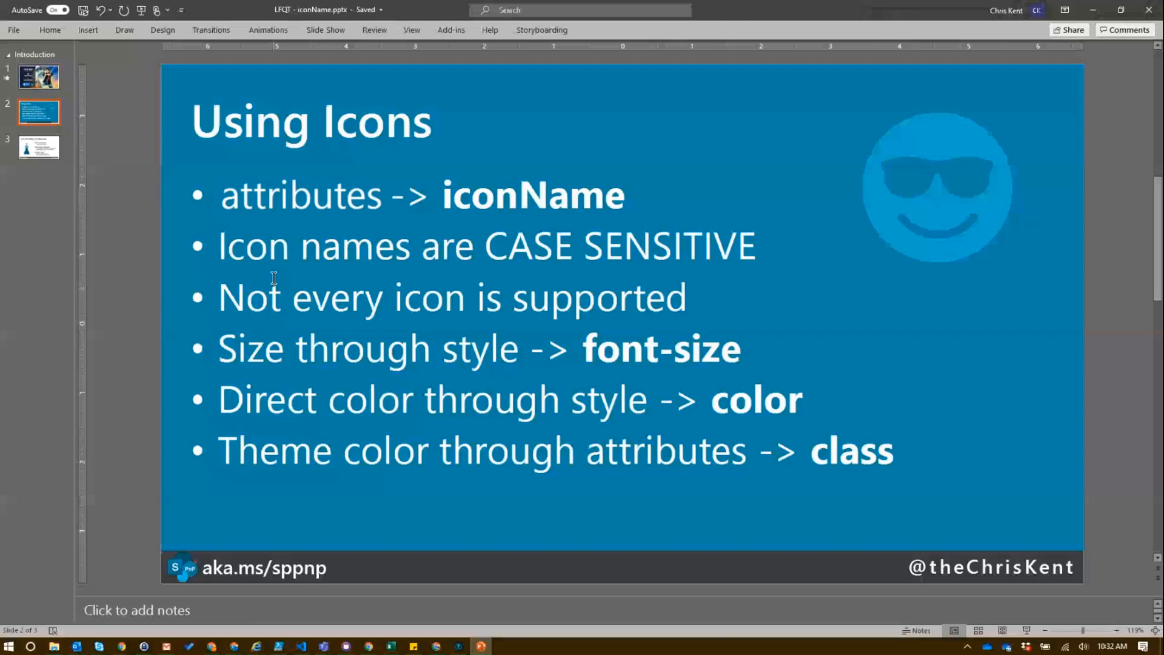
Show the 'List Formatting Tip Resources' slide in PowerPoint
{"action": "left_click", "coordinate": [38, 146]}
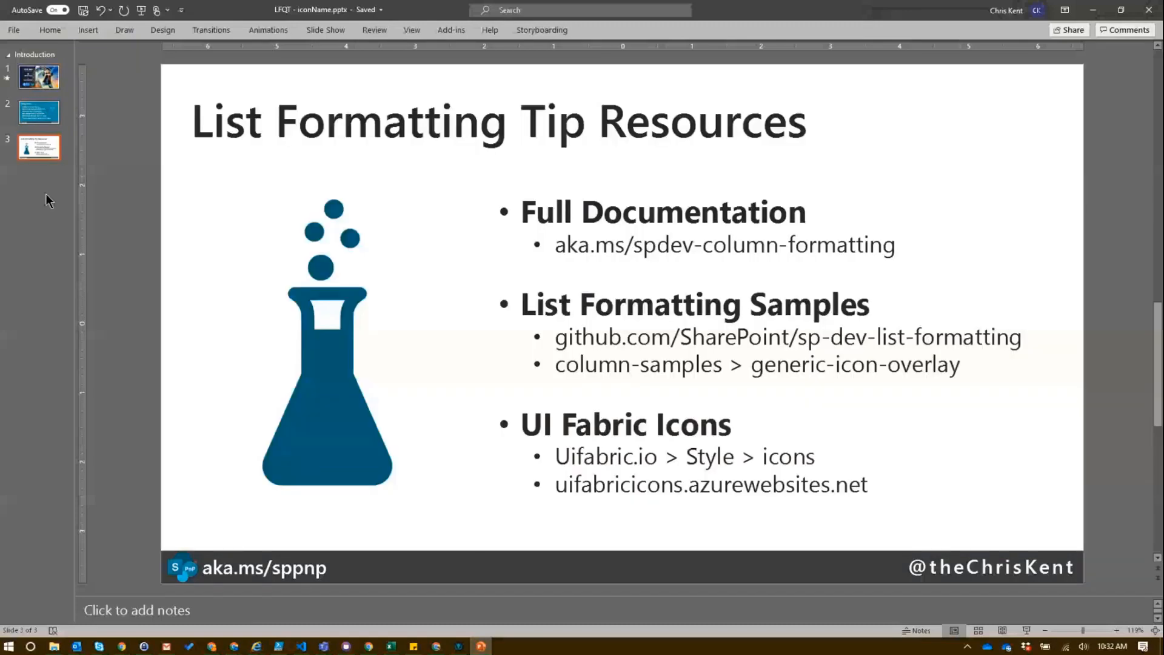